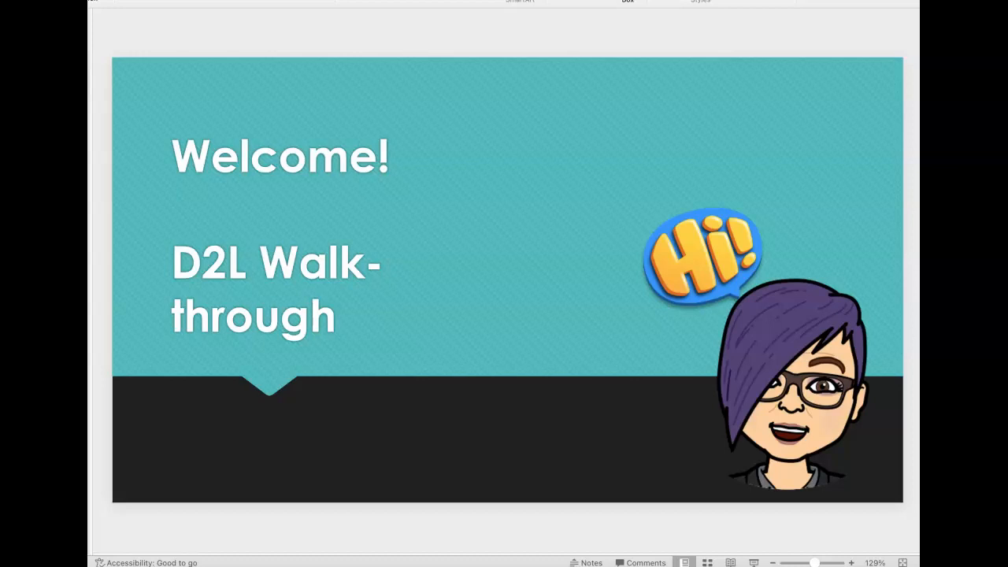
mouse_move(815, 350)
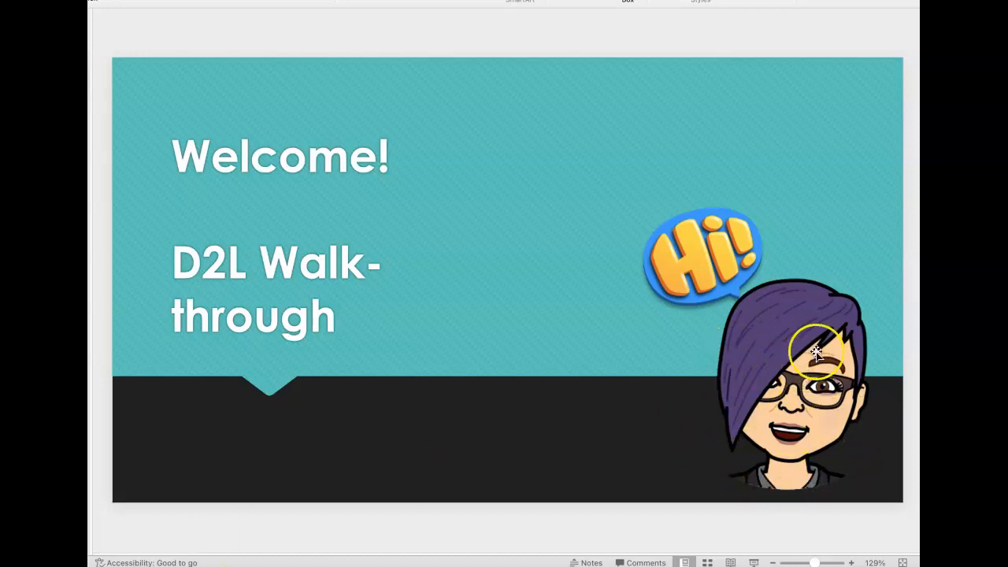
mouse_move(519, 529)
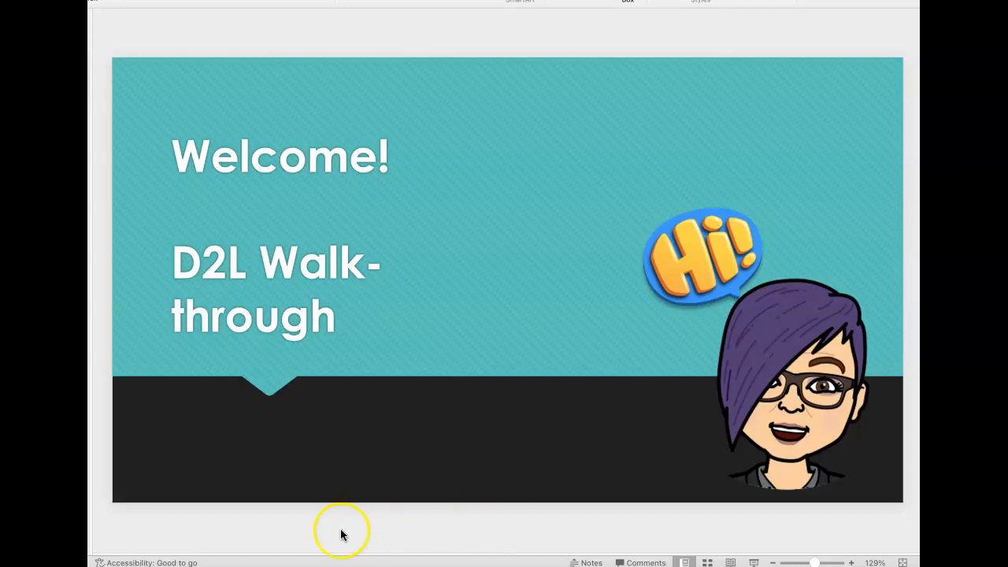
mouse_move(341, 531)
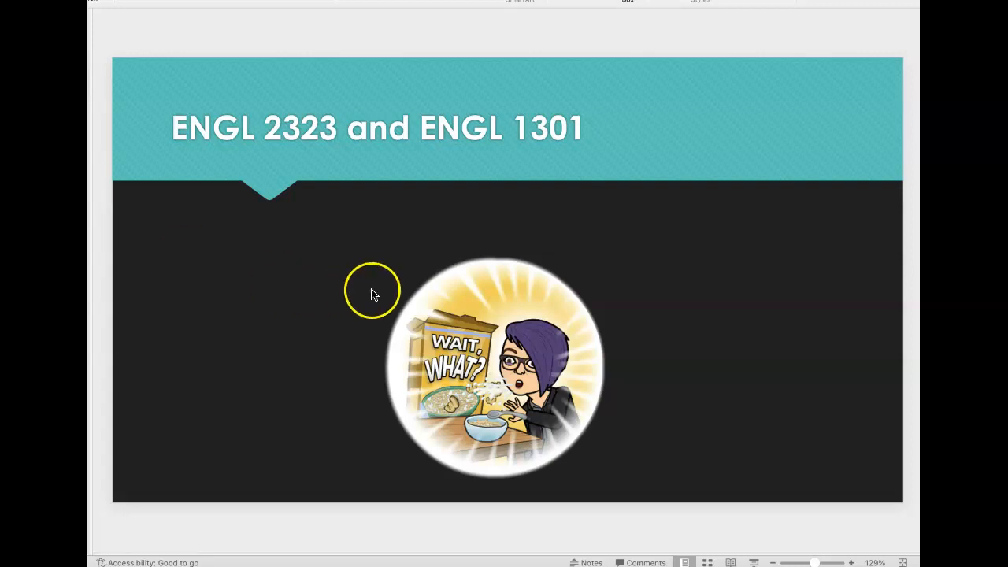
mouse_move(386, 335)
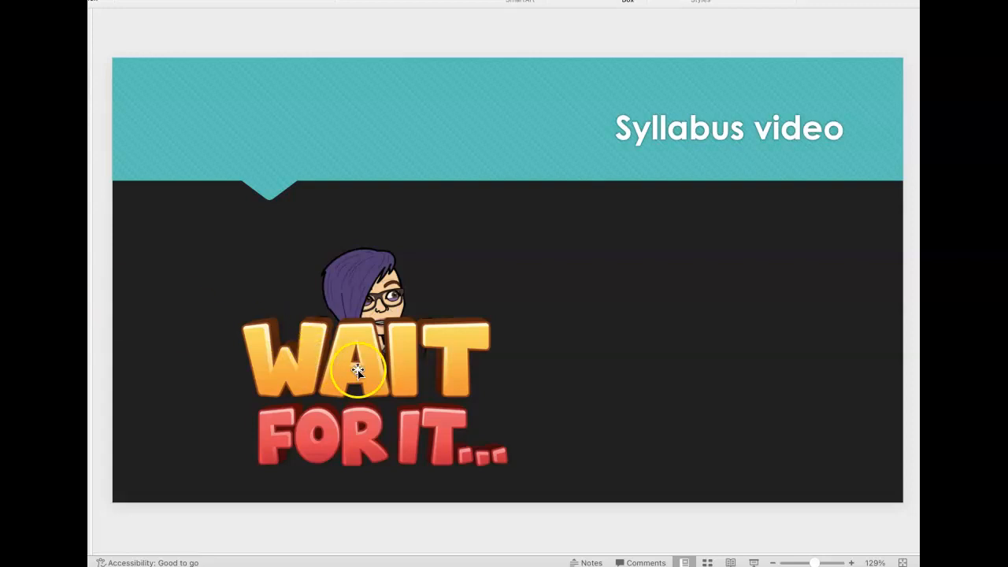
mouse_move(102, 405)
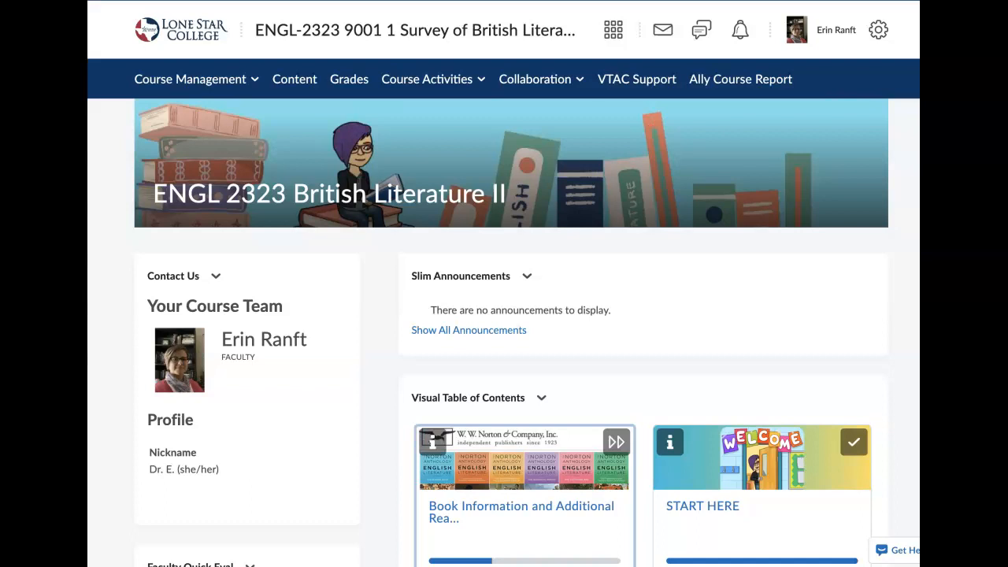
mouse_move(418, 215)
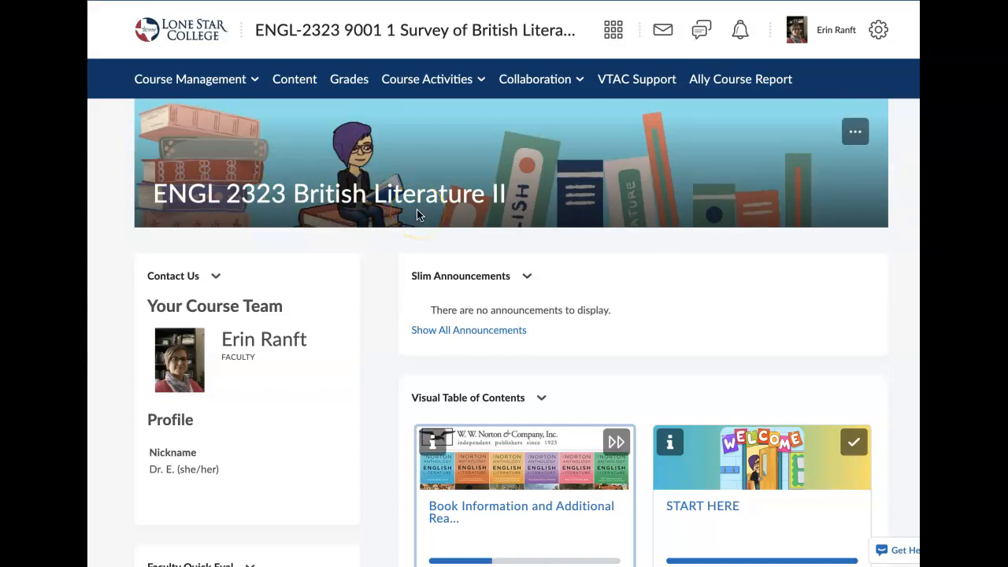
mouse_move(477, 219)
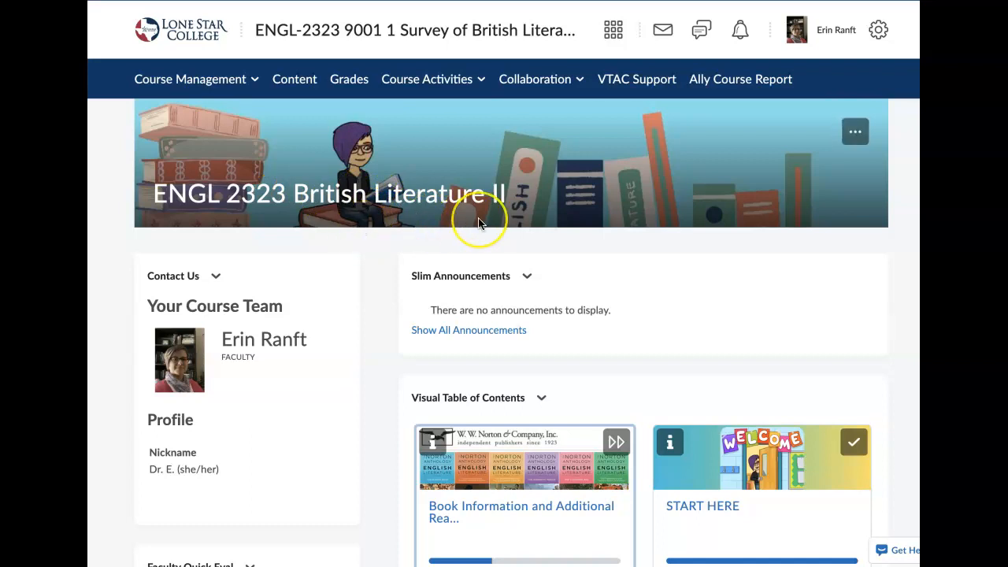
mouse_move(410, 311)
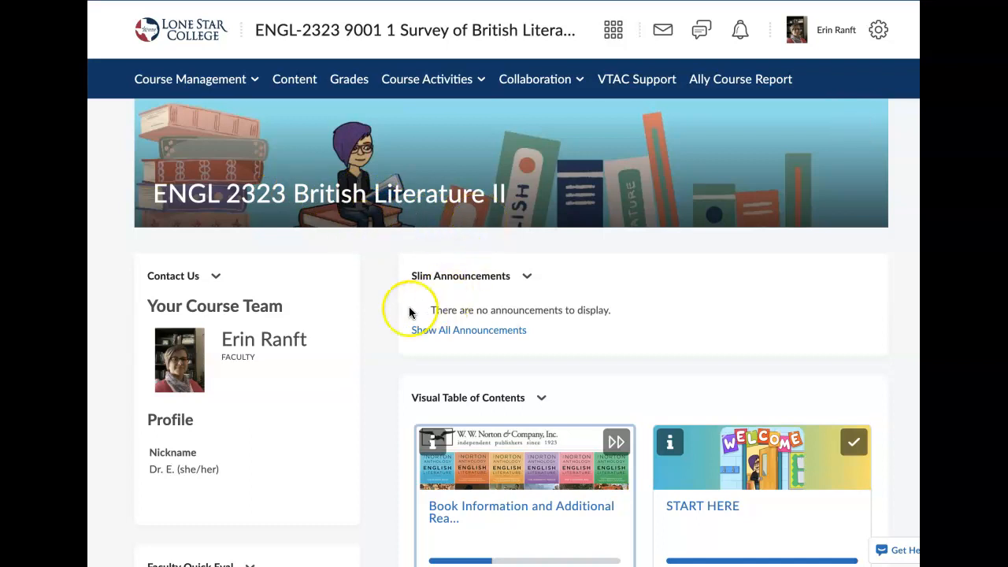
mouse_move(387, 337)
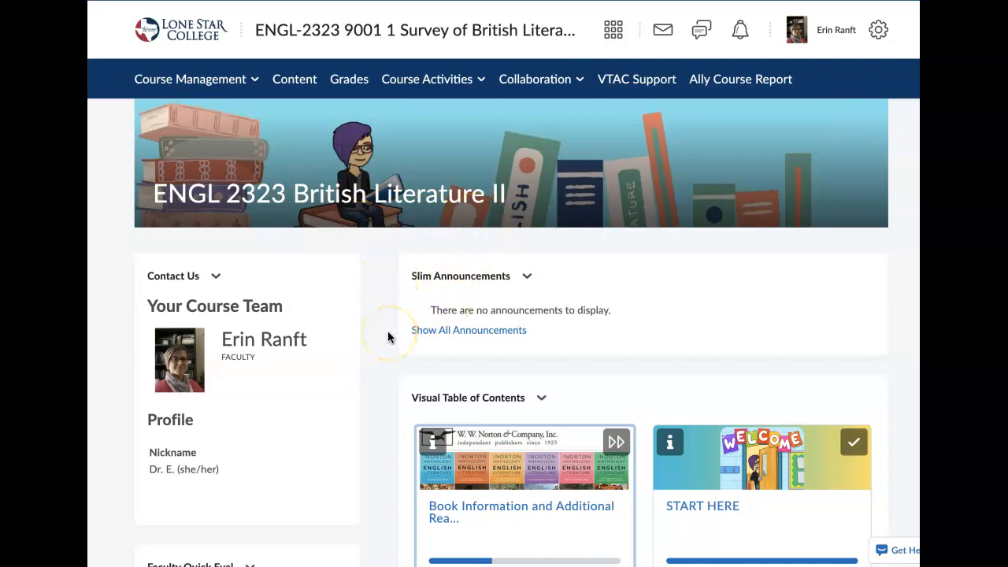
Scroll the ENGL 2323 homepage to the Visual Table of Contents module completion tiles.
scroll("down", 3)
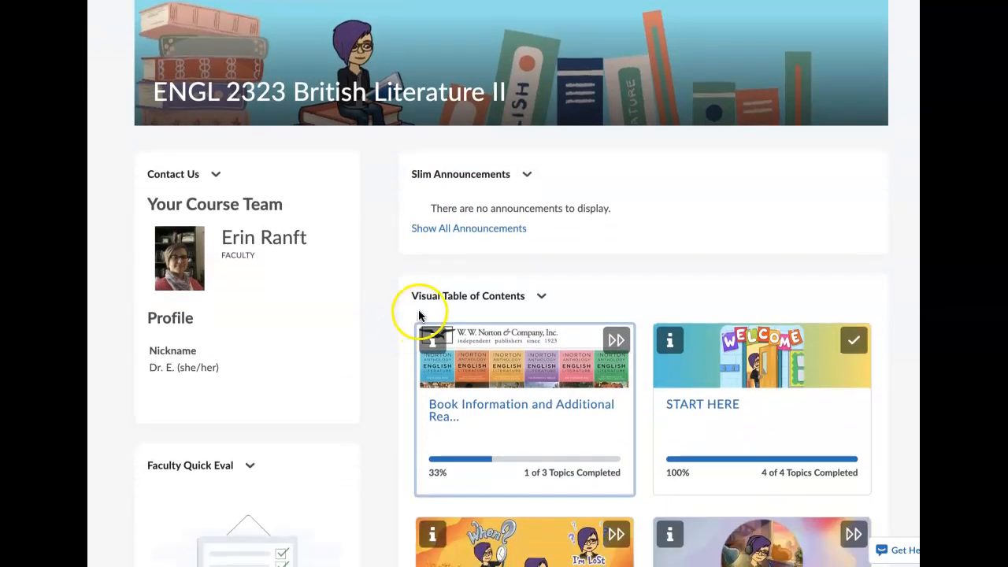
mouse_move(515, 313)
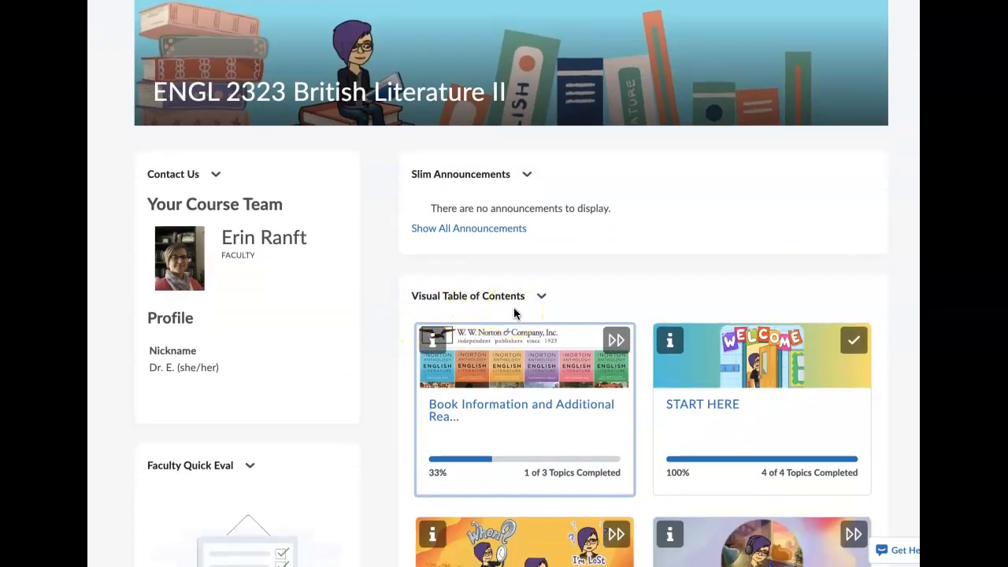
mouse_move(670, 340)
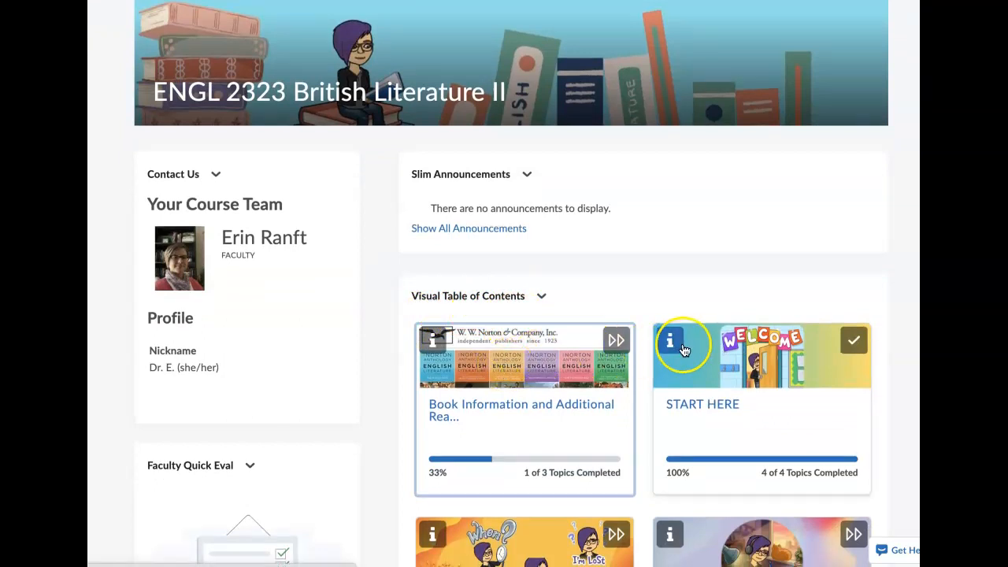
scroll("down", 3)
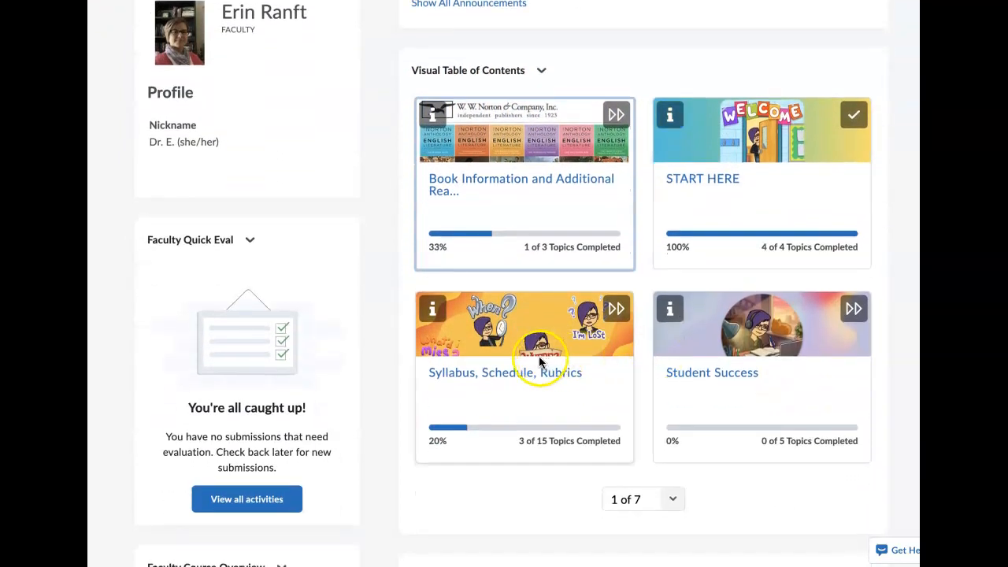
mouse_move(762, 323)
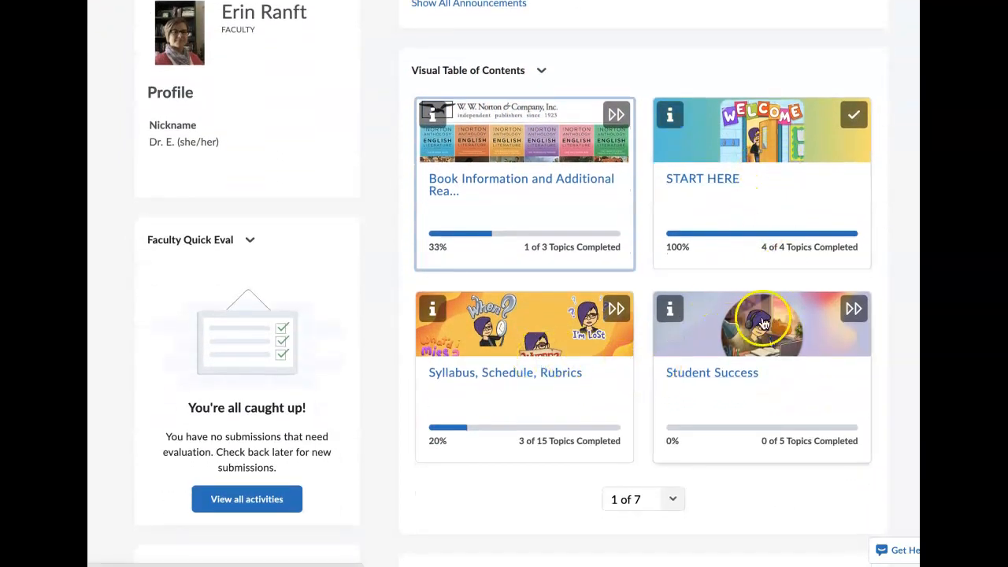
mouse_move(447, 247)
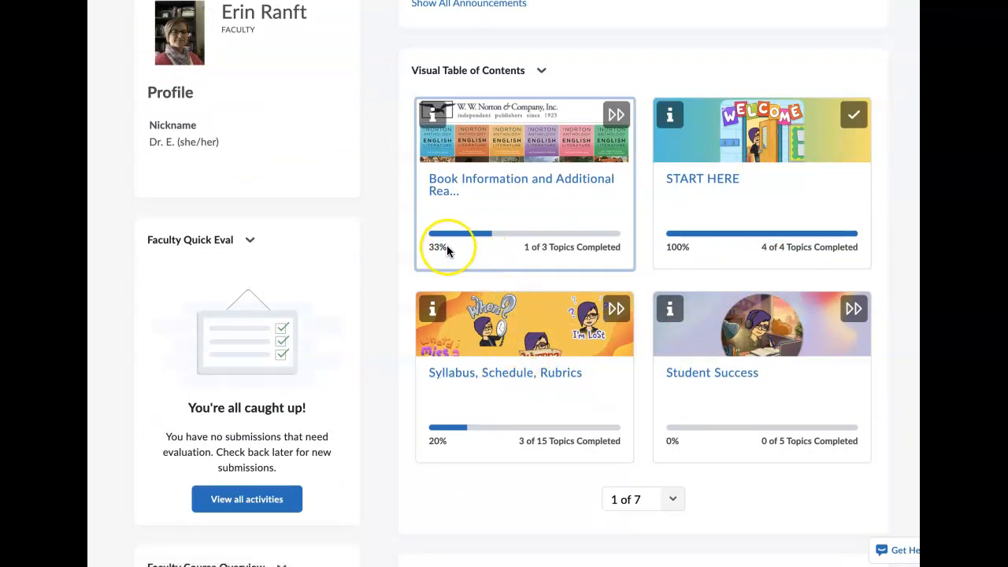
mouse_move(440, 223)
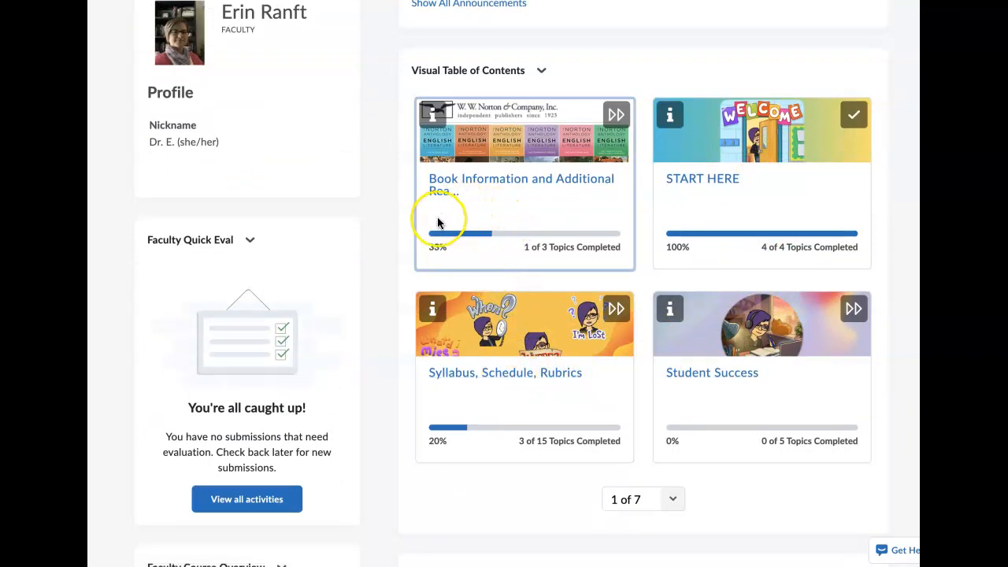
mouse_move(443, 250)
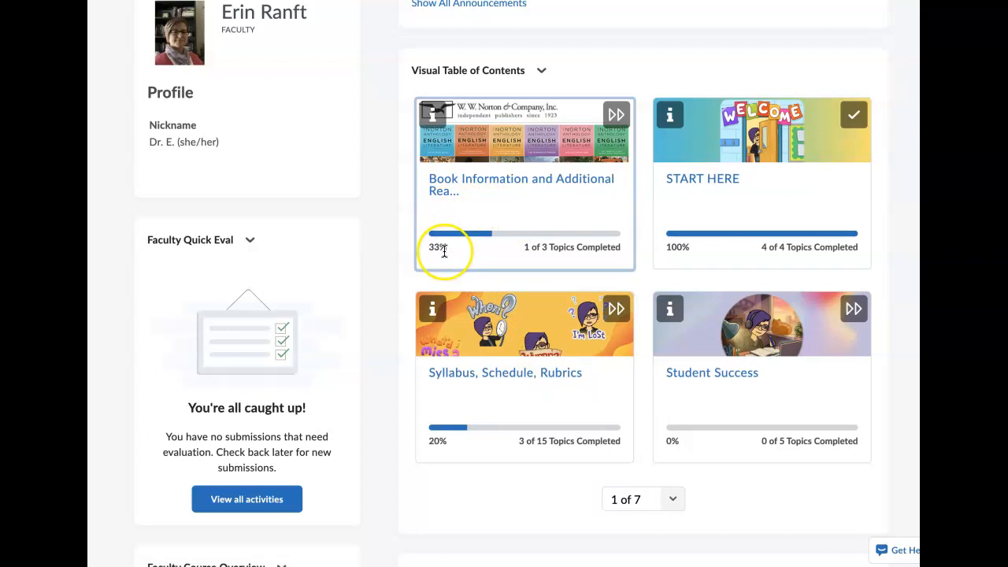
mouse_move(573, 264)
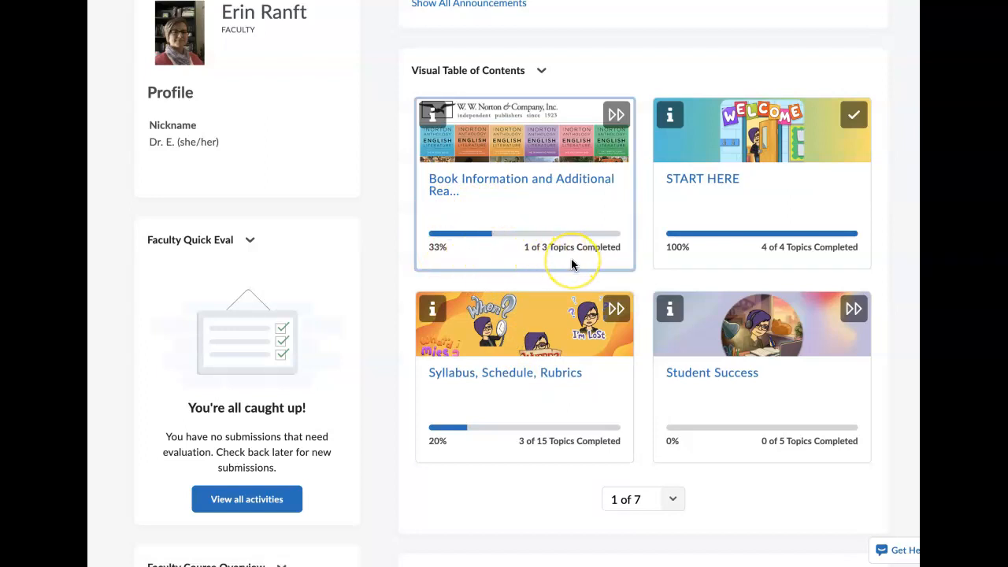
mouse_move(572, 265)
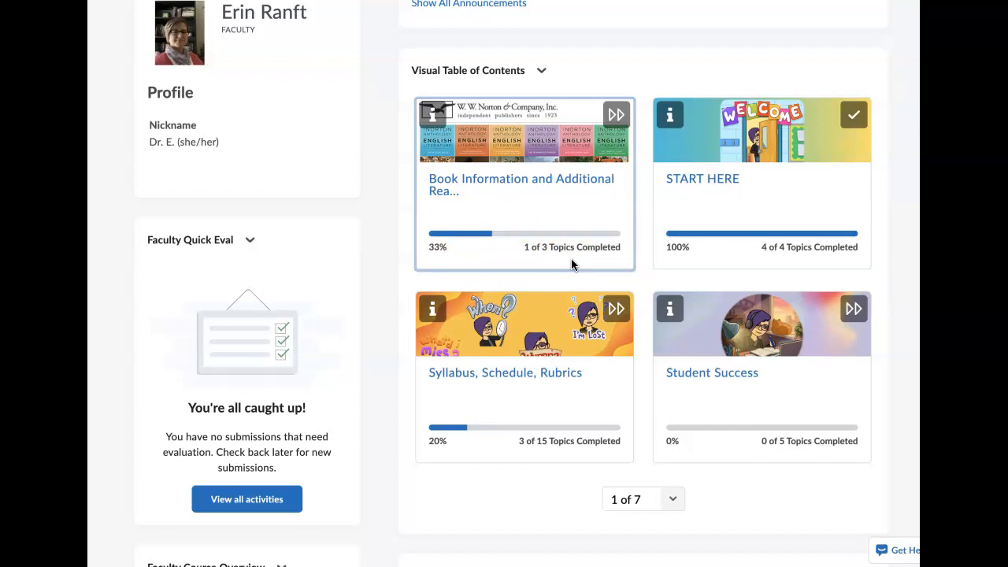
mouse_move(687, 260)
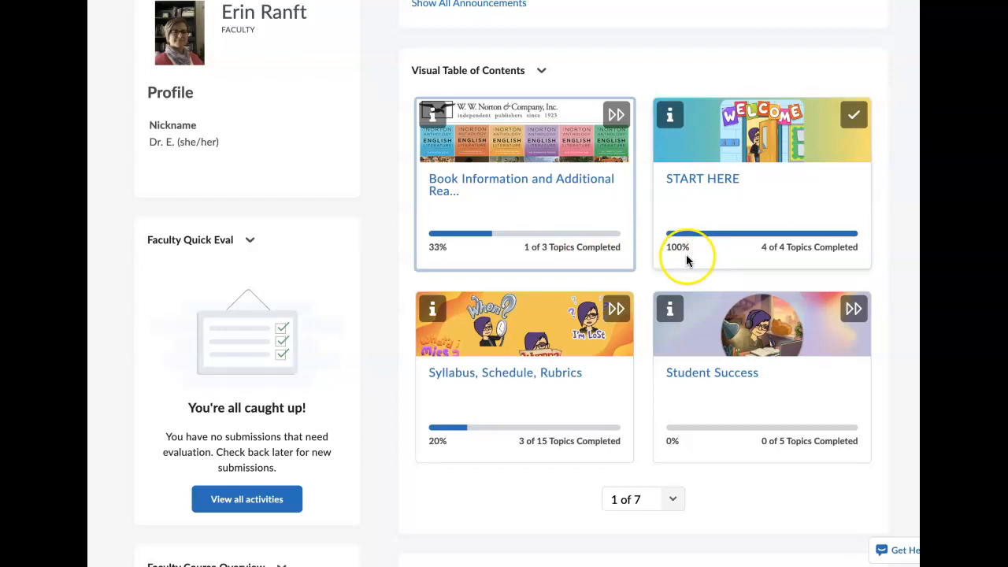
mouse_move(688, 261)
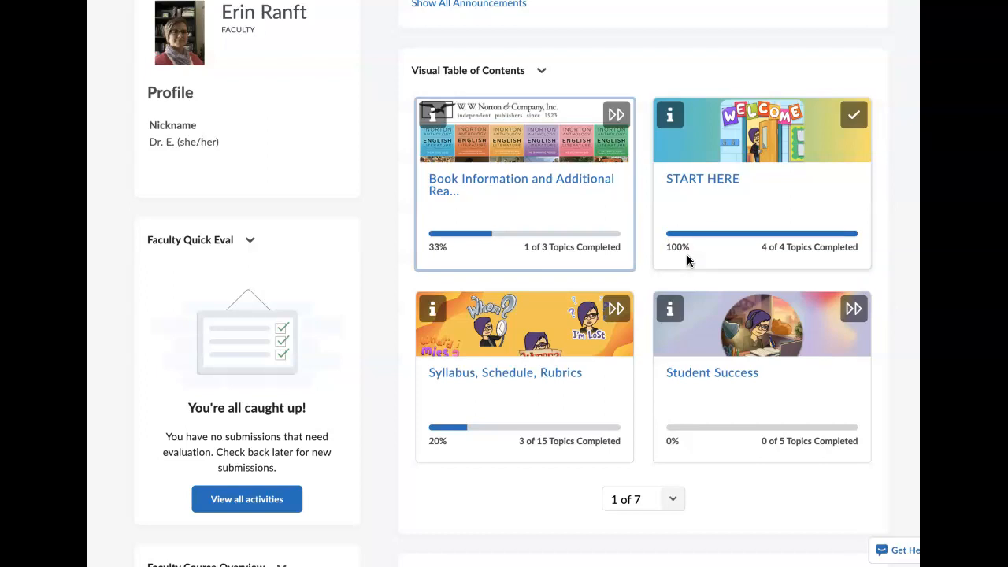
mouse_move(392, 259)
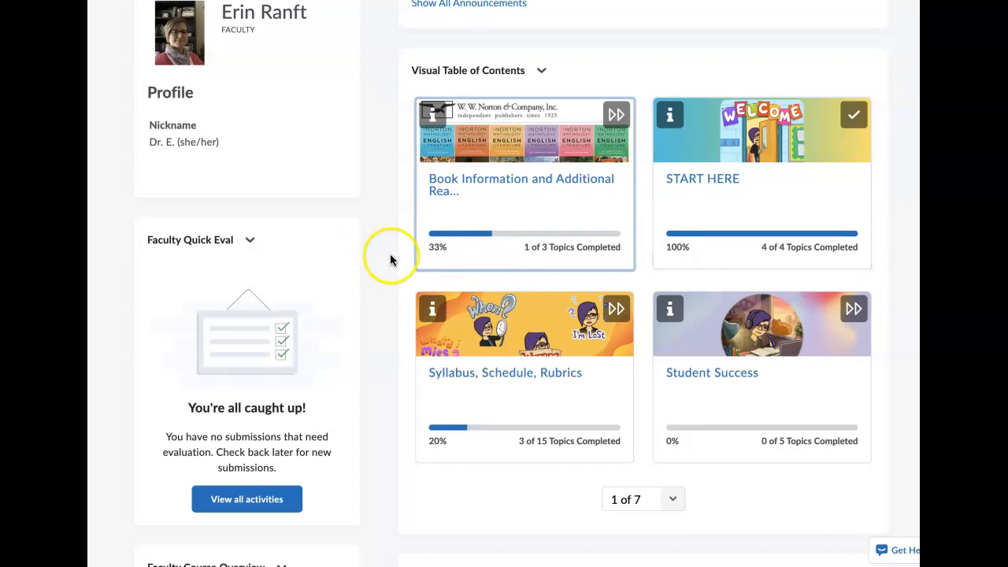
scroll("up", 3)
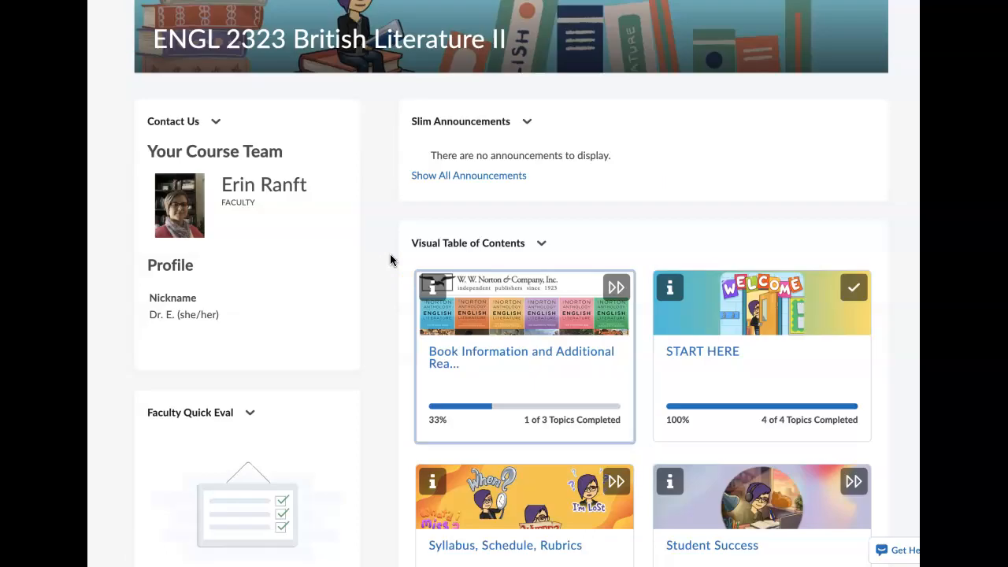
scroll("up", 3)
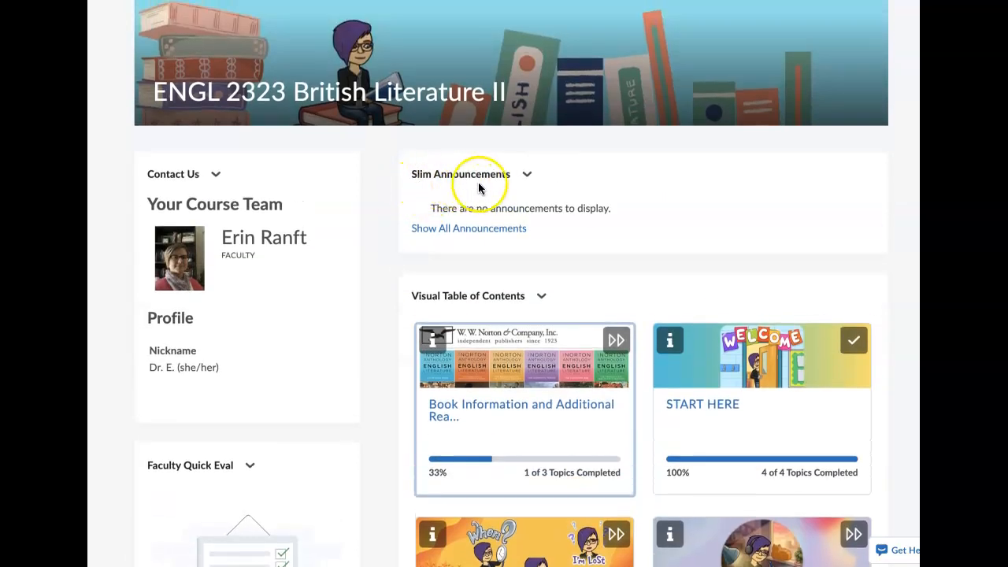
scroll("up", 3)
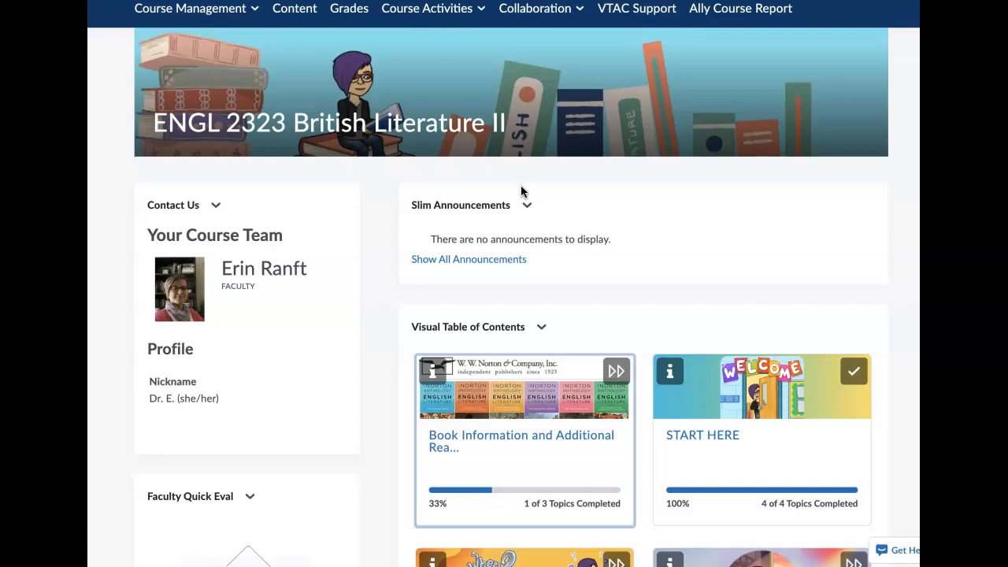
mouse_move(507, 201)
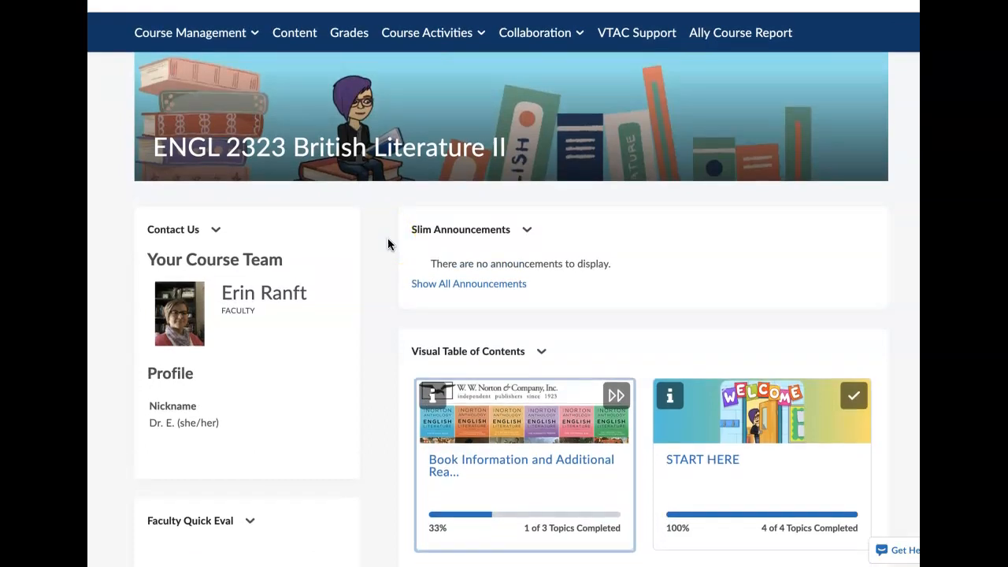
scroll("up", 3)
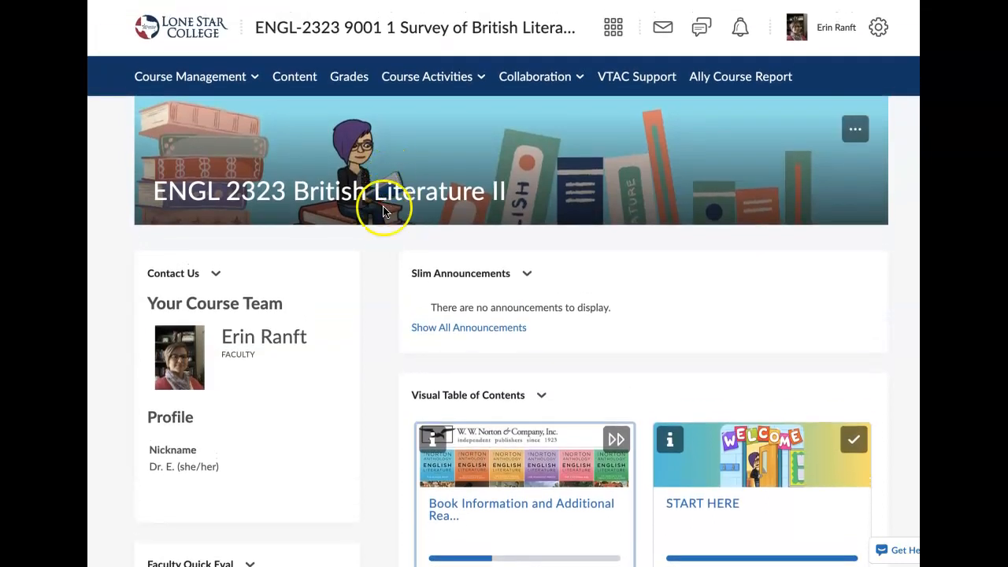
mouse_move(409, 47)
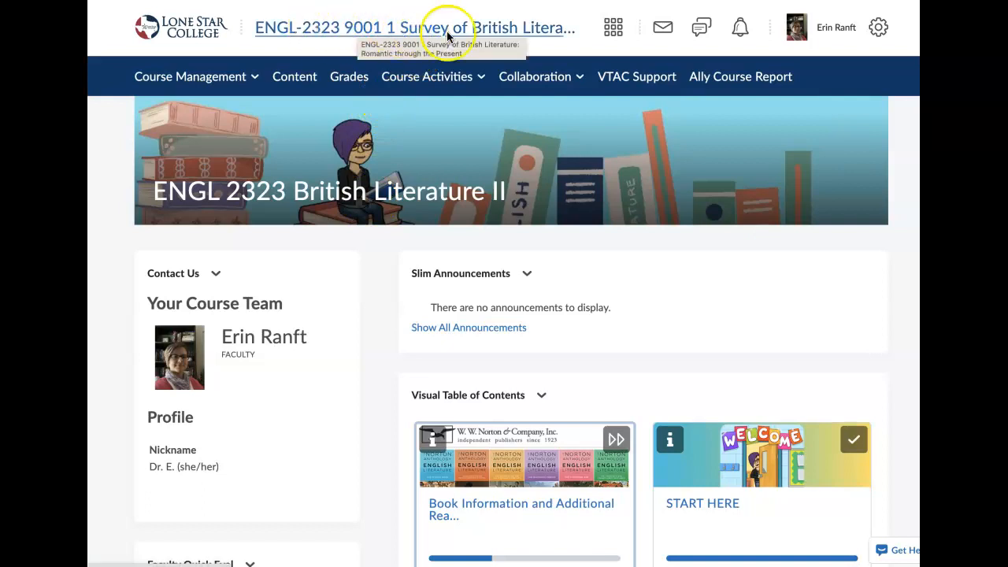
mouse_move(445, 32)
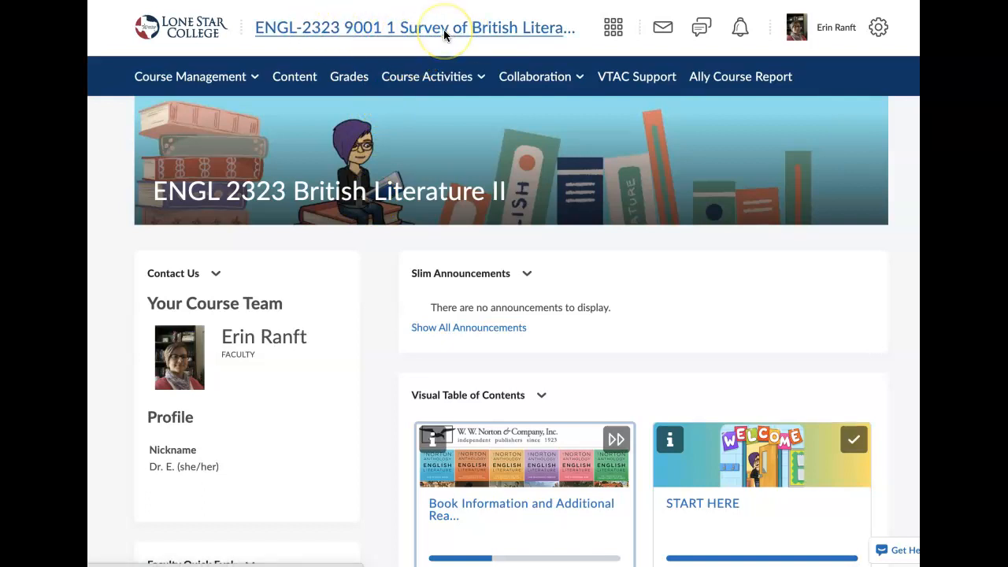
left_click(540, 395)
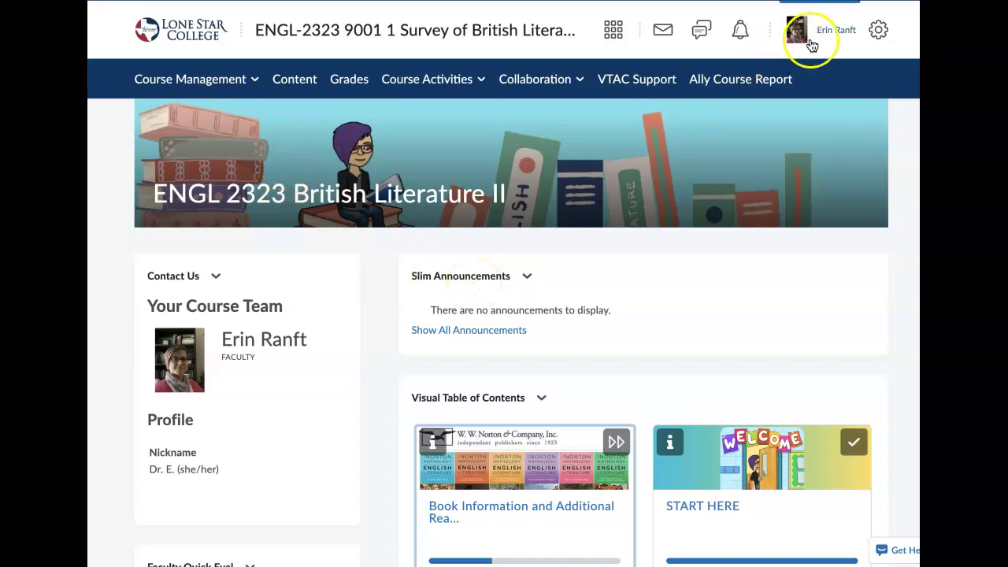
Choose View as Student from the profile menu to see the course as a student.
left_click(811, 30)
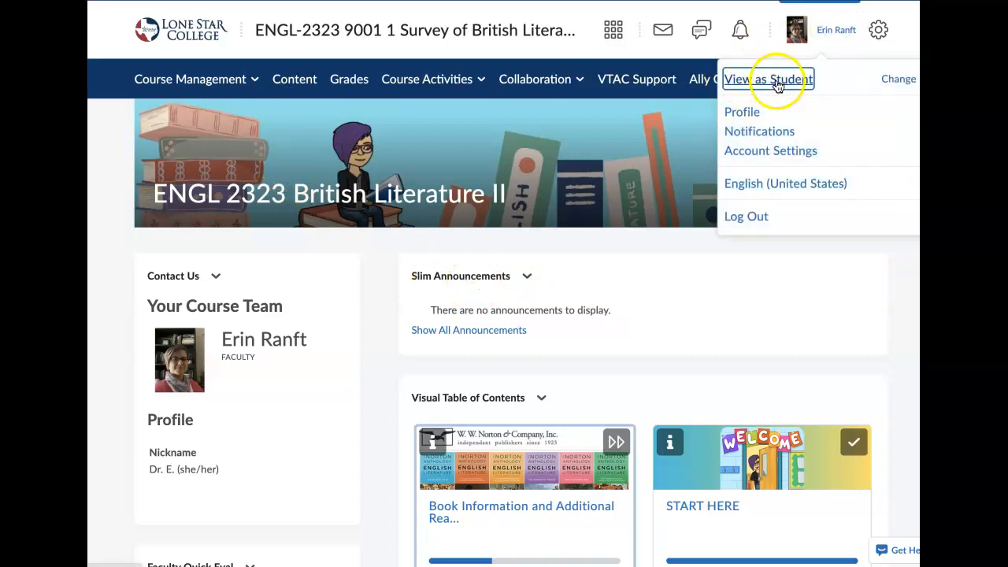
left_click(766, 78)
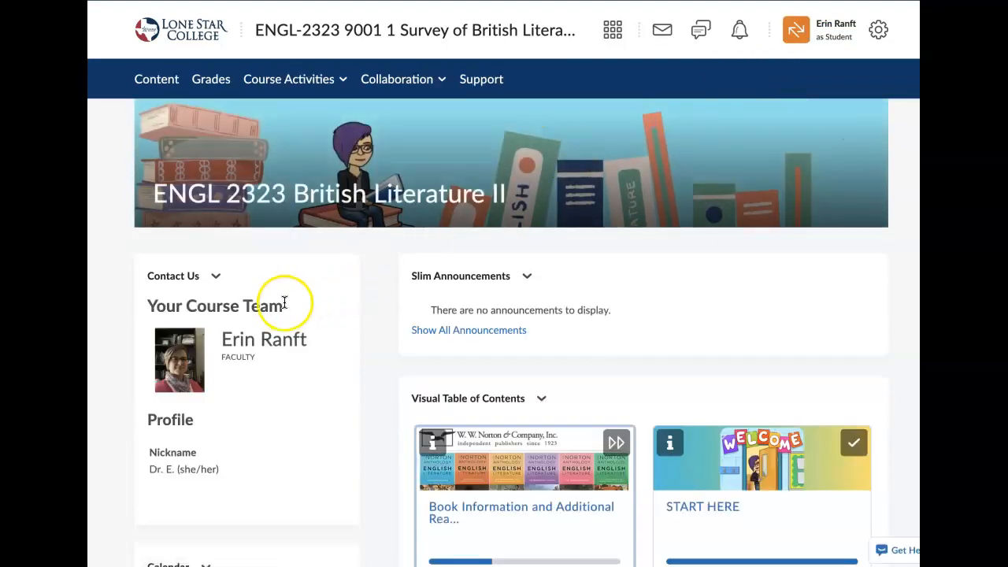
mouse_move(344, 306)
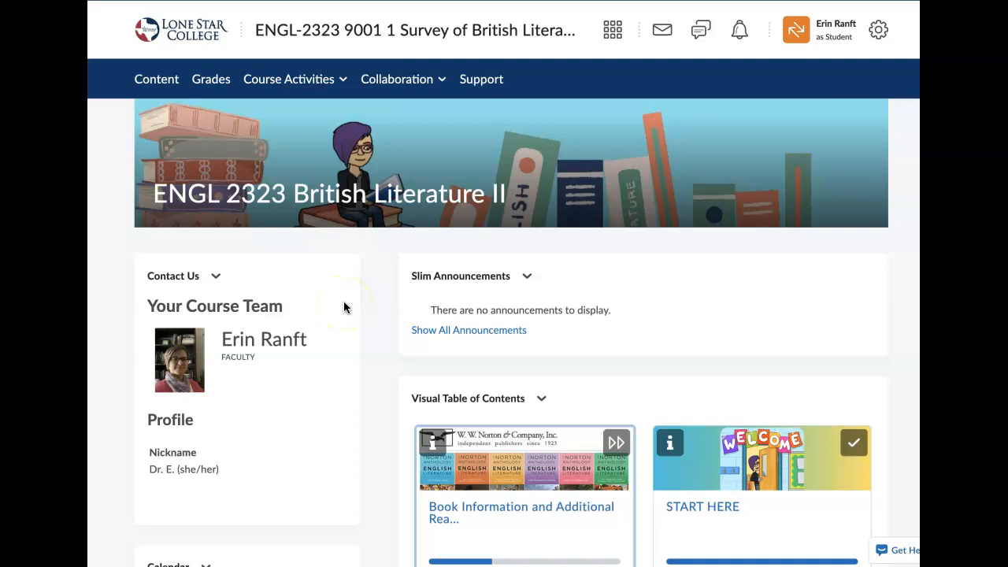
mouse_move(158, 79)
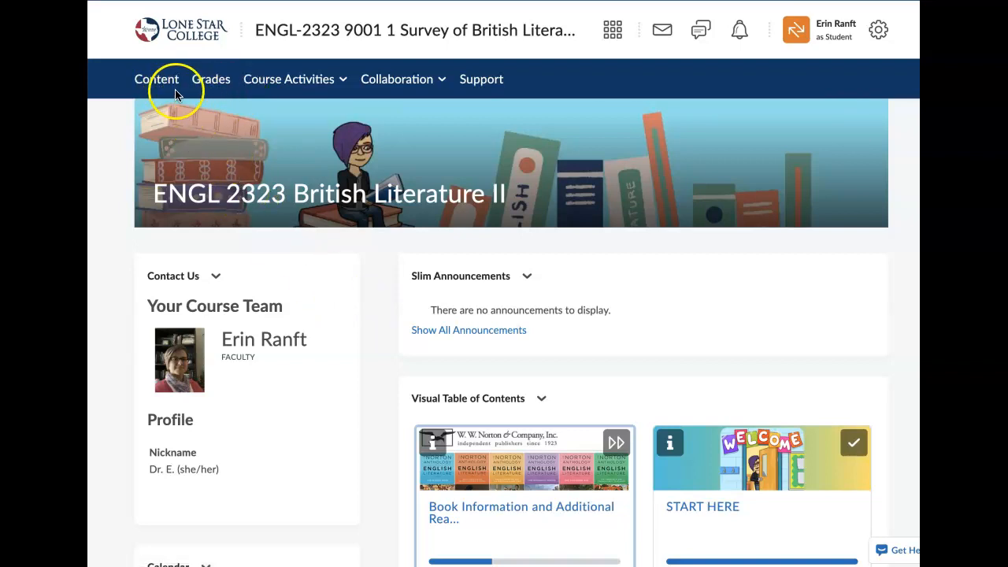
mouse_move(240, 91)
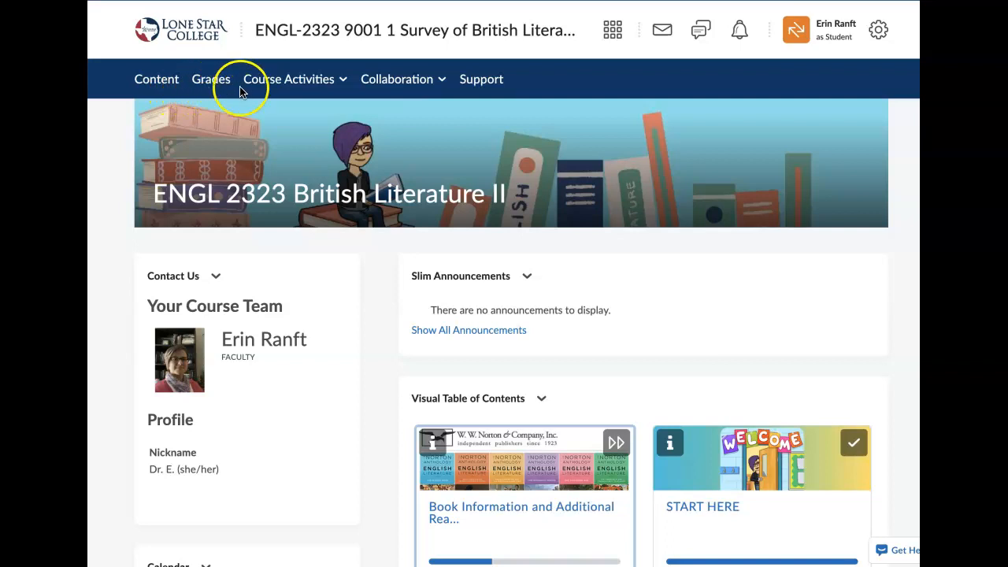
Preview the Course Activities and Collaboration menus, then show Content's Table of Contents (14 of 50 complete).
left_click(288, 79)
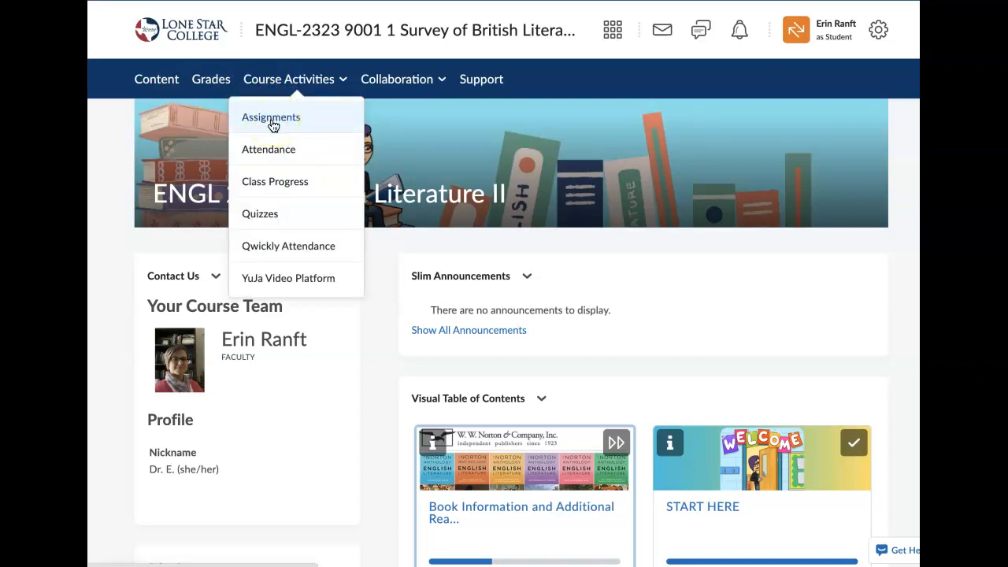
mouse_move(256, 220)
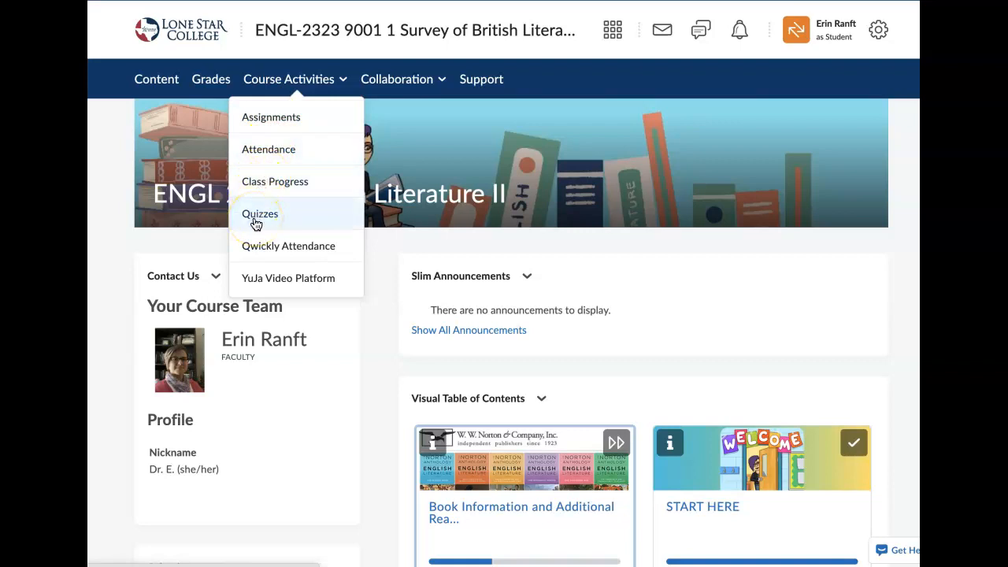
left_click(396, 79)
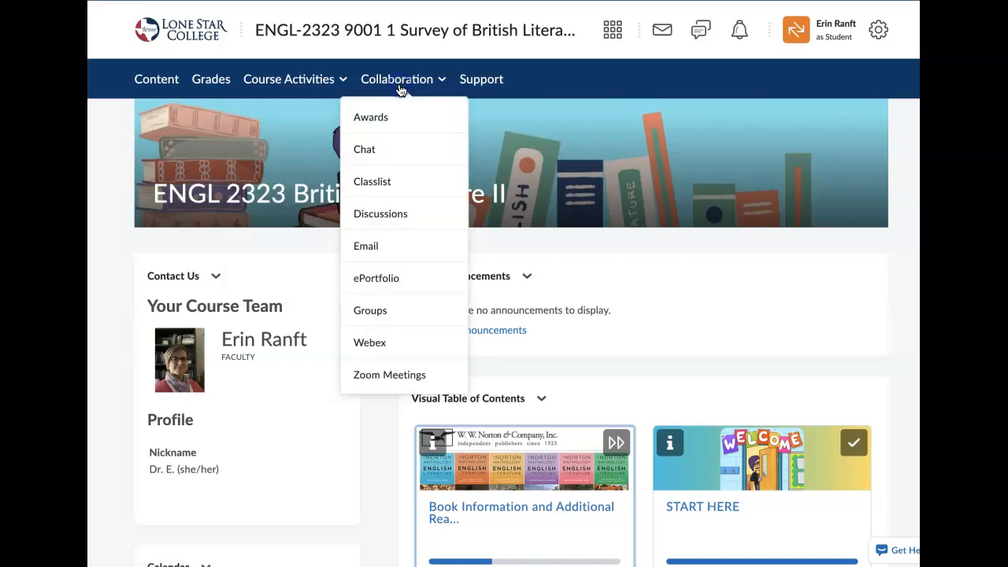
mouse_move(381, 219)
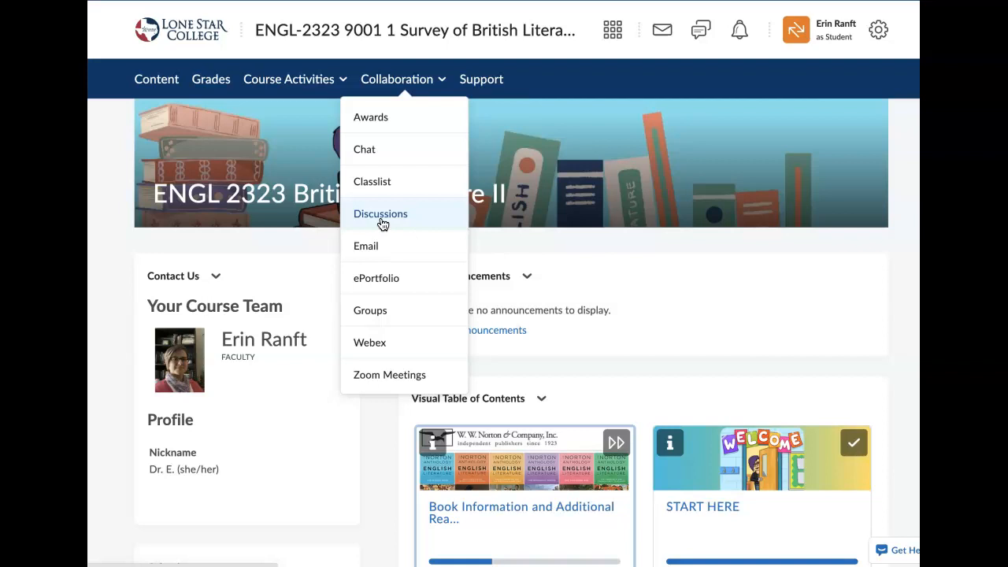
mouse_move(398, 85)
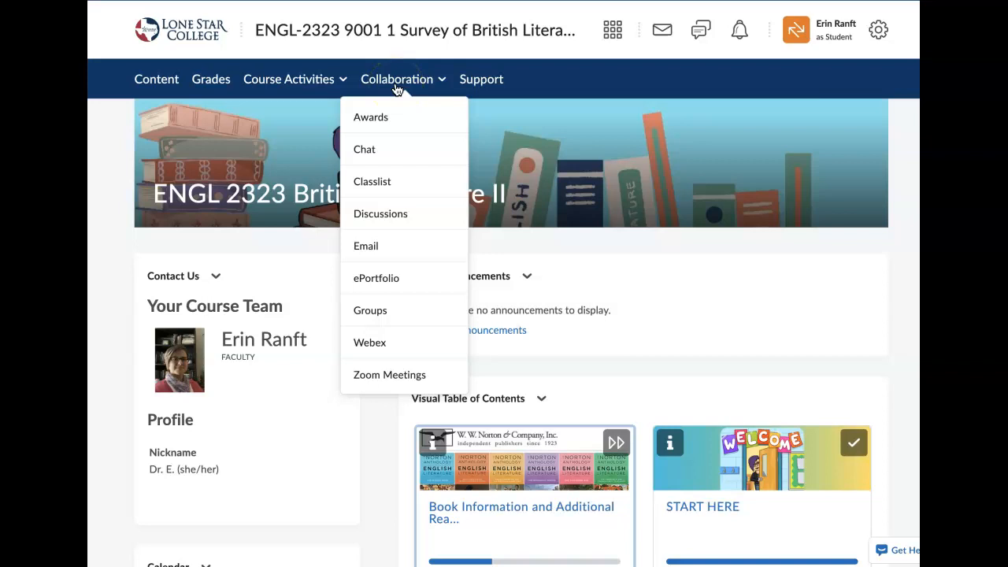
mouse_move(396, 82)
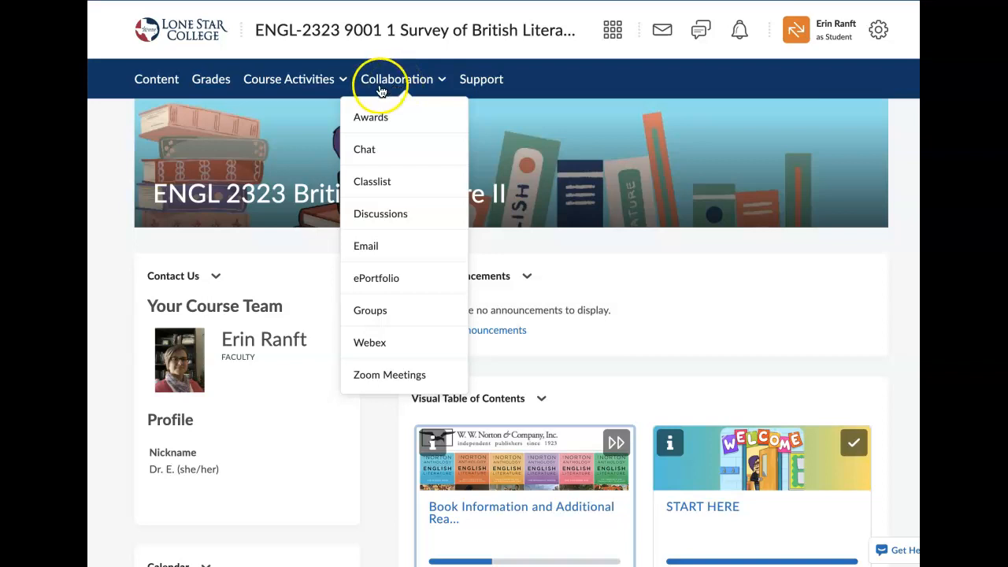
mouse_move(159, 79)
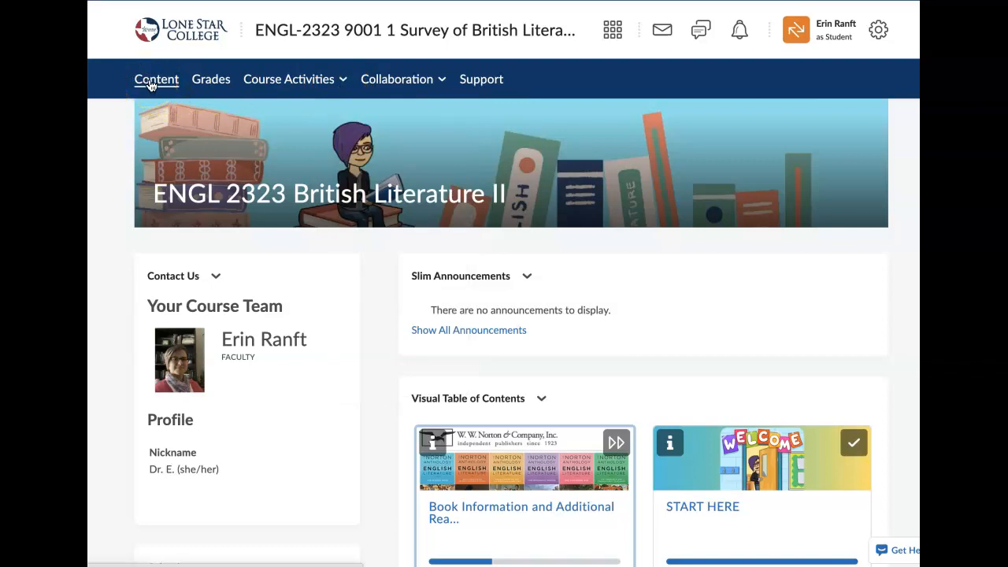
left_click(156, 78)
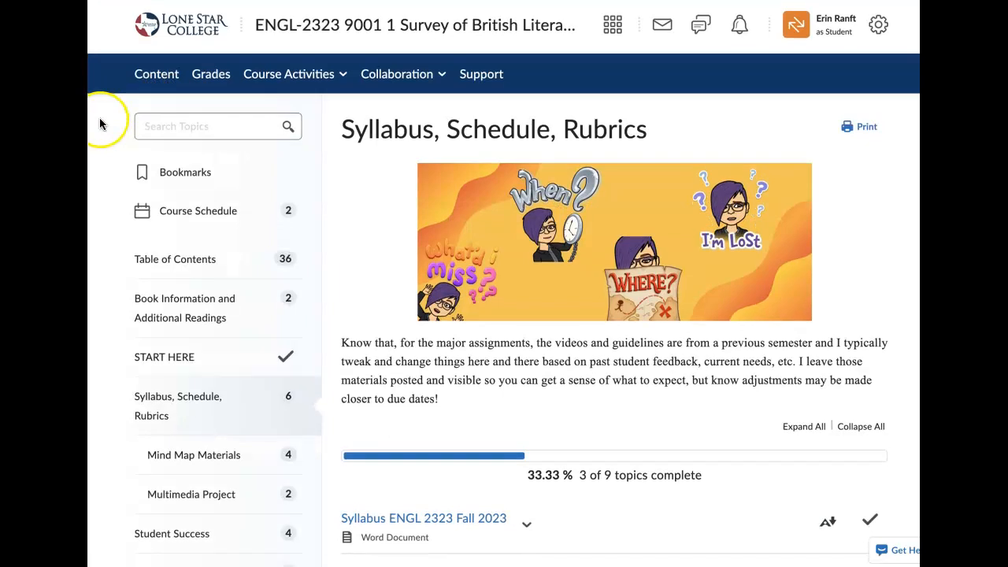
scroll("down", 3)
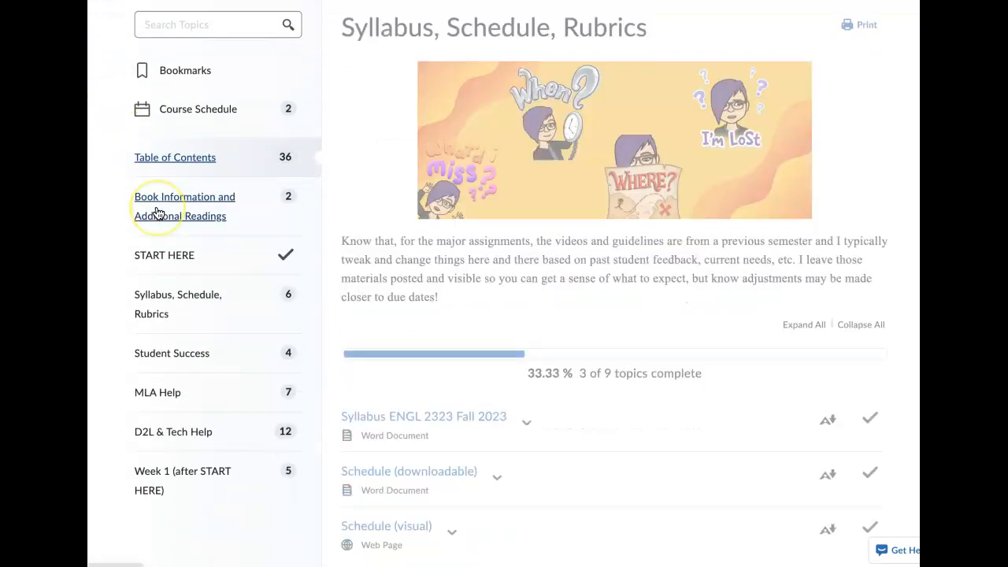
left_click(184, 206)
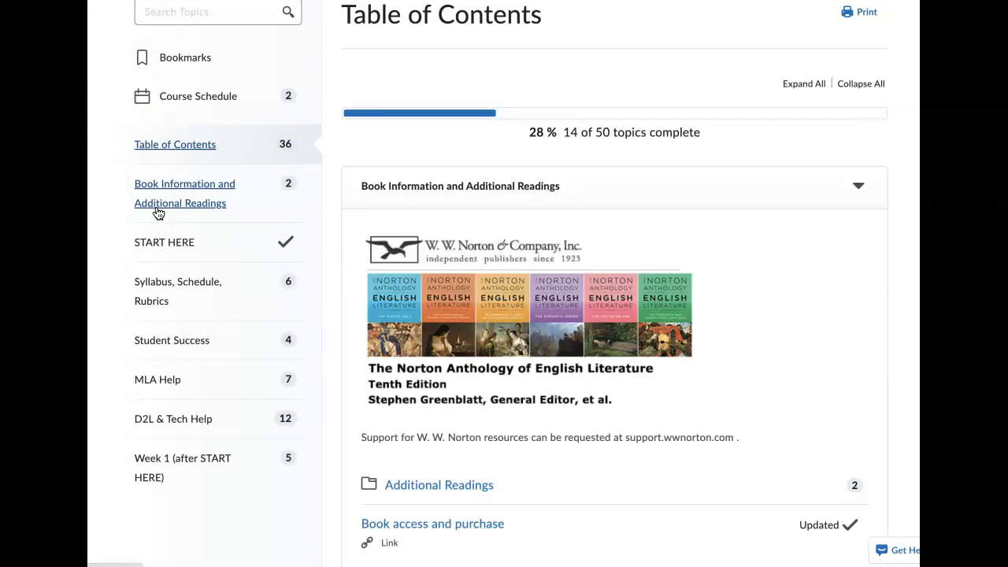
mouse_move(216, 144)
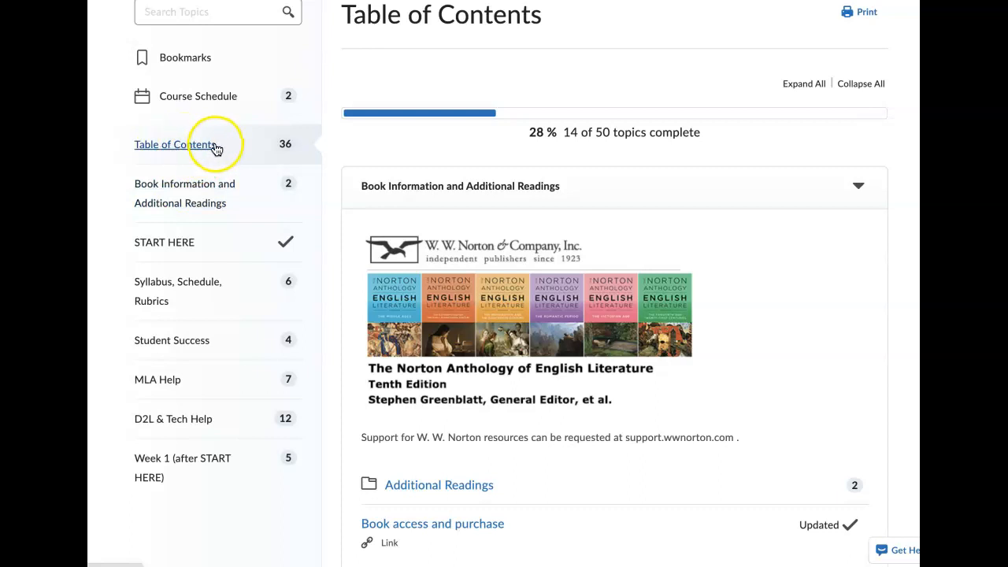
mouse_move(187, 340)
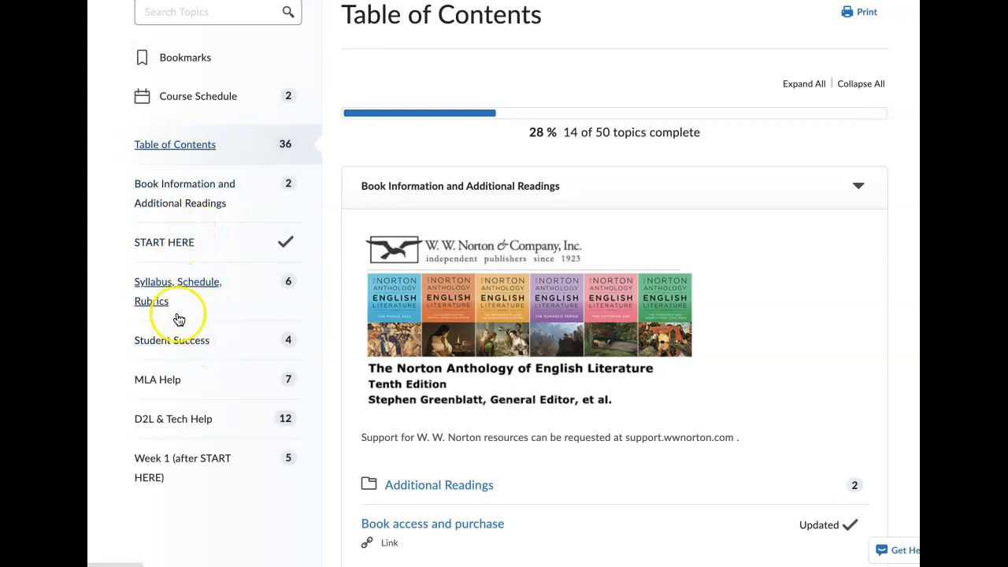
scroll("up", 3)
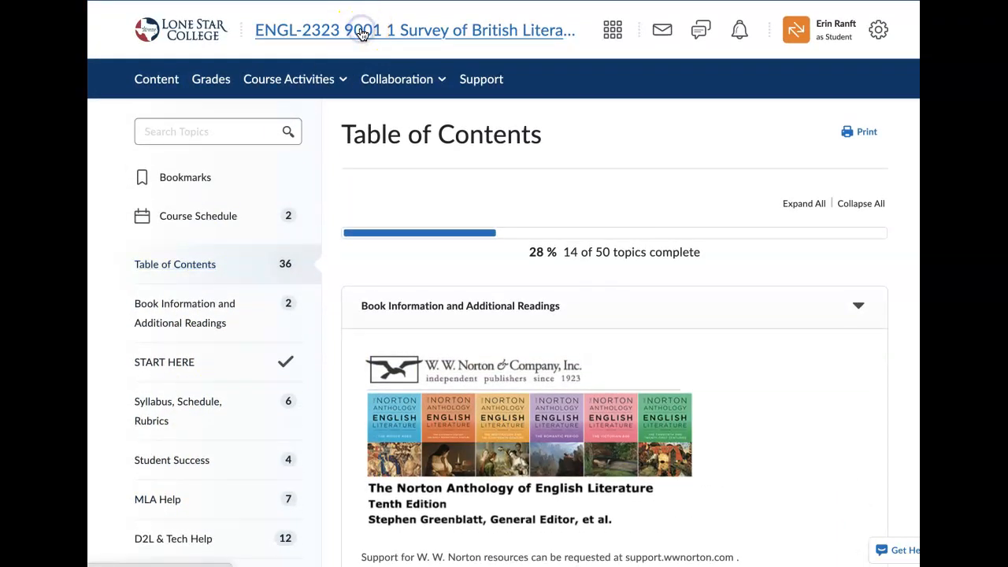
Return to the course homepage and scroll through the Visual Table of Contents progress tiles.
left_click(413, 30)
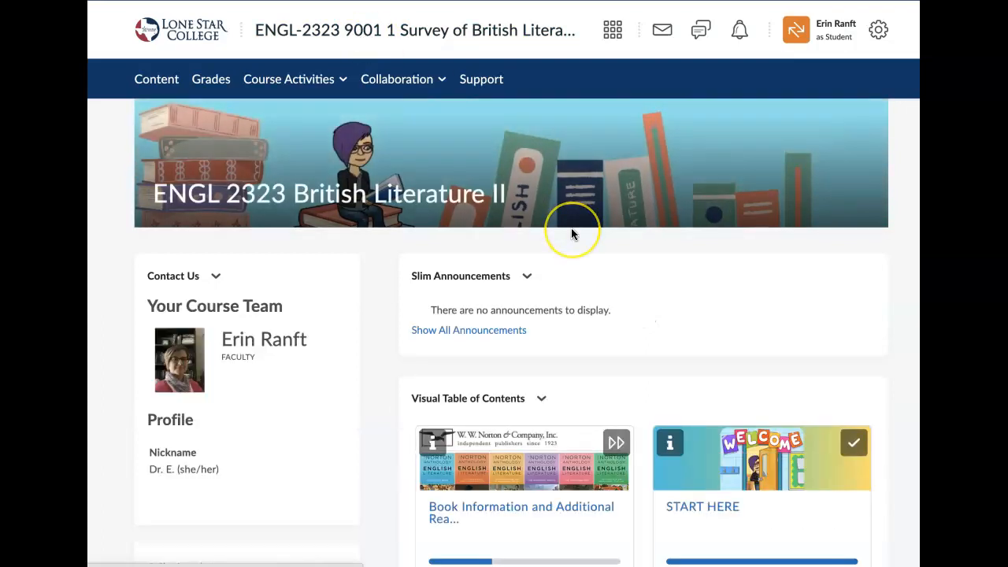
scroll("down", 3)
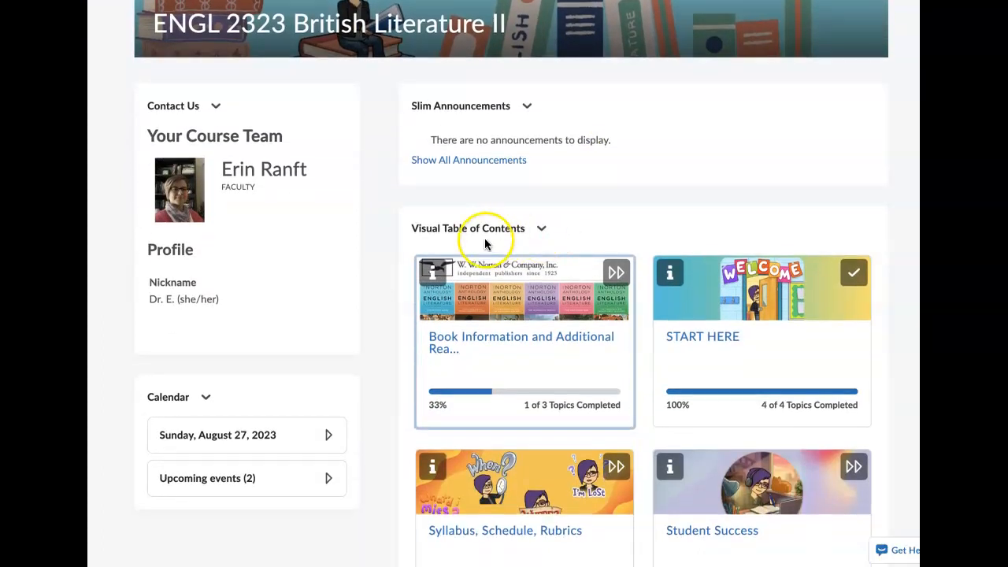
mouse_move(616, 271)
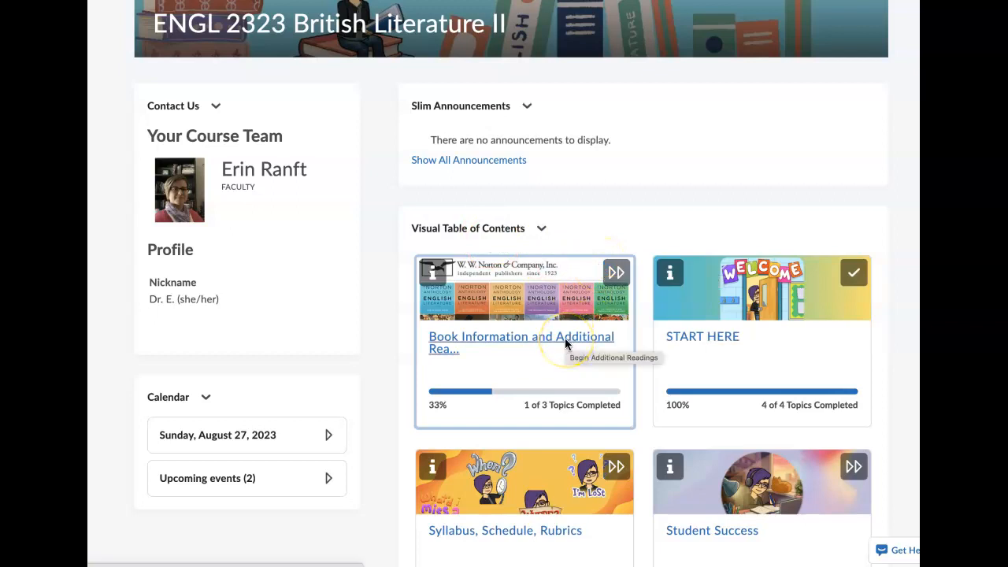
mouse_move(685, 345)
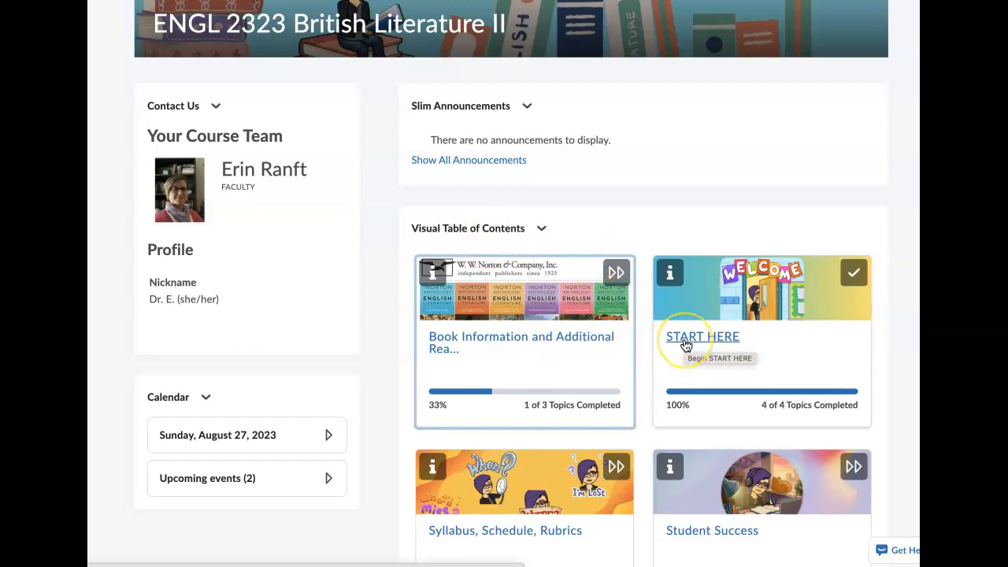
scroll("down", 3)
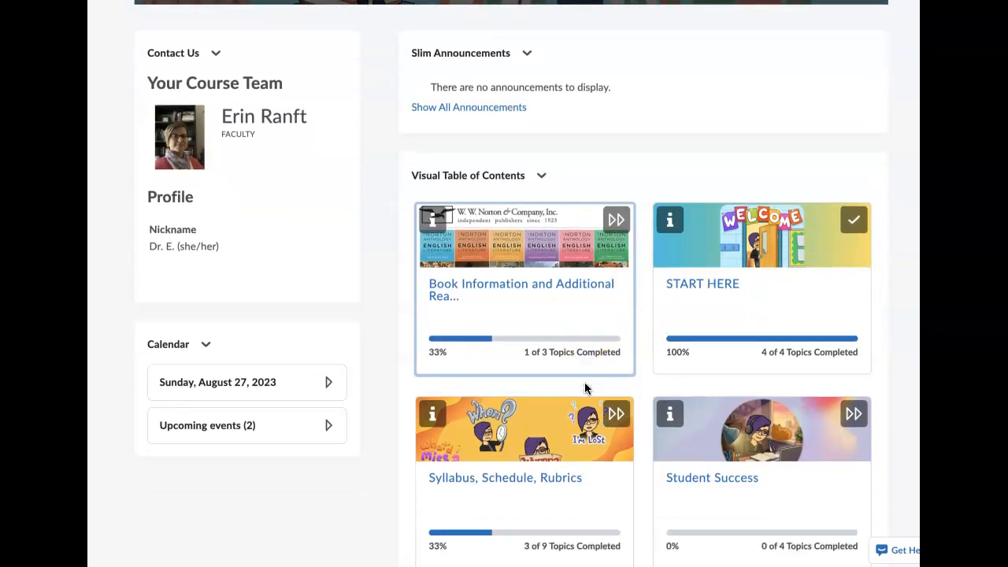
scroll("down", 3)
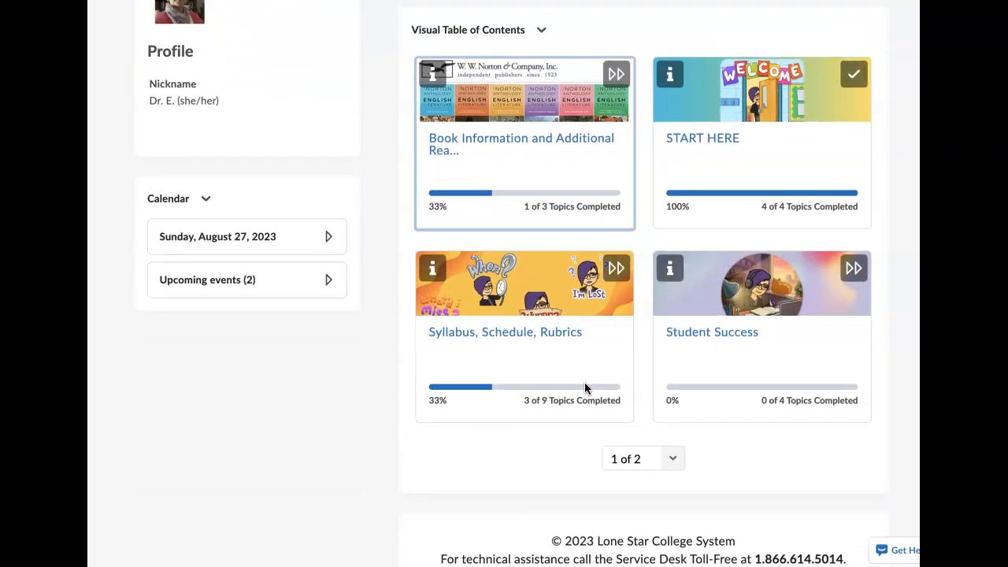
scroll("up", 3)
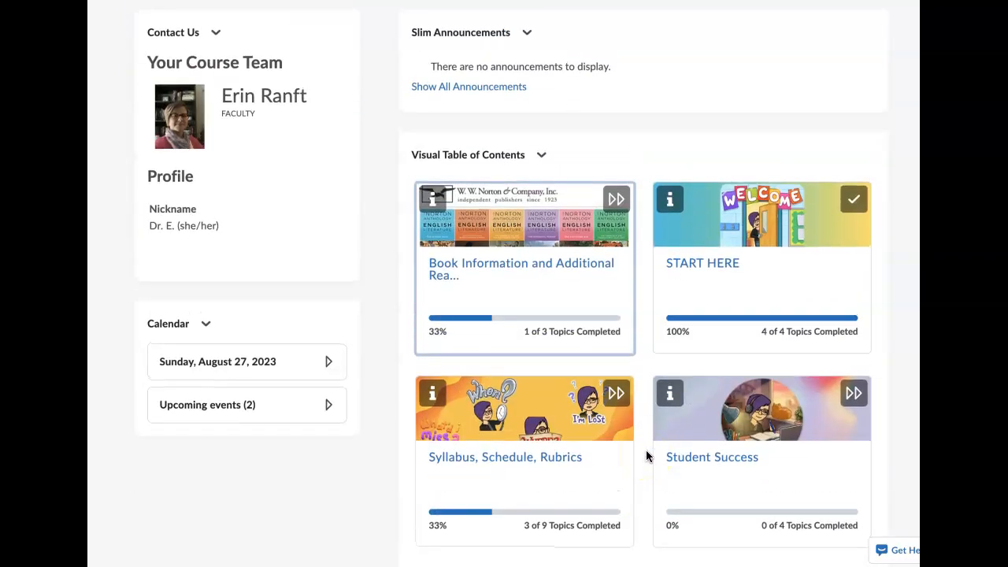
scroll("up", 3)
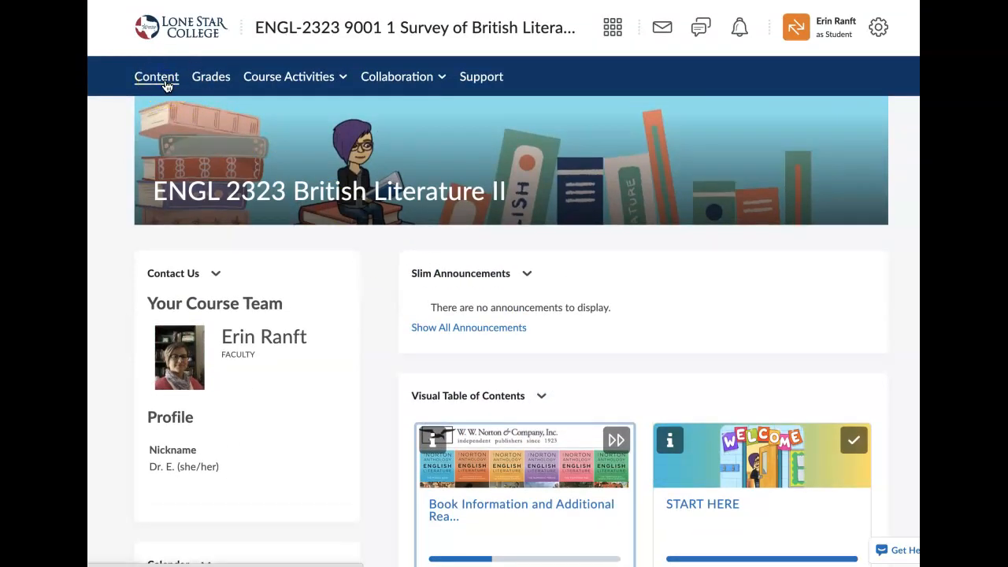
Open Content's Book Information and Additional Readings module, showing 1 of 3 topics complete.
left_click(156, 77)
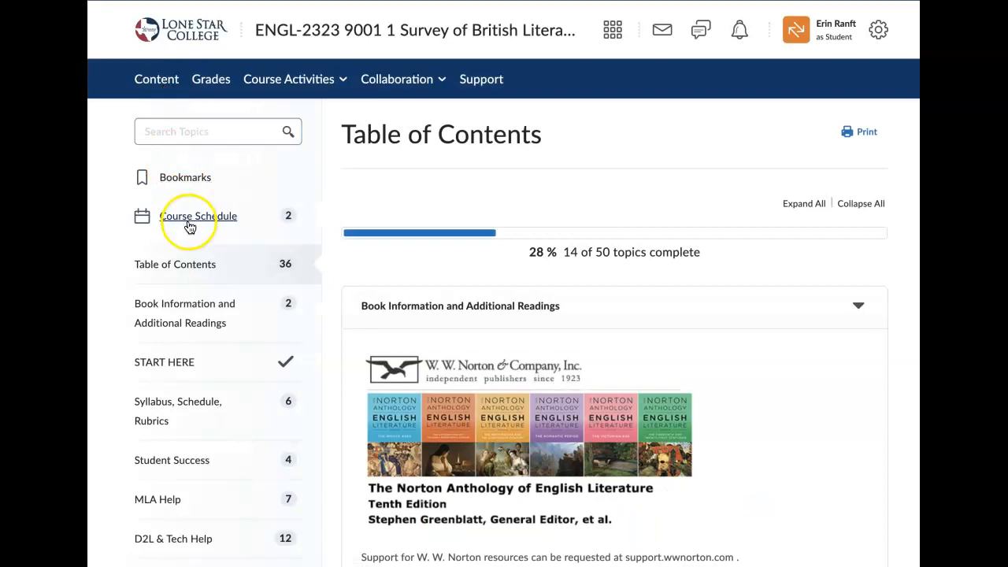
scroll("down", 3)
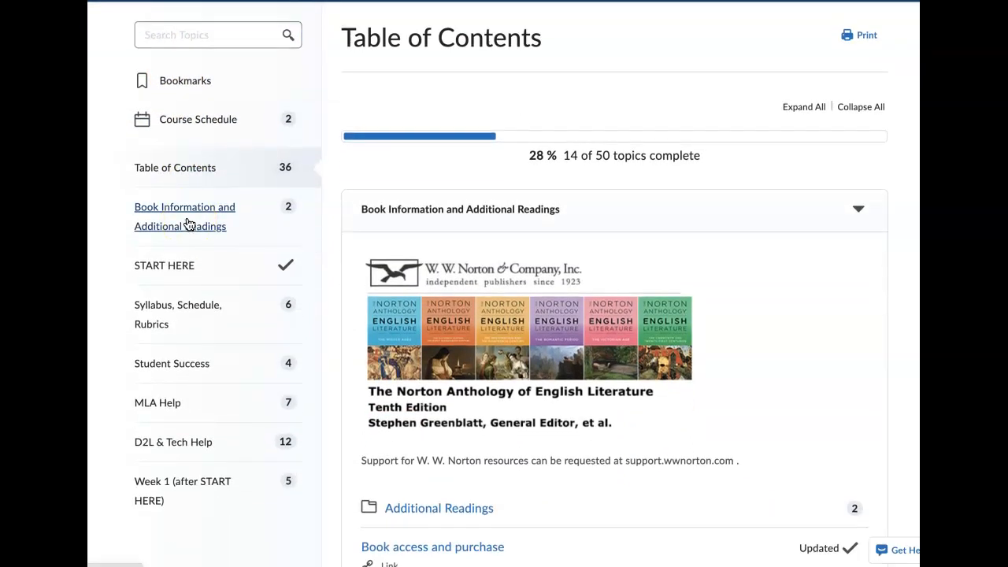
mouse_move(185, 238)
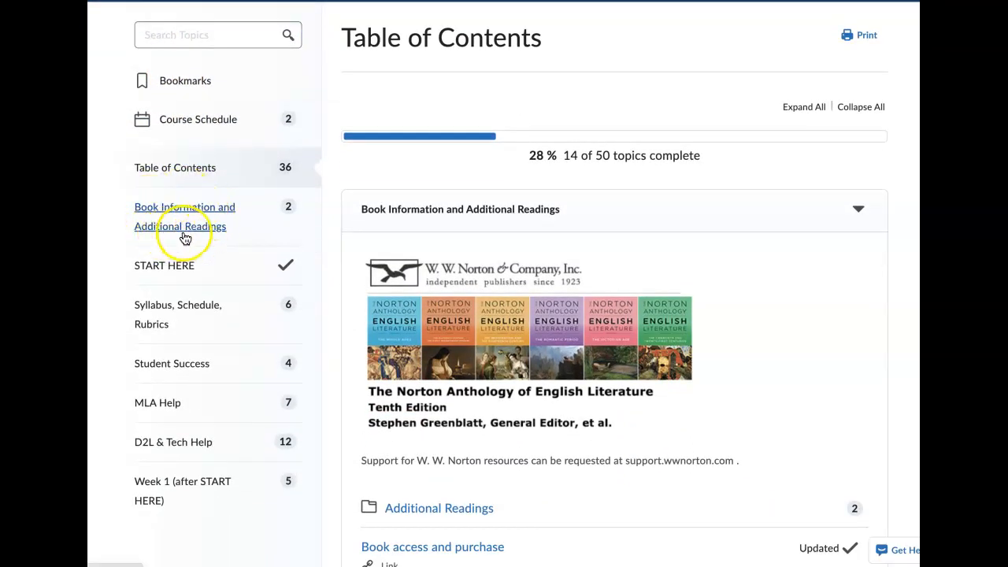
left_click(184, 217)
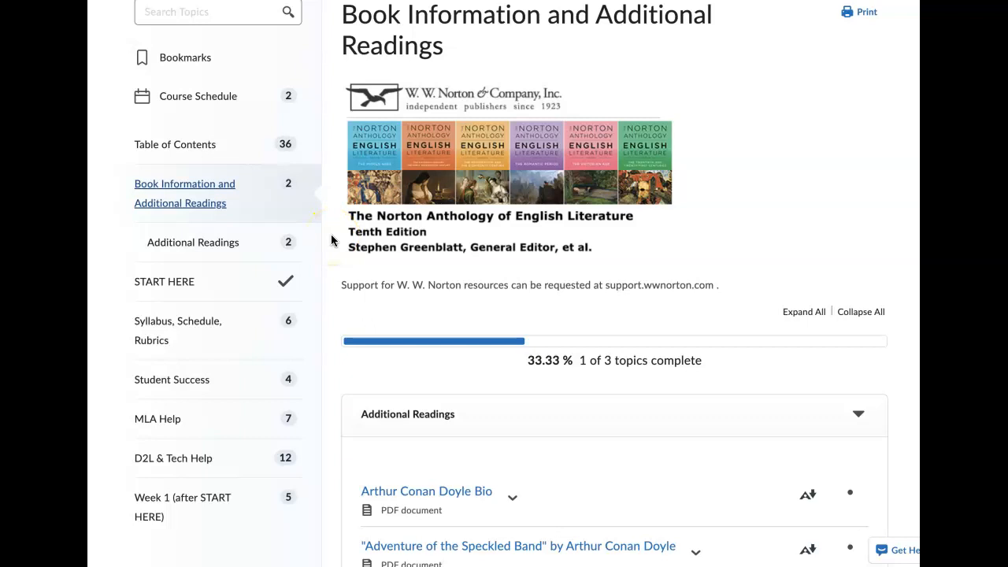
mouse_move(164, 281)
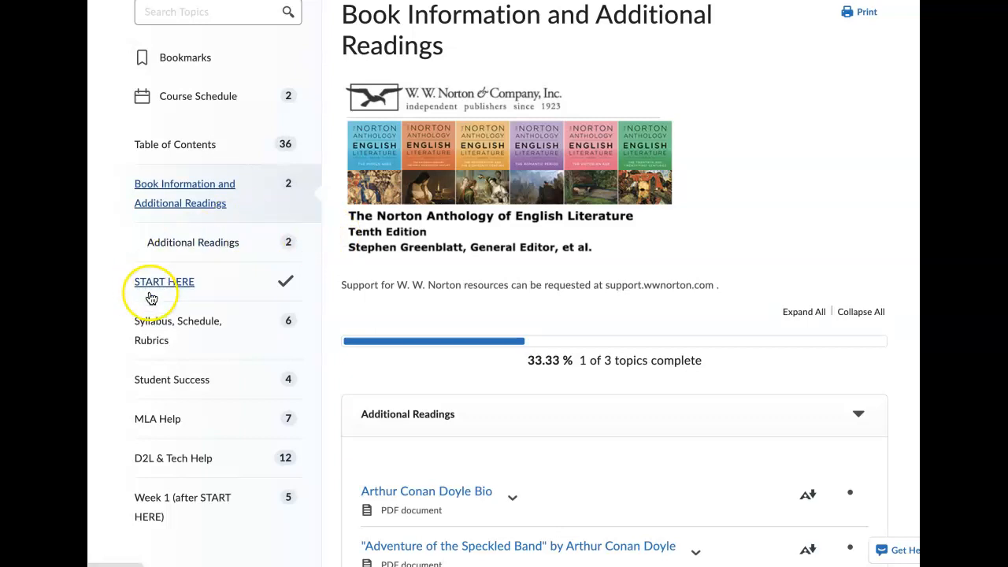
left_click(163, 281)
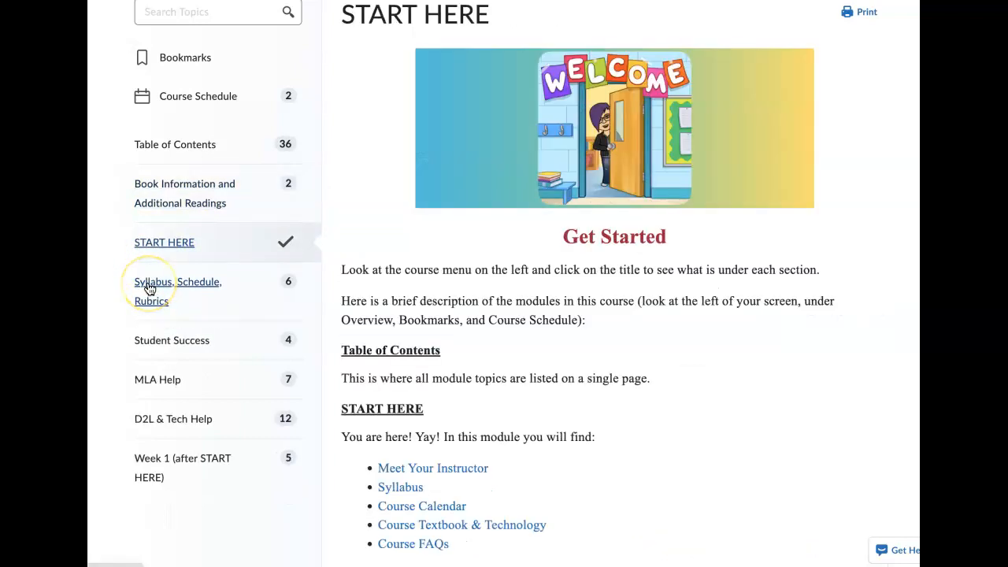
mouse_move(282, 281)
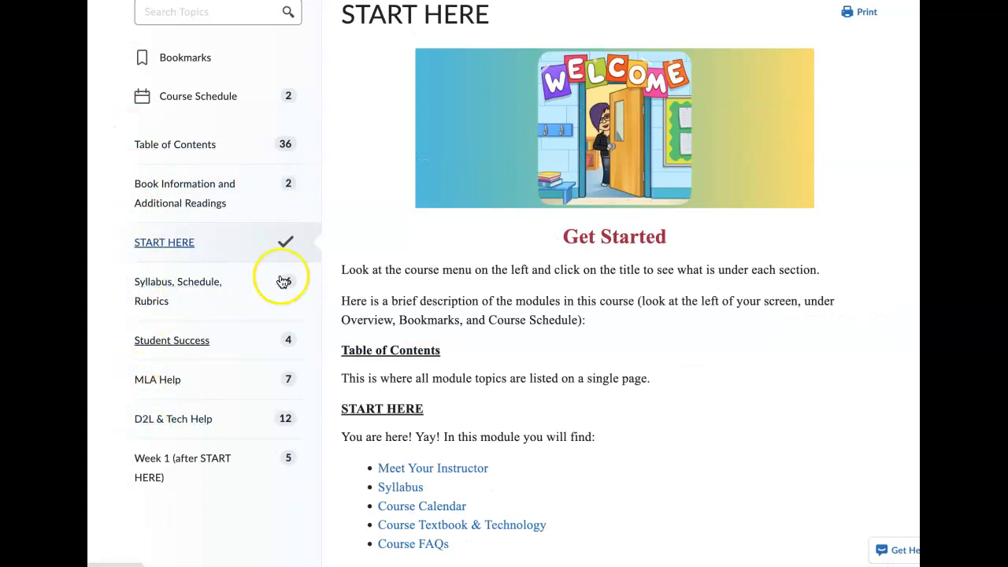
scroll("down", 3)
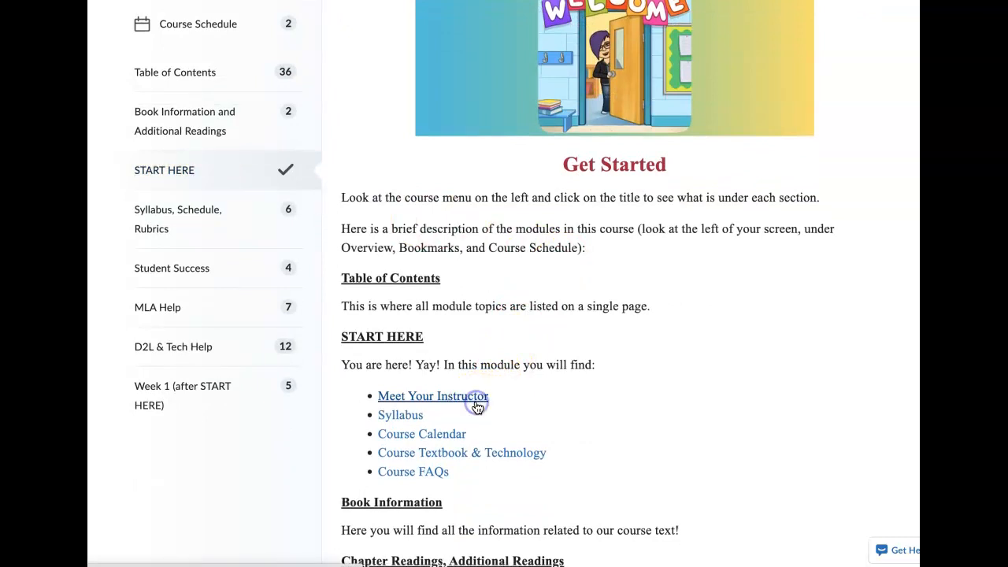
left_click(432, 396)
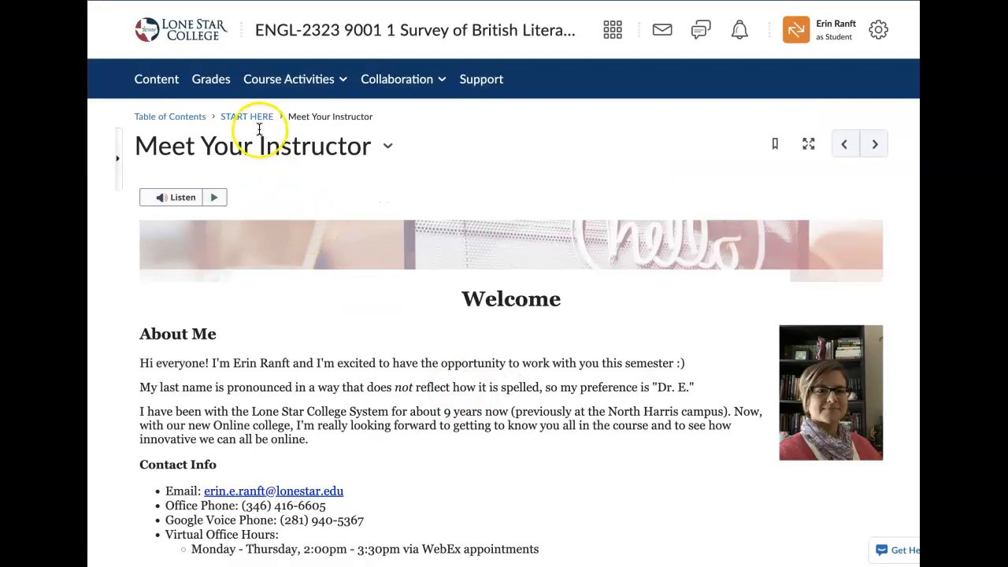
mouse_move(247, 117)
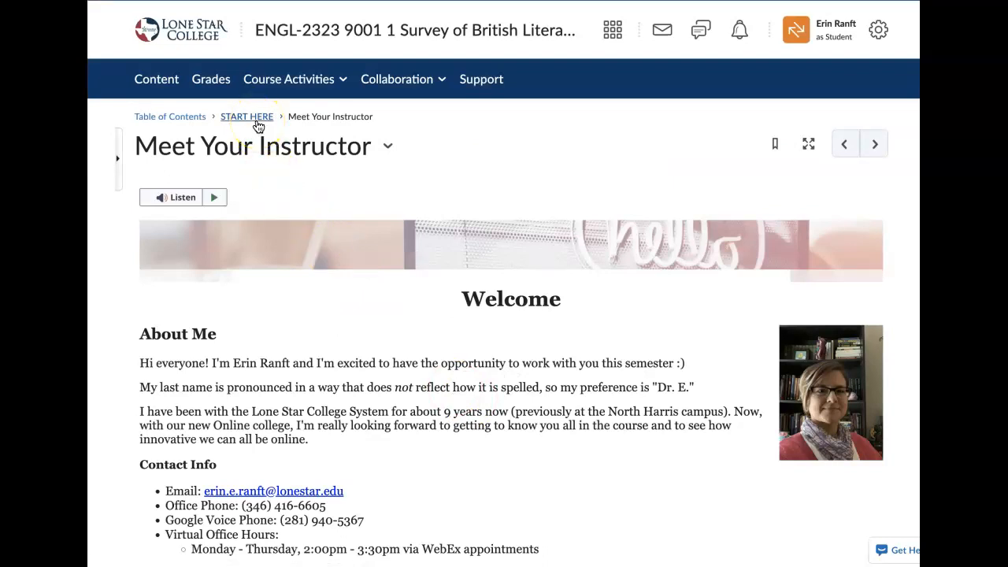
left_click(247, 116)
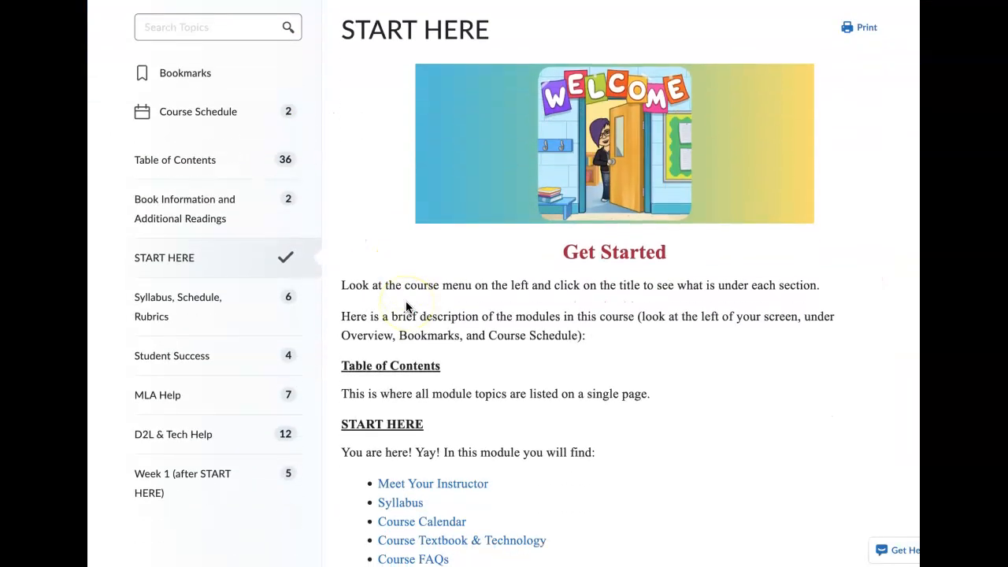
scroll("down", 3)
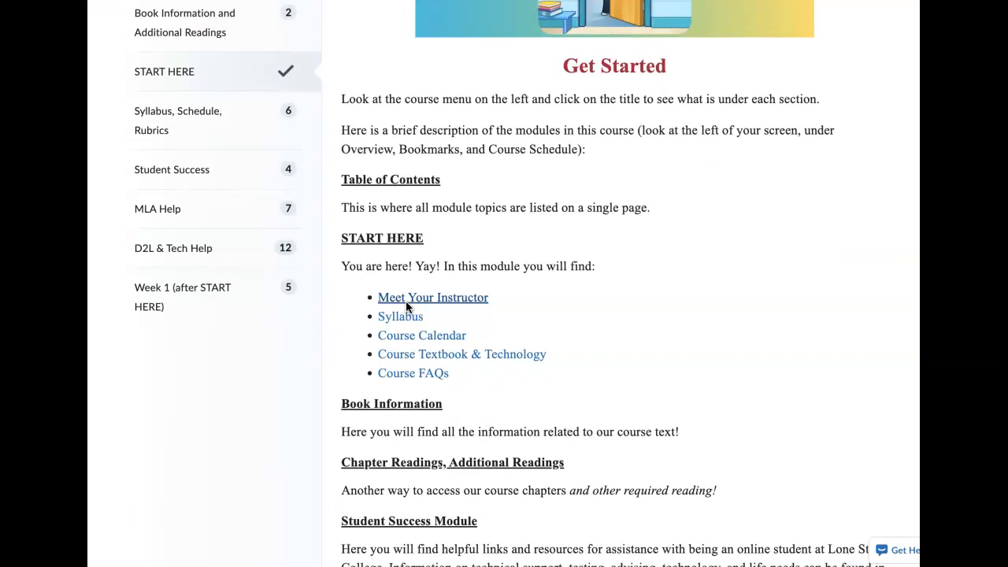
mouse_move(399, 384)
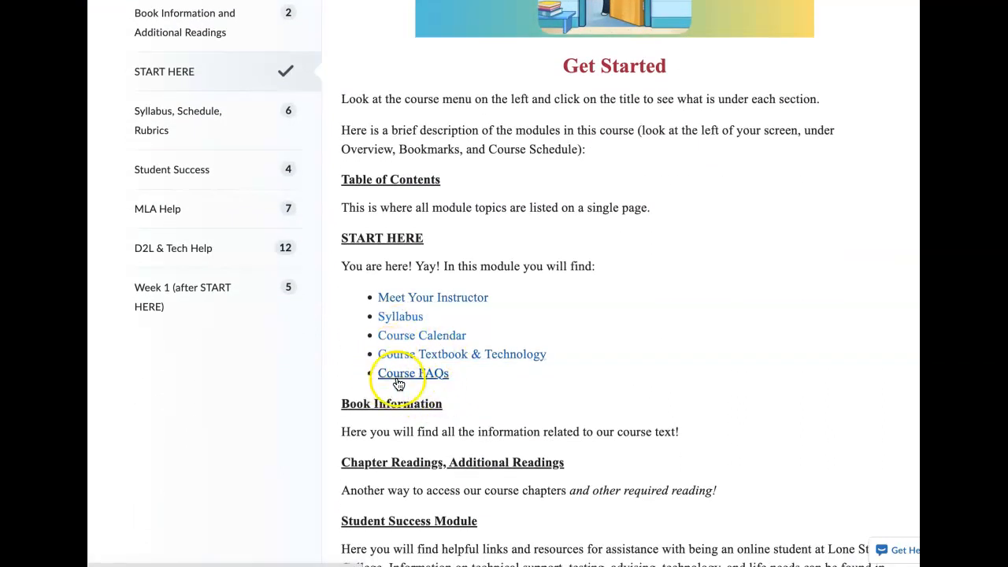
Open the START HERE Course FAQs page, read its answers, and return to the top.
left_click(412, 372)
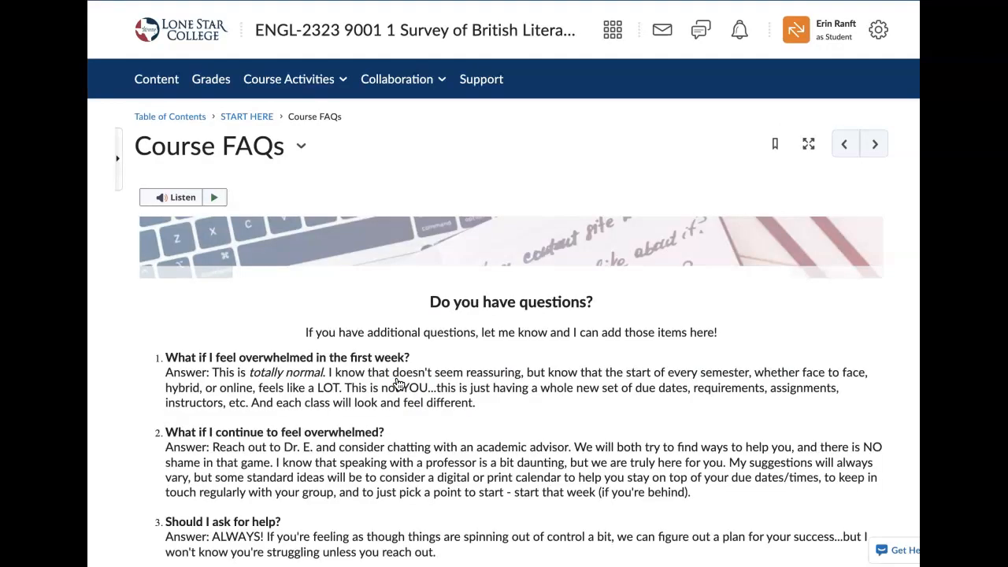
scroll("down", 3)
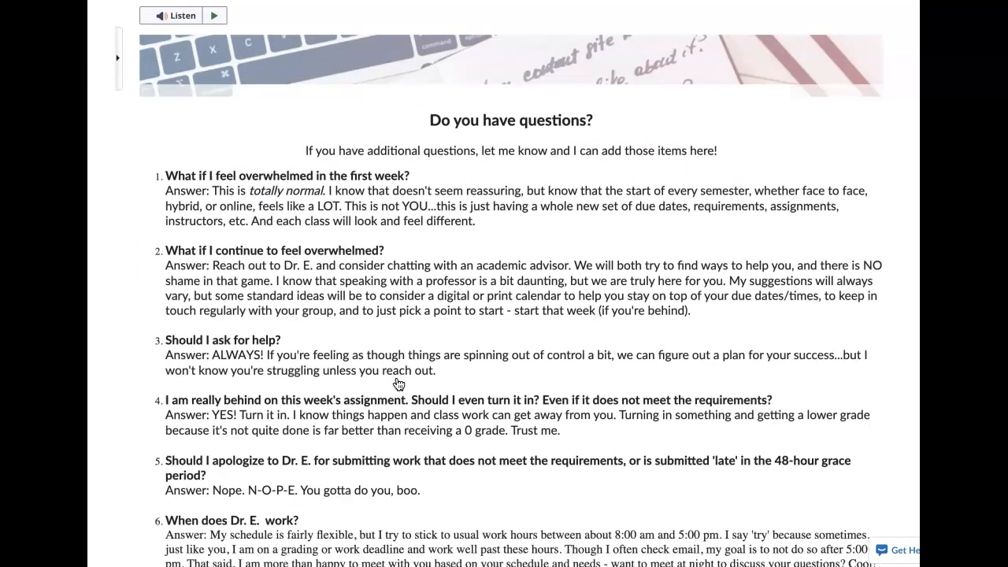
scroll("down", 3)
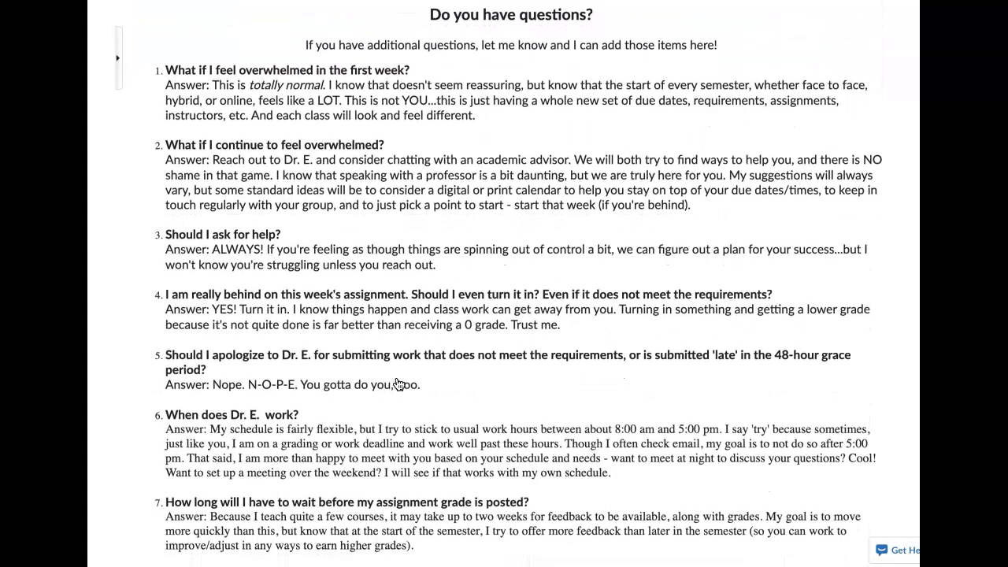
scroll("up", 3)
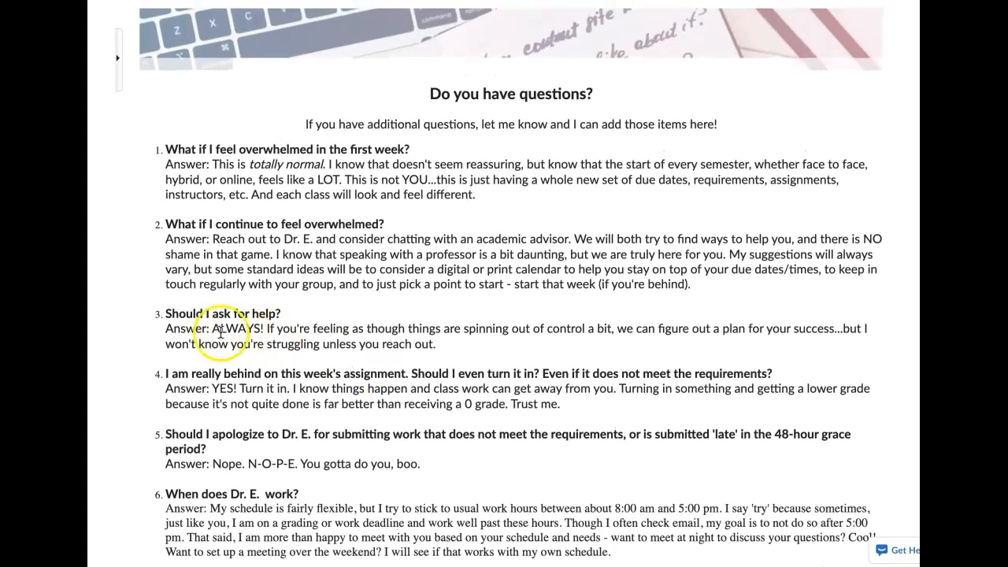
mouse_move(189, 241)
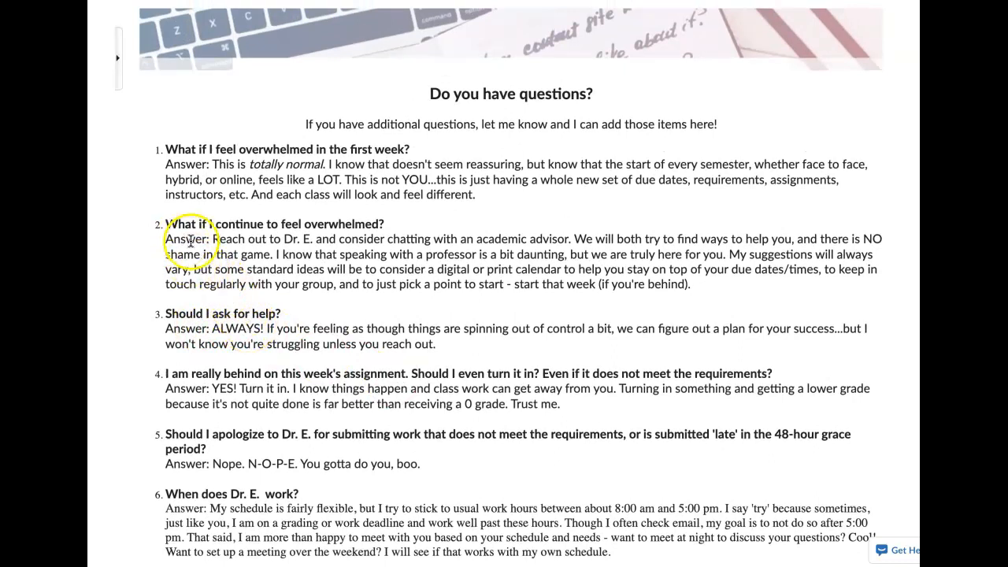
scroll("up", 3)
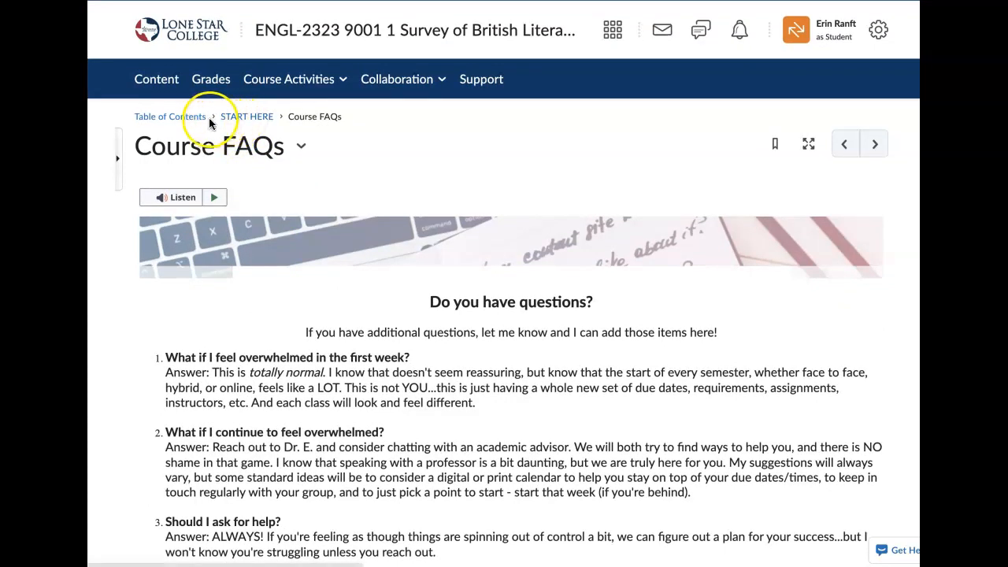
mouse_move(171, 116)
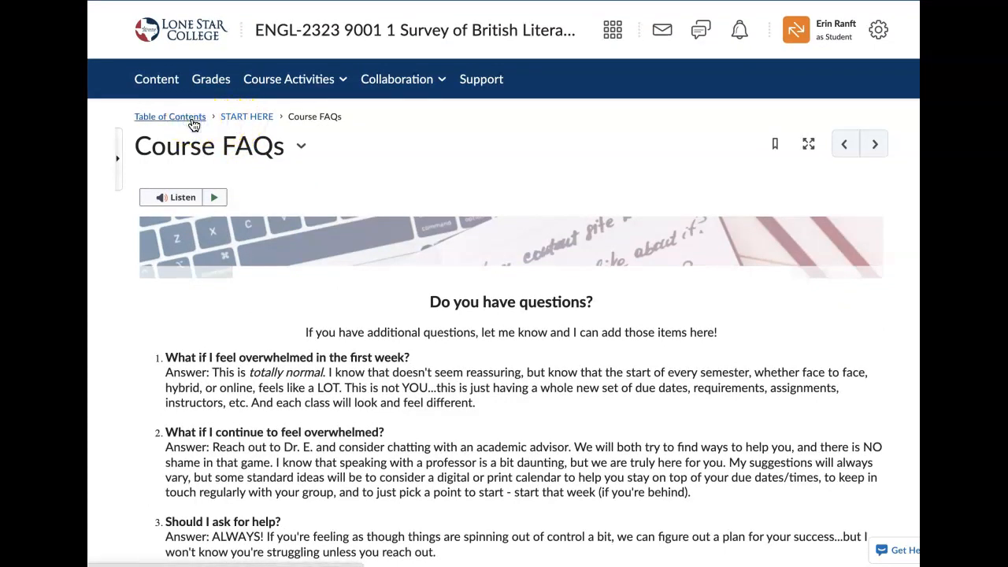
Go to the Table of Contents and open the Syllabus, Schedule, Rubrics module.
left_click(170, 116)
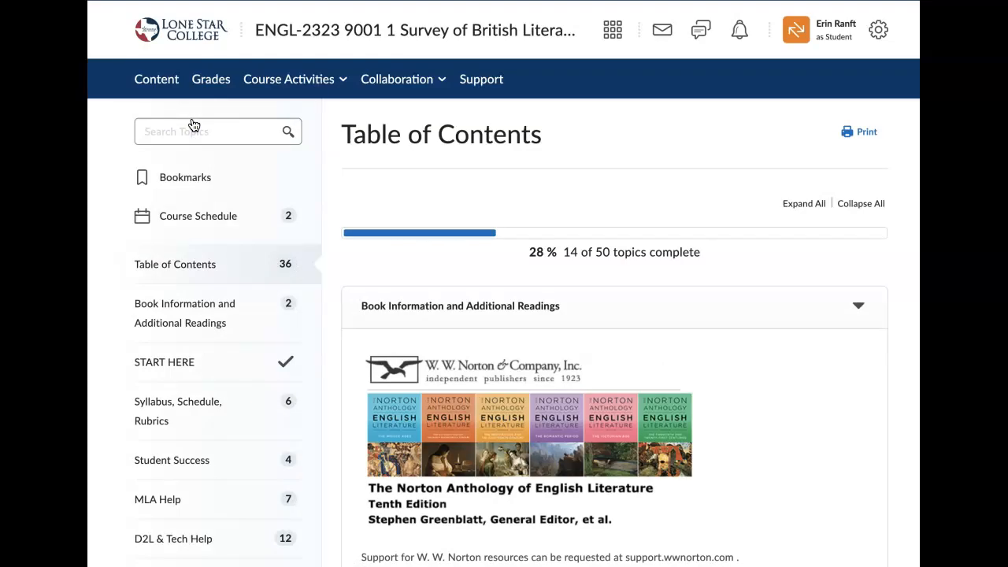
scroll("down", 3)
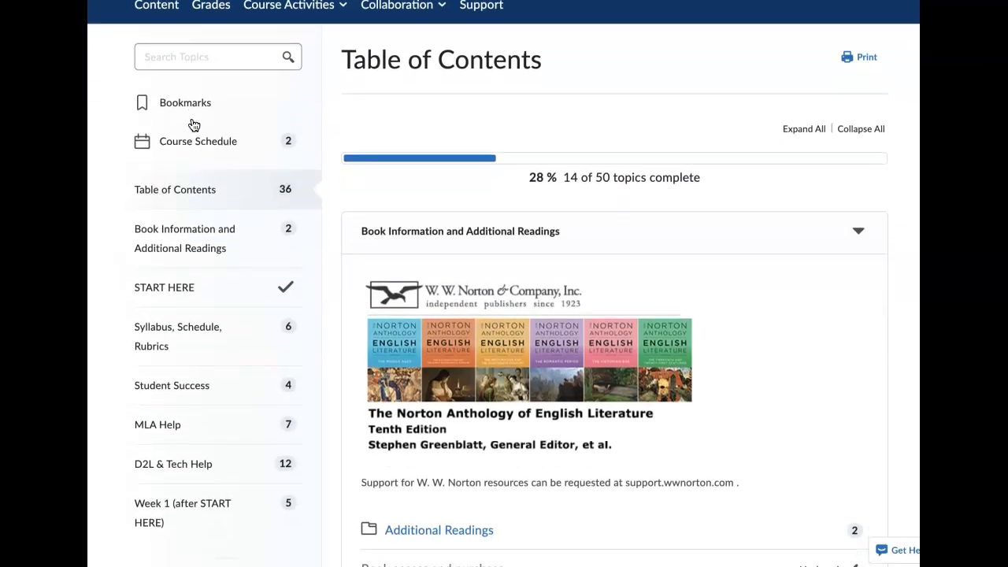
scroll("down", 3)
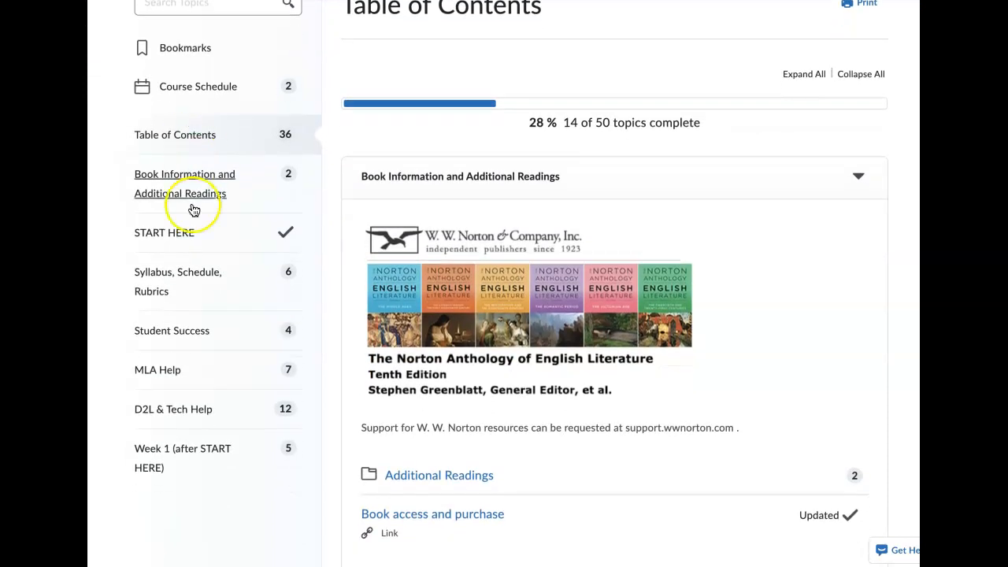
left_click(177, 281)
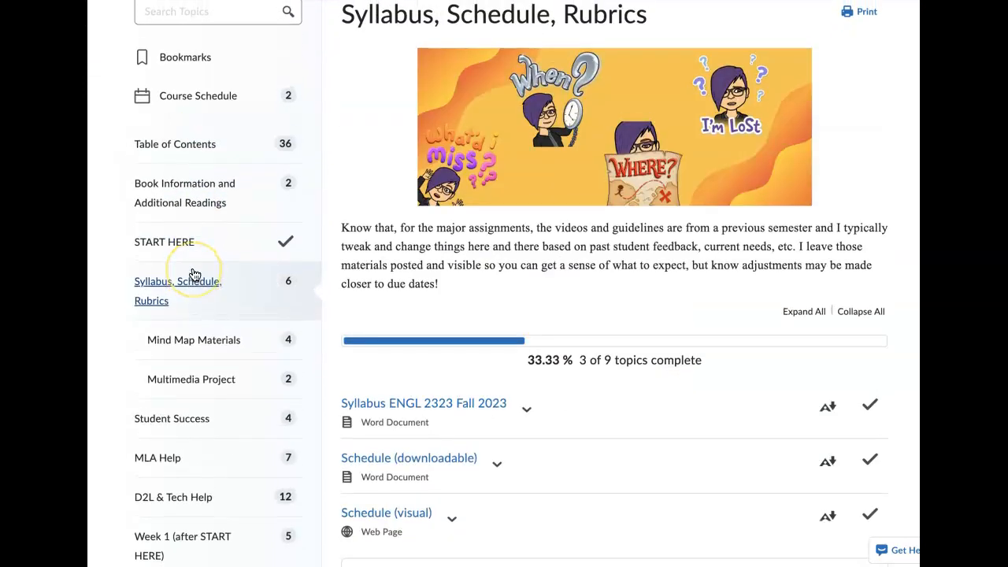
mouse_move(340, 250)
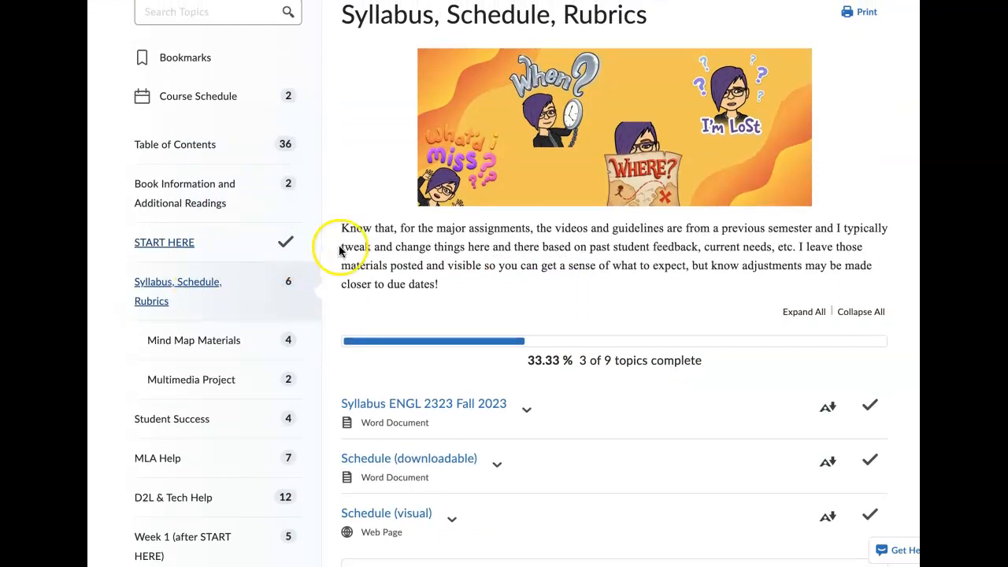
Browse the syllabus and schedule topics, then open the Student Success module.
scroll("down", 3)
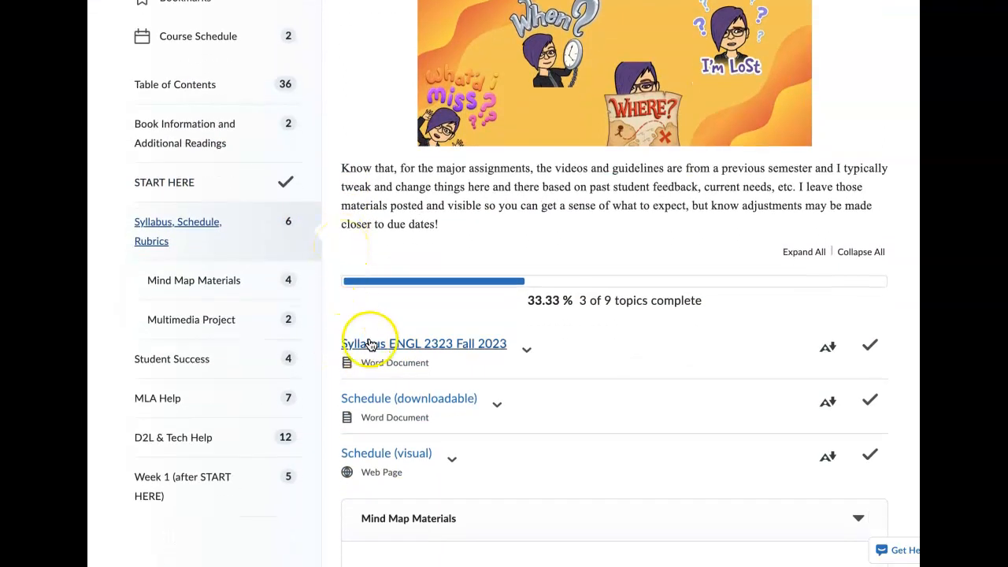
mouse_move(368, 252)
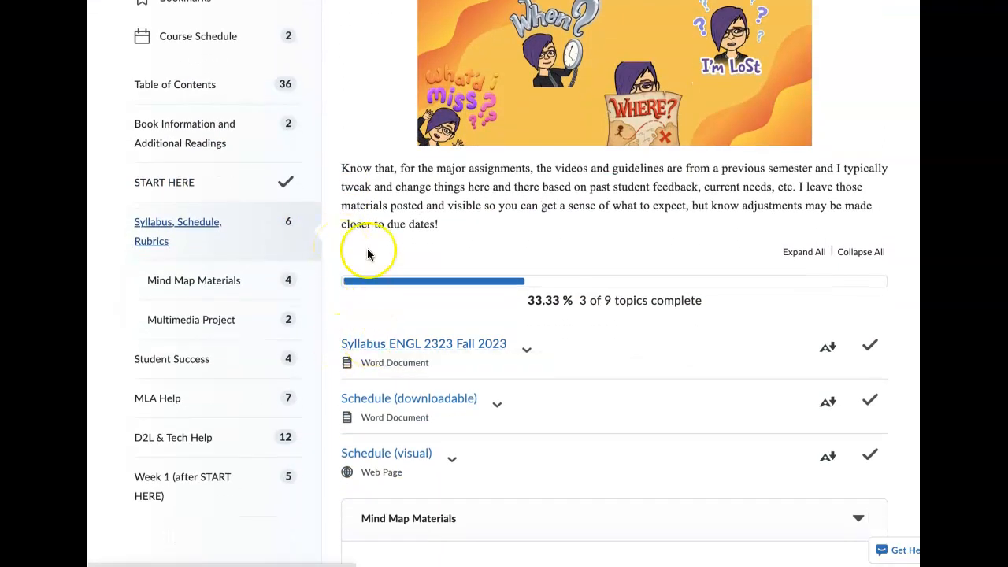
mouse_move(519, 182)
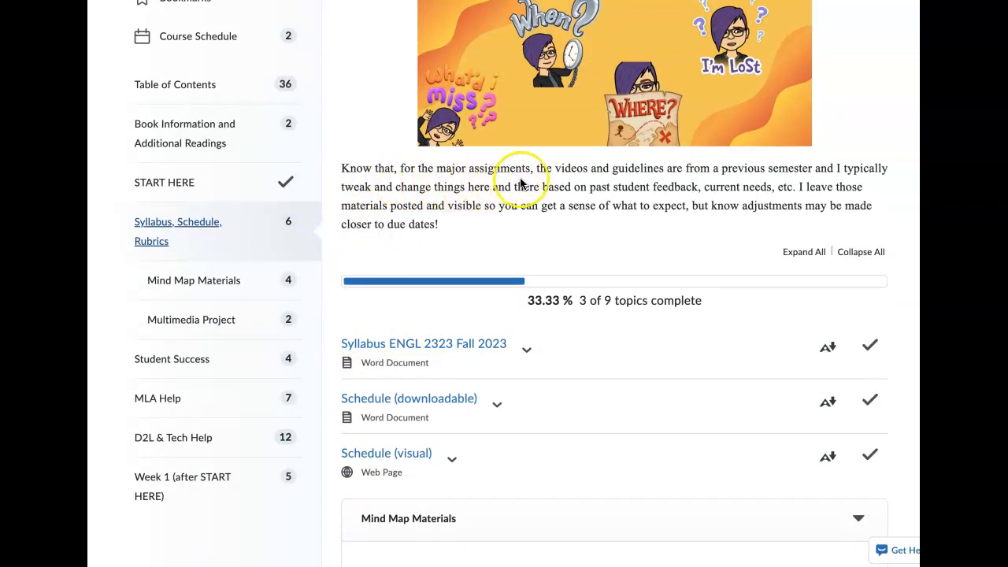
scroll("down", 3)
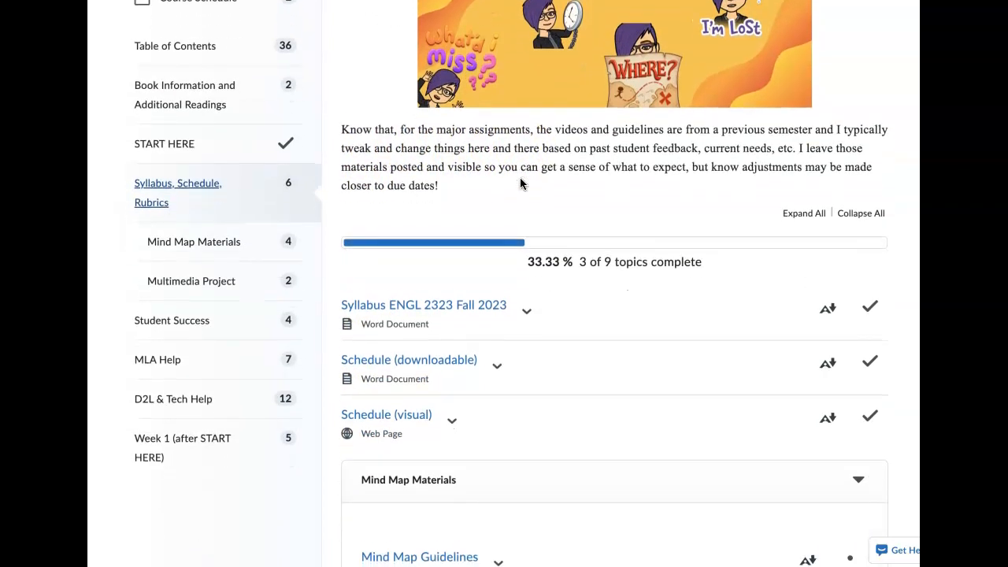
scroll("down", 3)
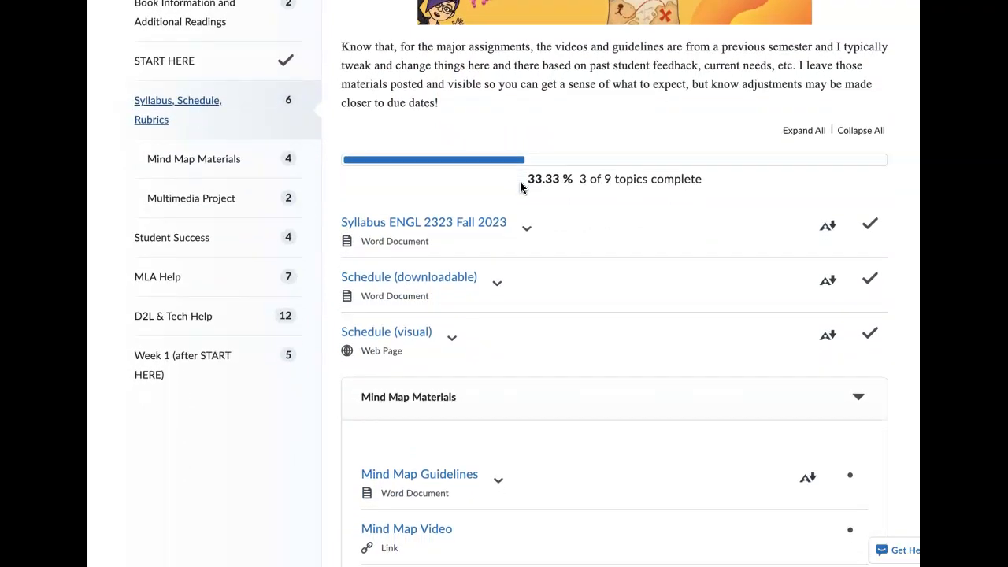
scroll("down", 3)
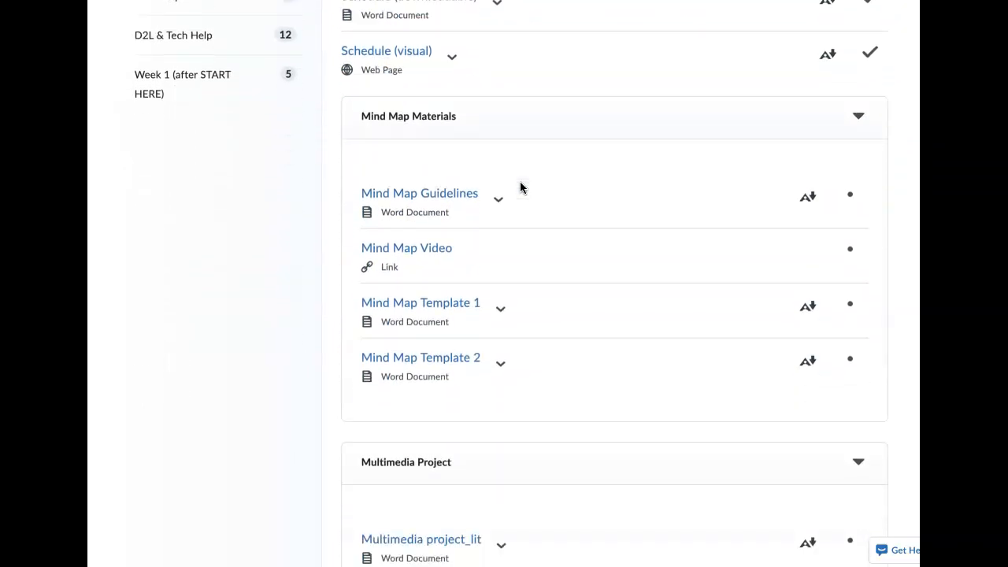
scroll("down", 3)
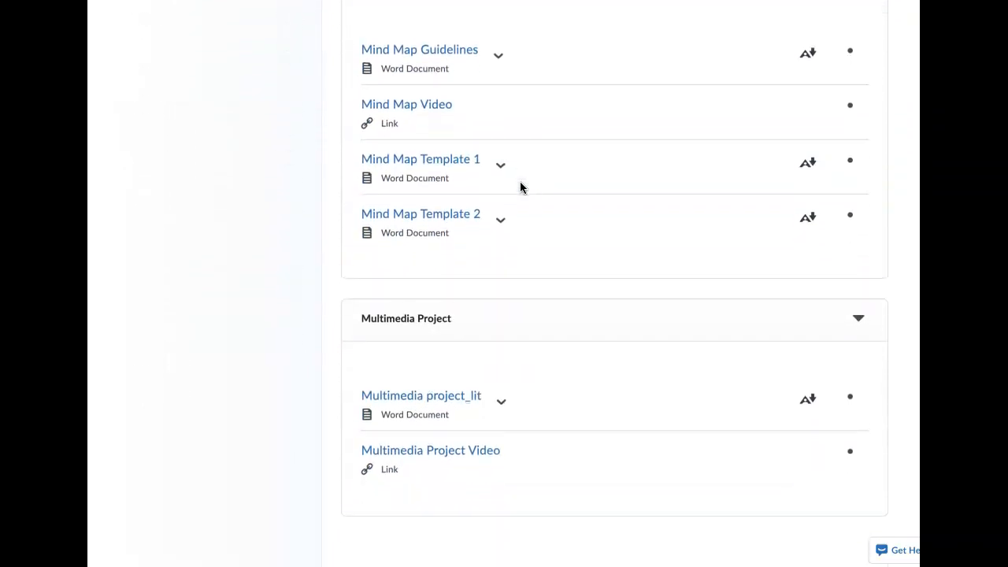
scroll("up", 3)
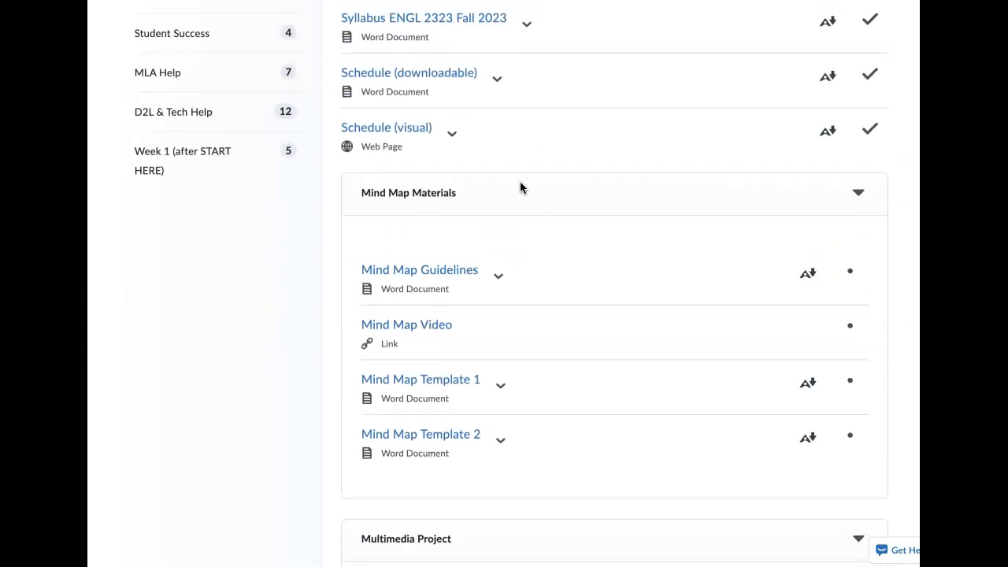
scroll("up", 3)
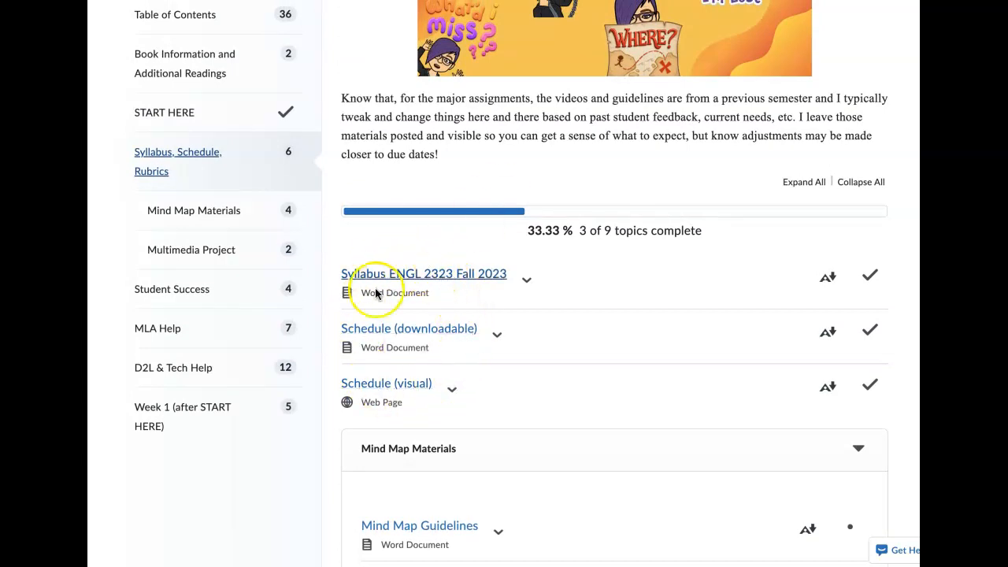
scroll("down", 3)
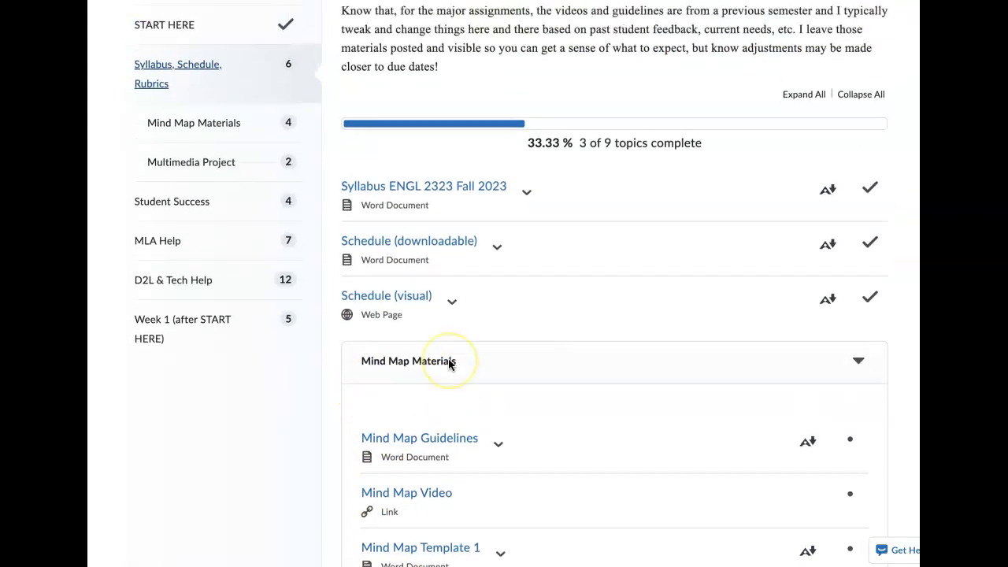
scroll("up", 3)
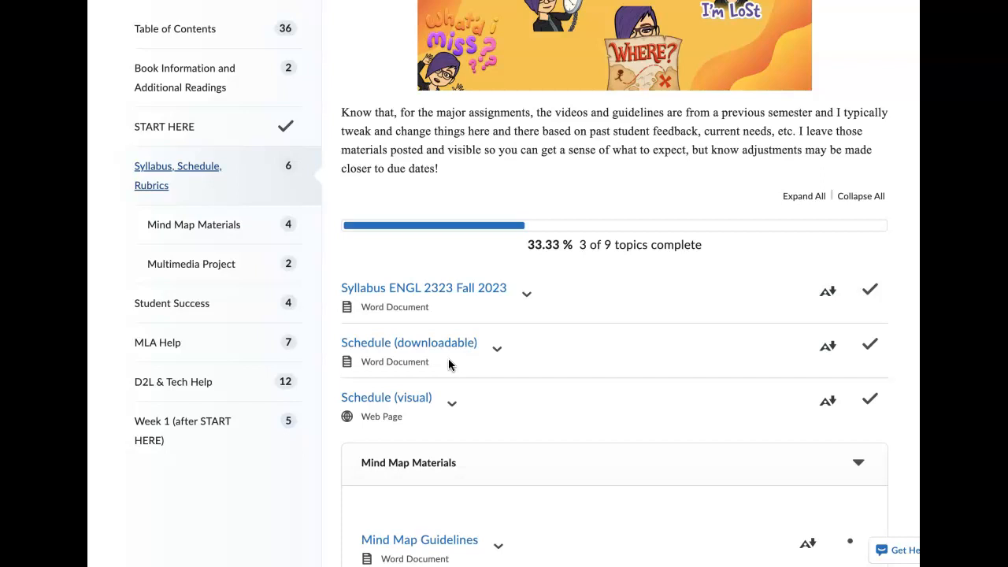
mouse_move(422, 327)
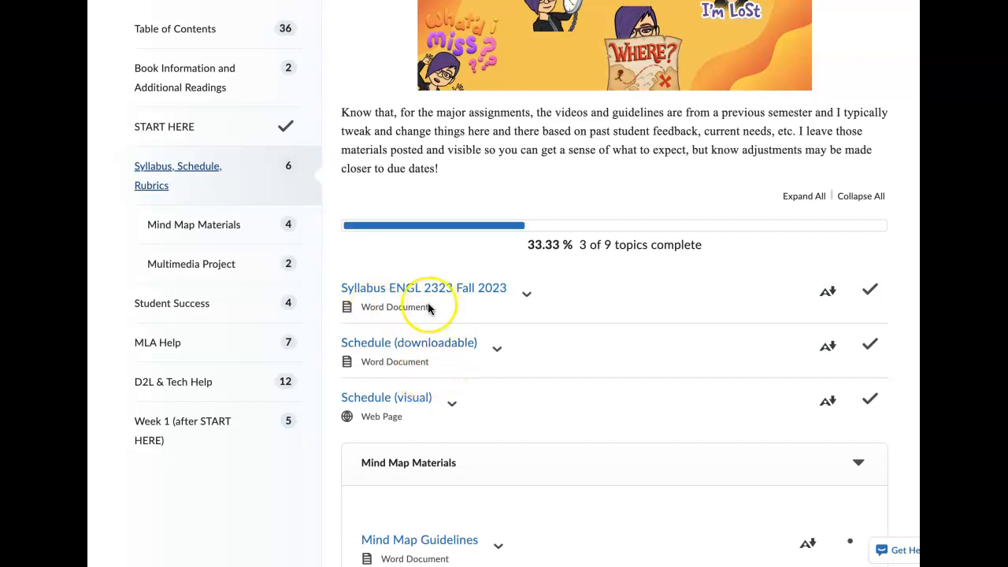
left_click(172, 303)
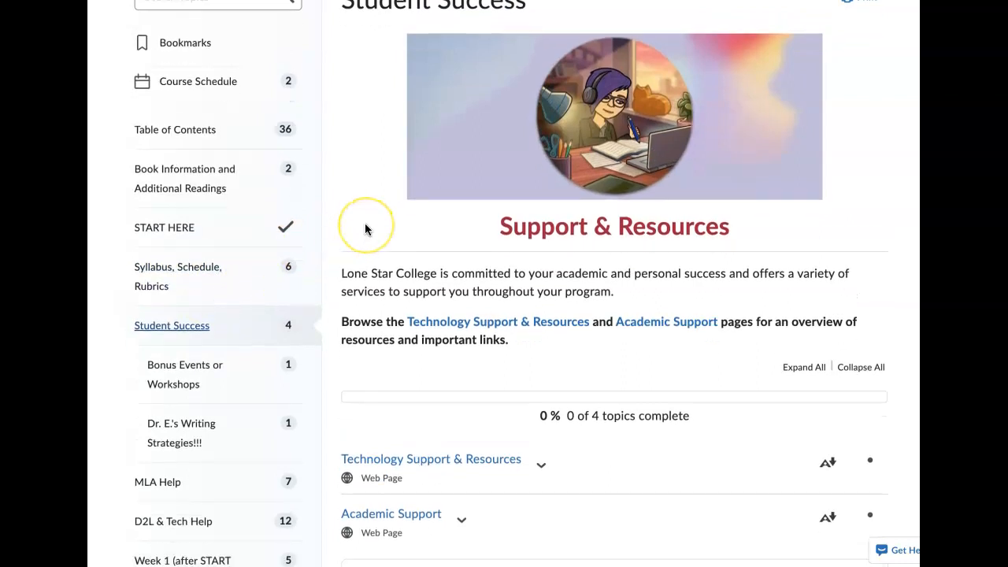
Open Technology Support & Resources and view its Microsoft Office 365 download and login details.
scroll("down", 3)
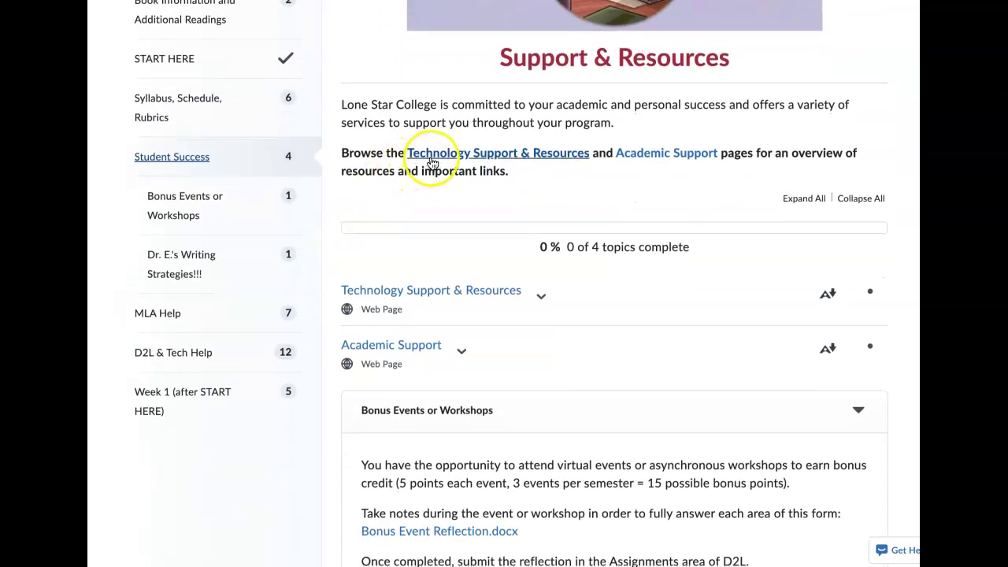
left_click(497, 153)
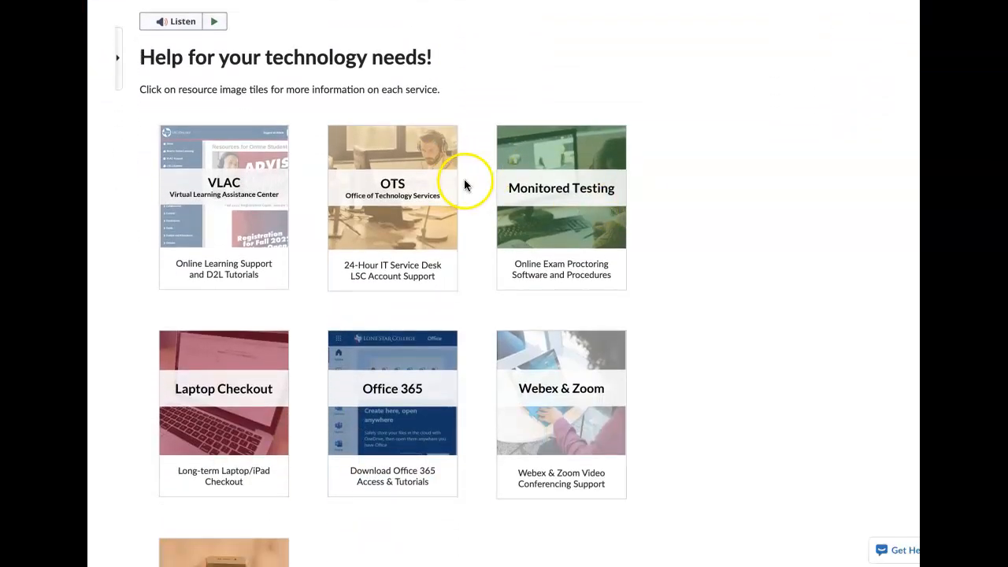
mouse_move(195, 63)
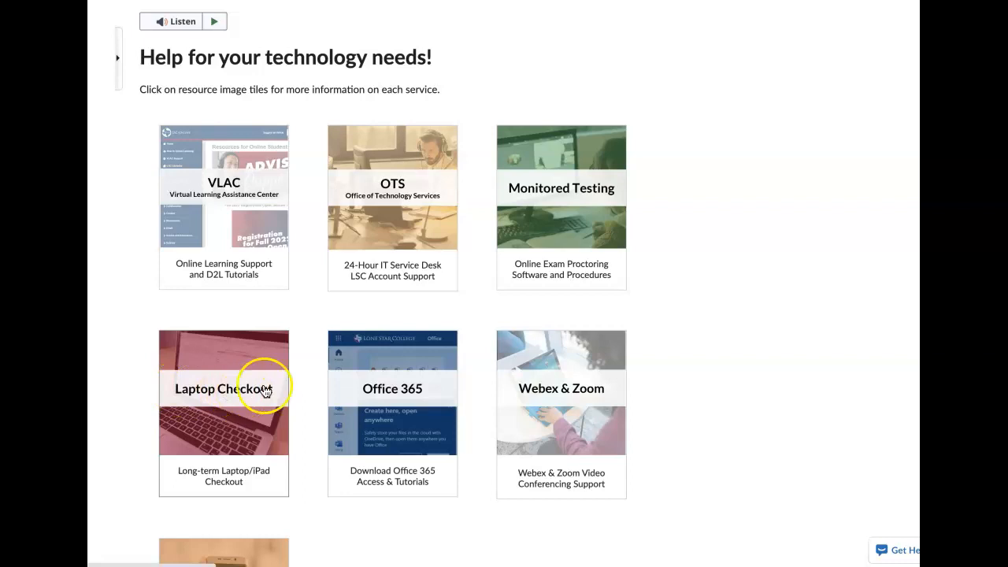
left_click(393, 388)
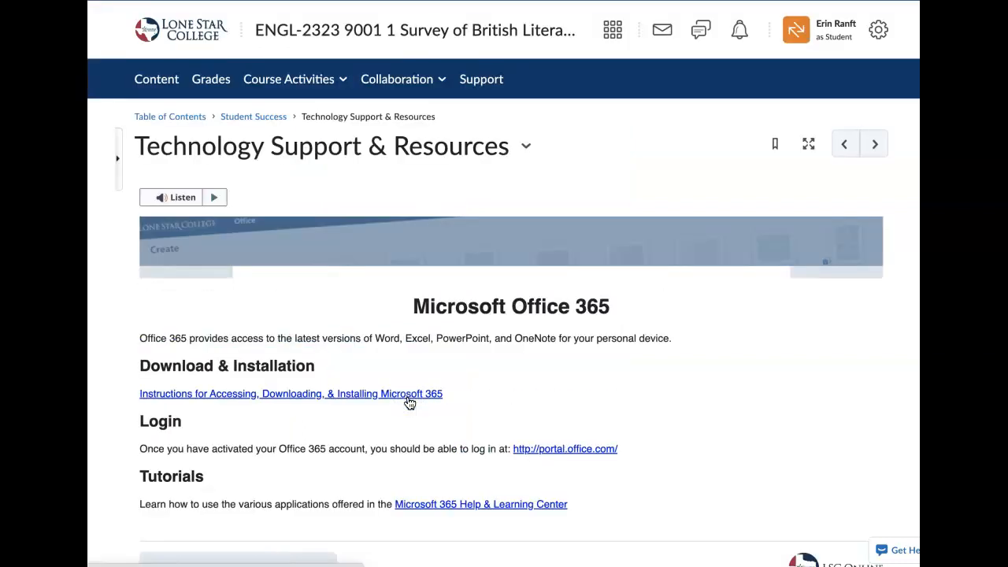
Return to the course Table of Contents, now at 15 of 50 topics complete.
scroll("down", 3)
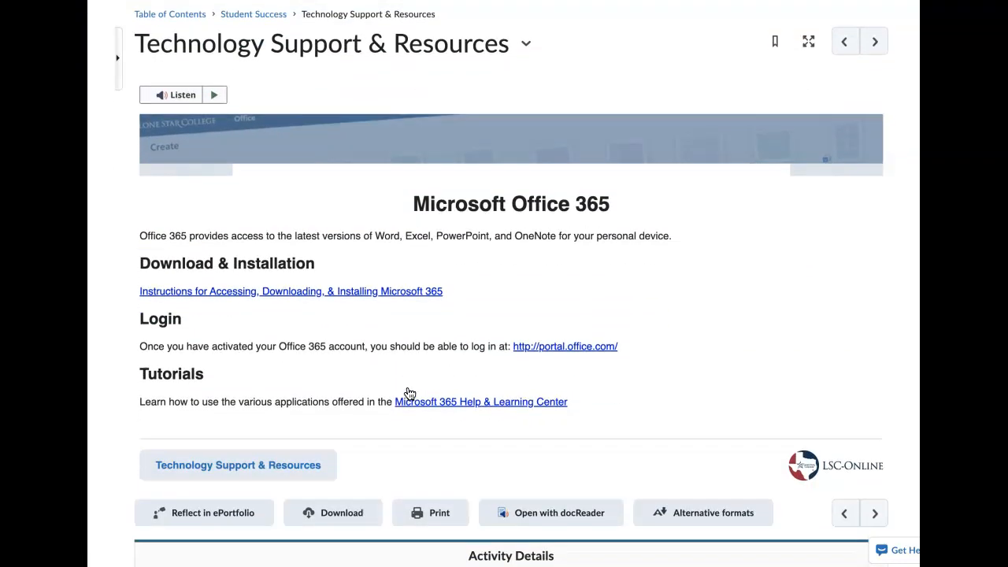
scroll("up", 3)
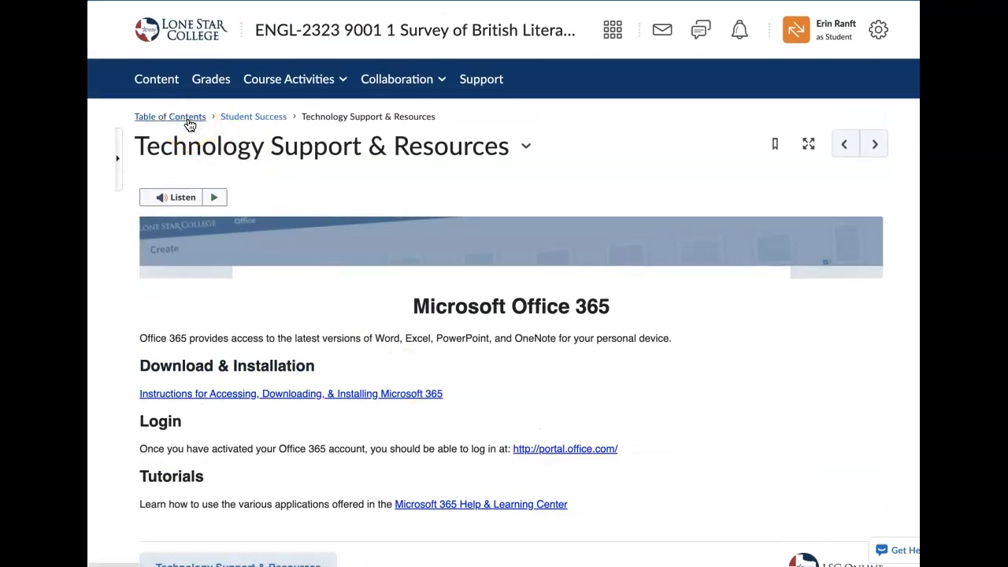
left_click(170, 117)
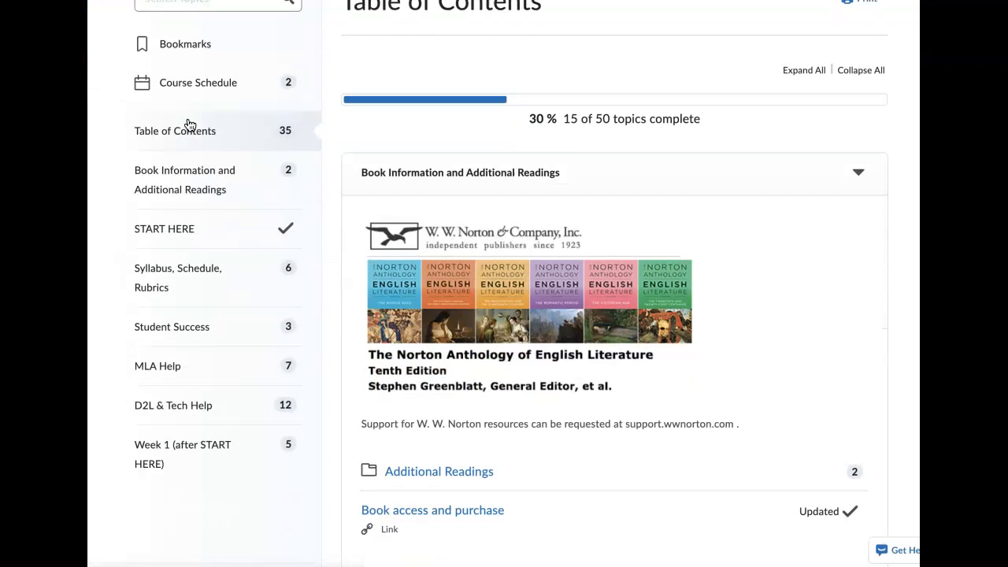
Reopen Student Success (1 of 4 complete) and scroll through its topics and Bonus Events section.
scroll("down", 3)
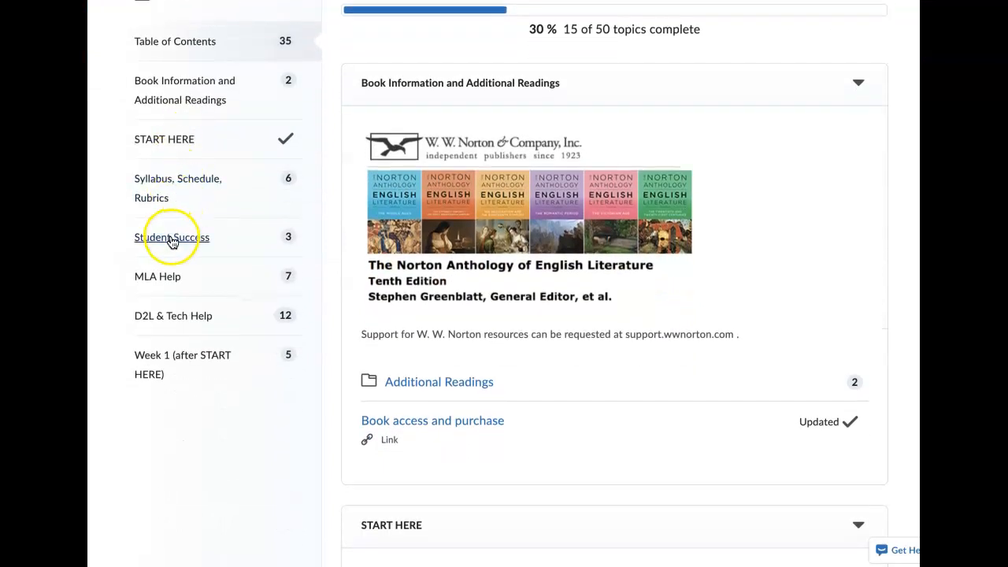
left_click(172, 237)
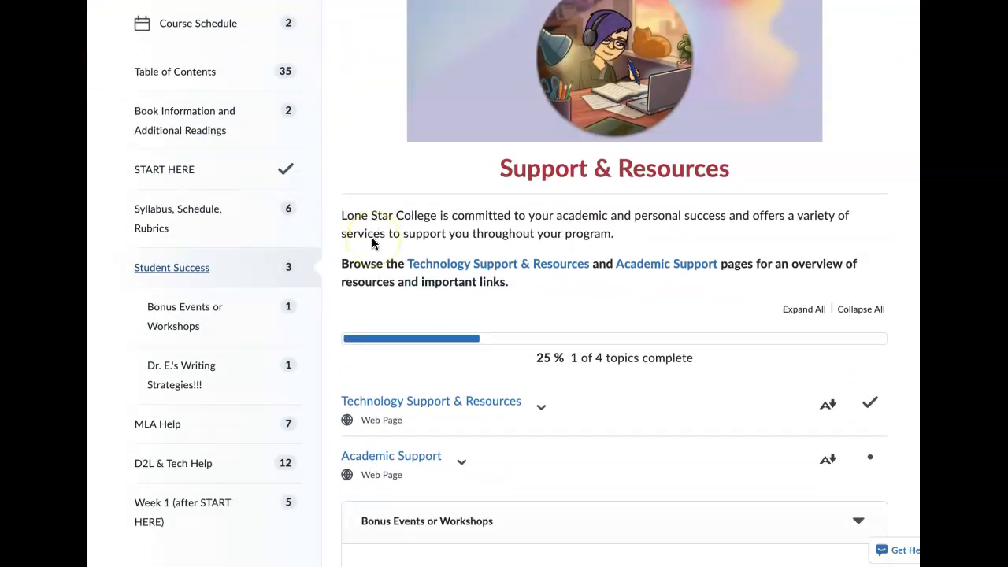
left_click(857, 520)
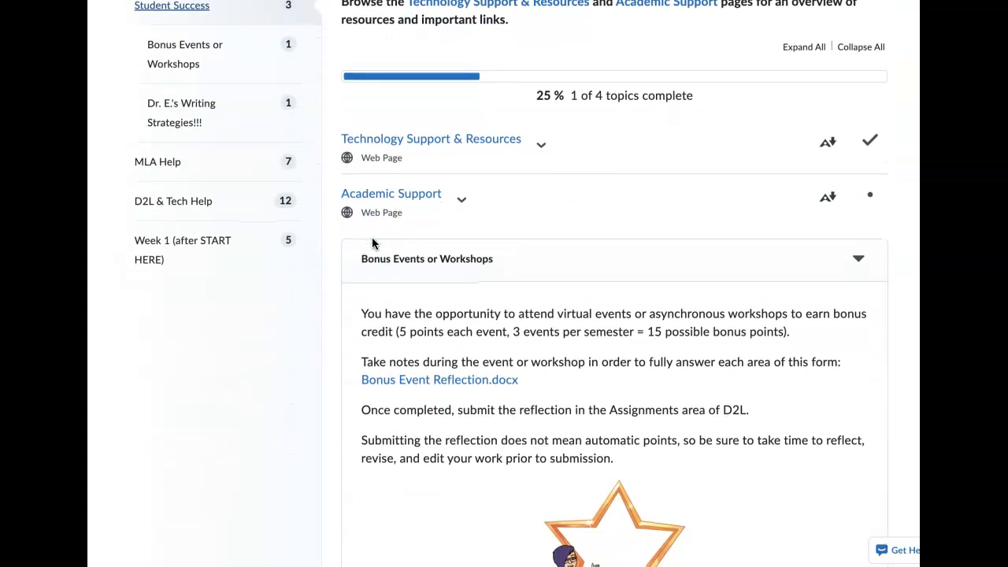
scroll("up", 3)
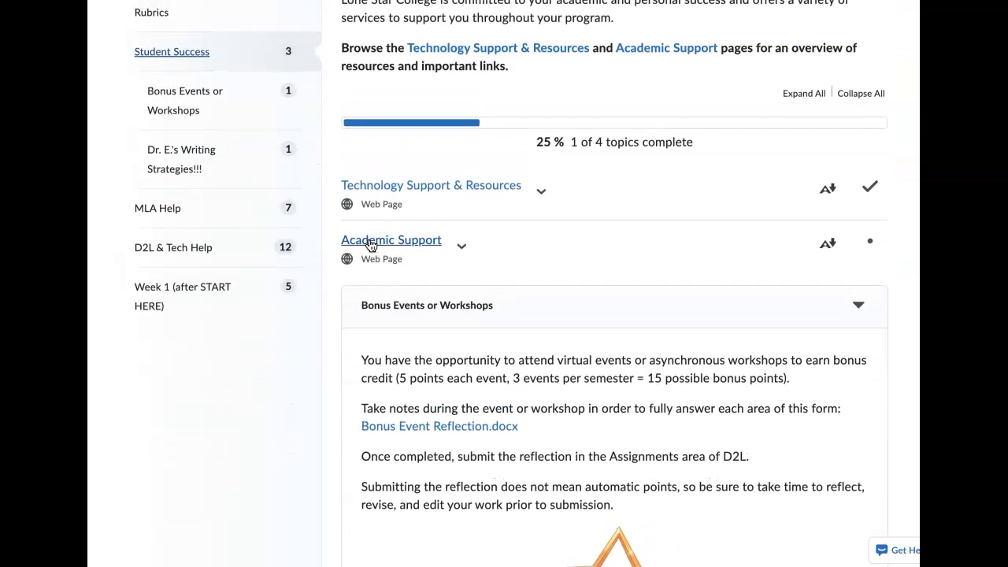
scroll("down", 3)
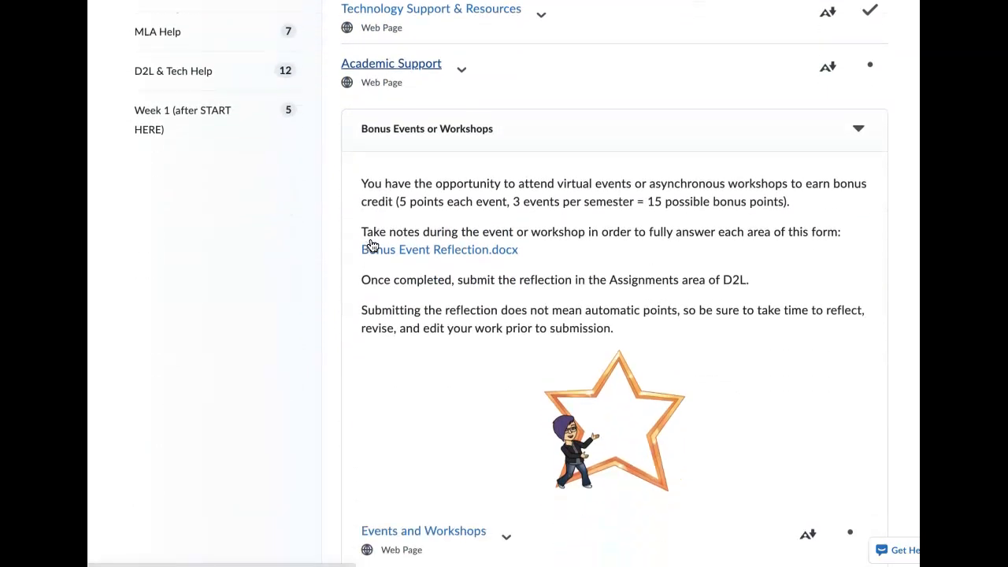
scroll("down", 3)
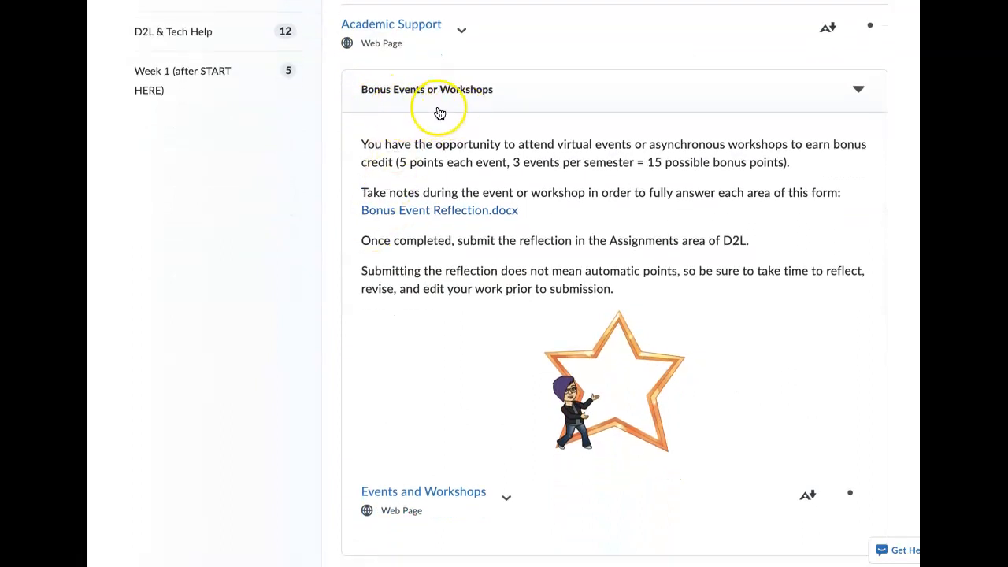
scroll("down", 3)
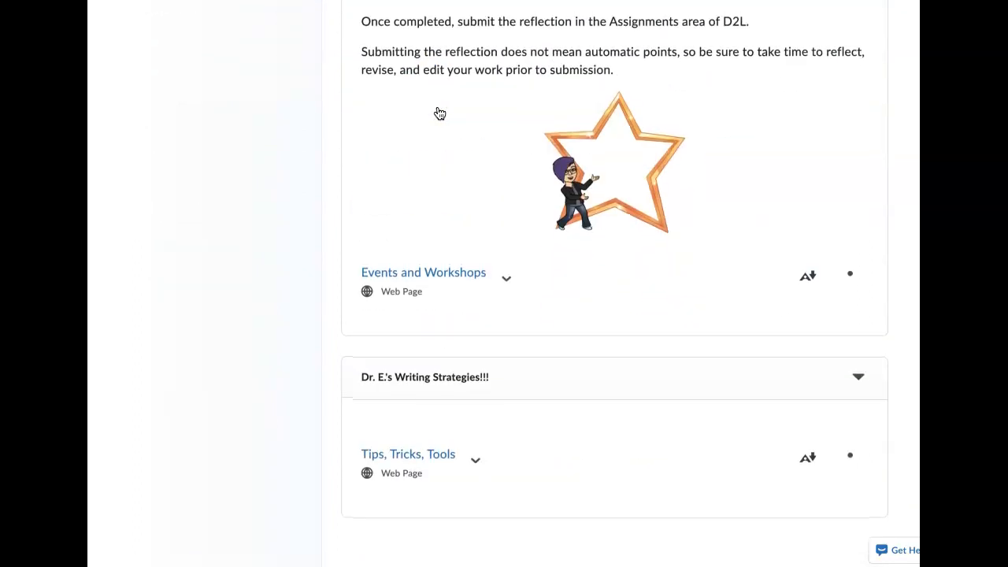
scroll("down", 3)
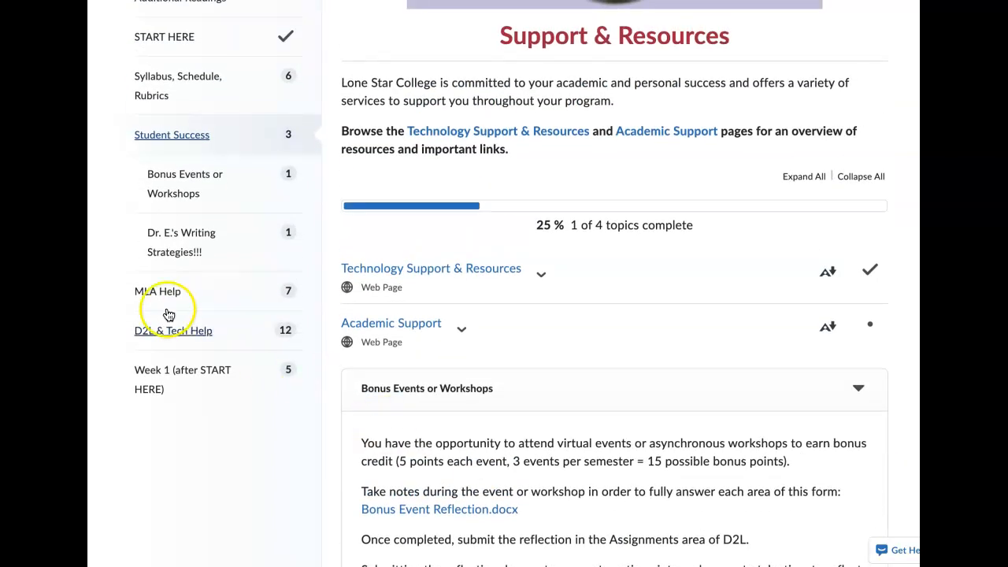
Open MLA Help and browse its seven quoting and citation topics, 0 of 7 complete.
left_click(158, 291)
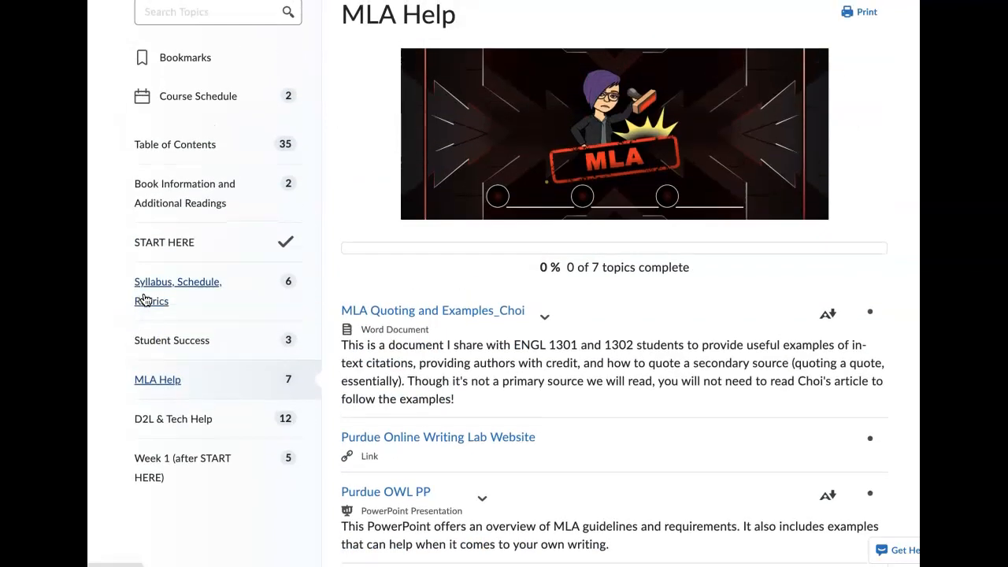
scroll("down", 3)
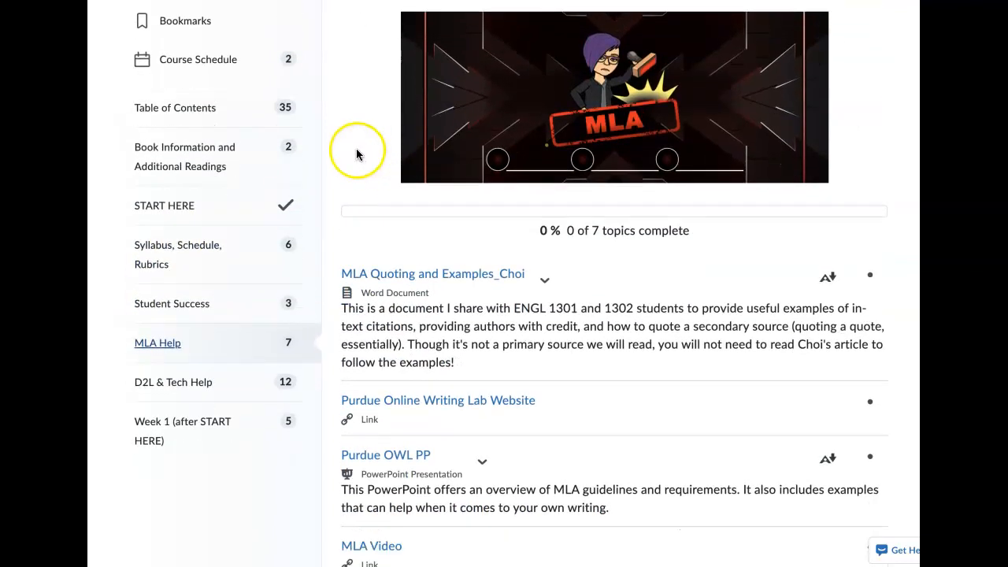
scroll("down", 3)
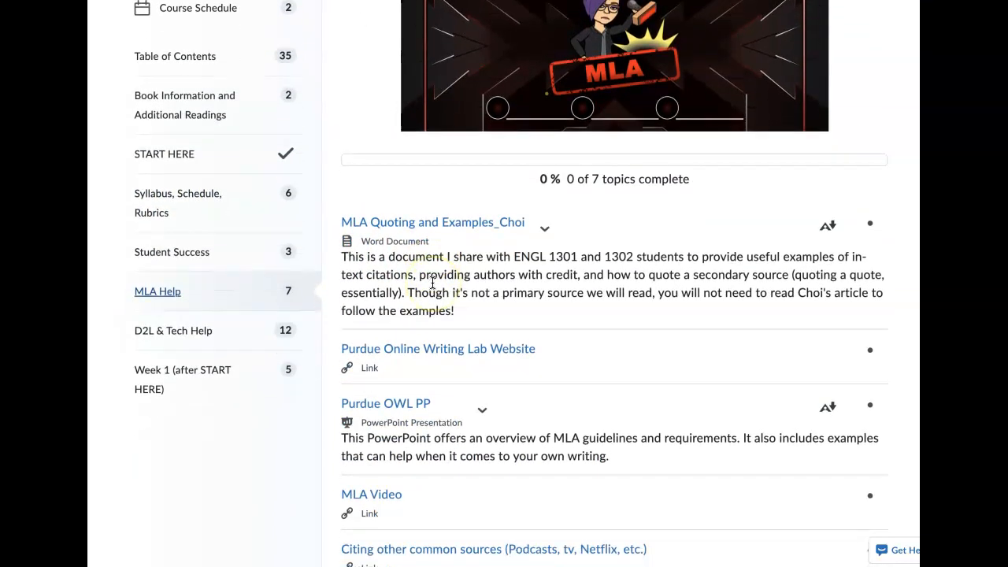
scroll("down", 3)
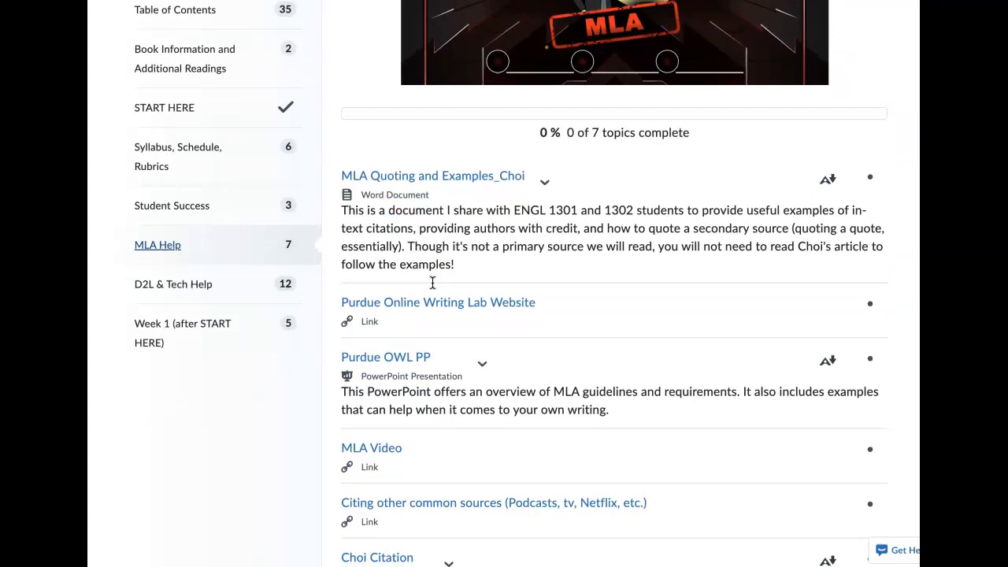
scroll("down", 3)
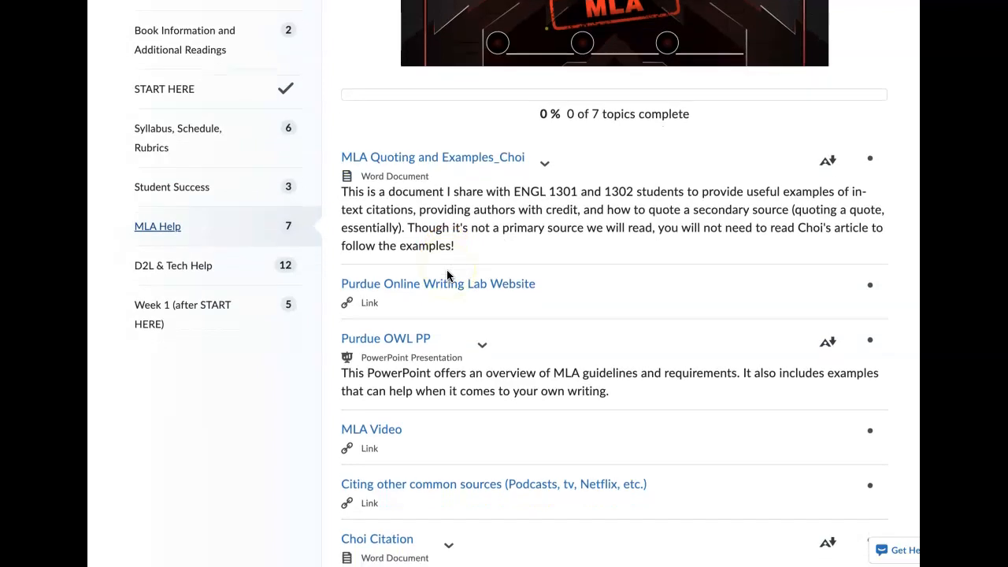
scroll("down", 3)
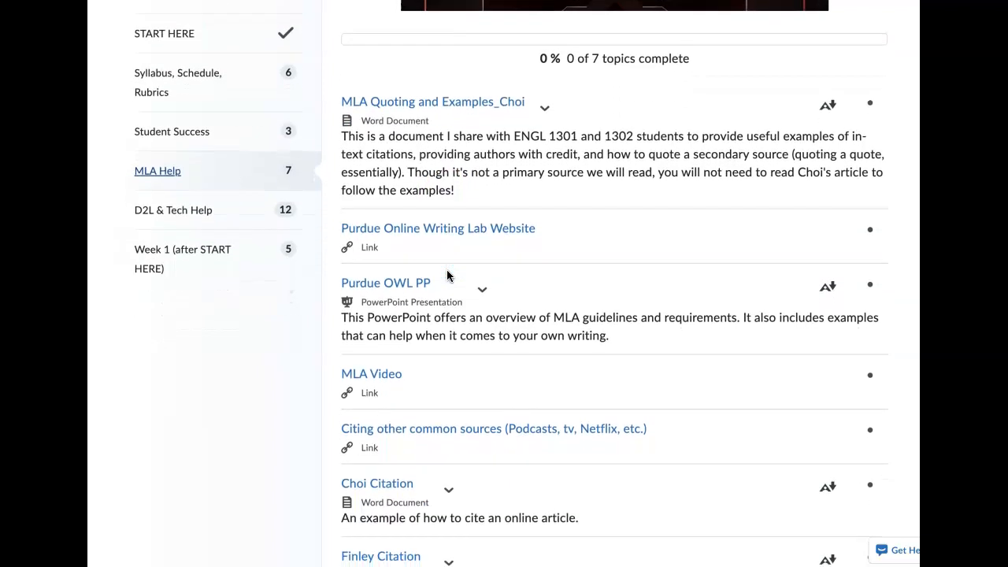
scroll("down", 3)
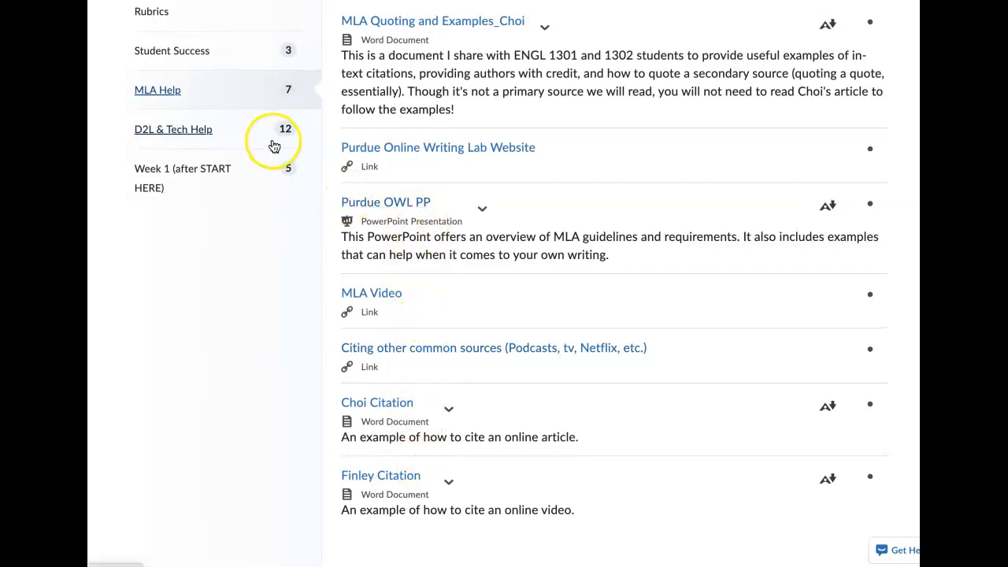
left_click(172, 130)
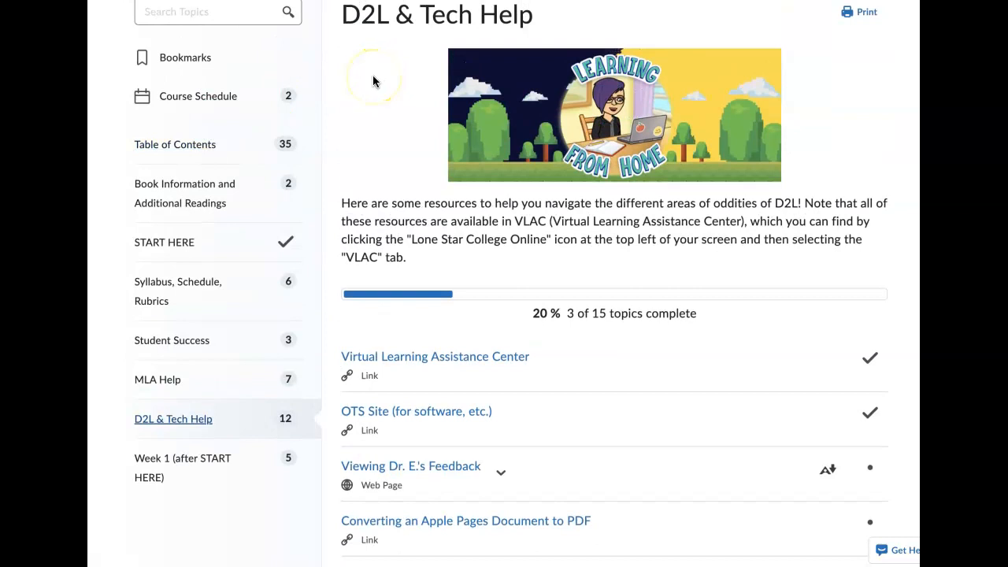
scroll("down", 3)
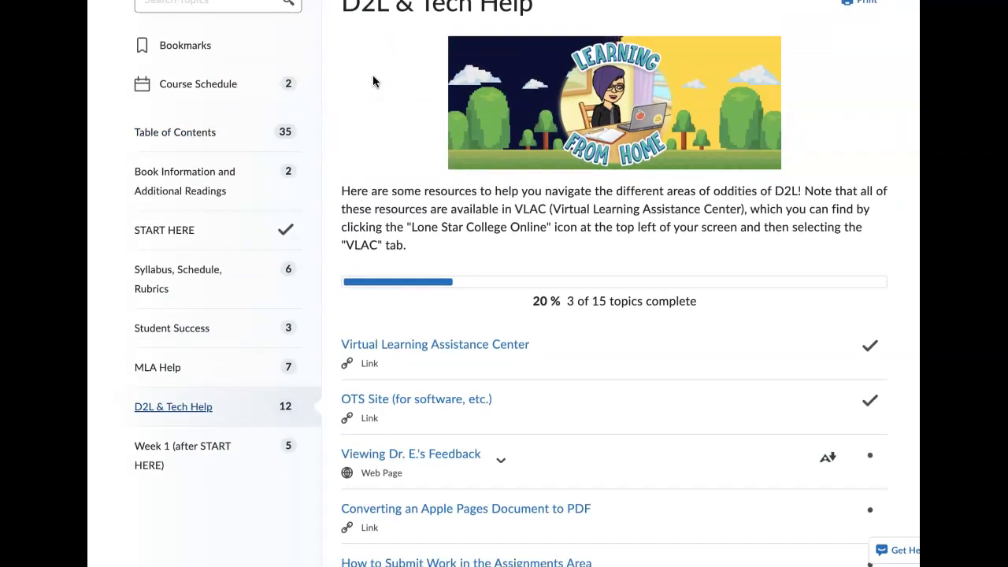
scroll("down", 3)
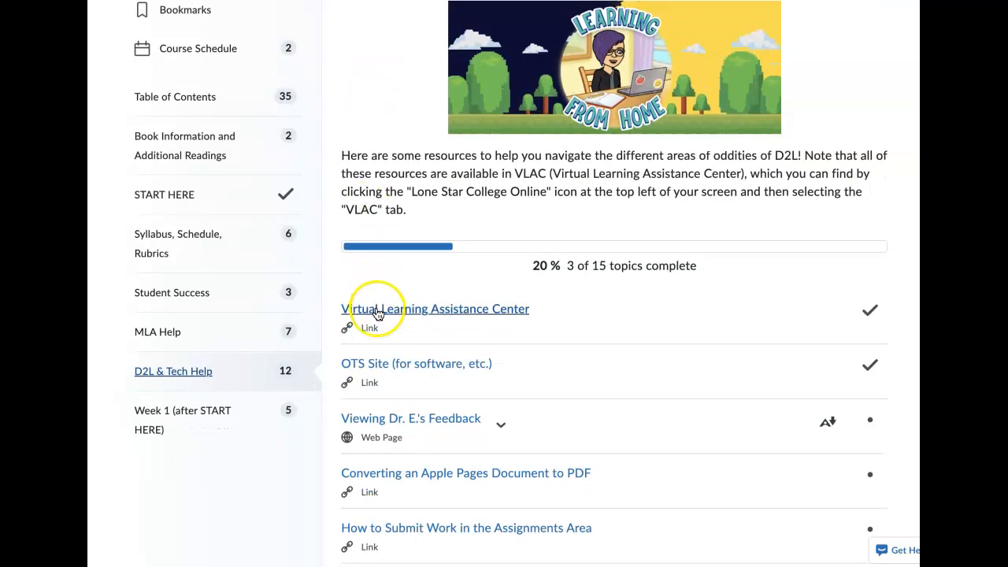
mouse_move(378, 311)
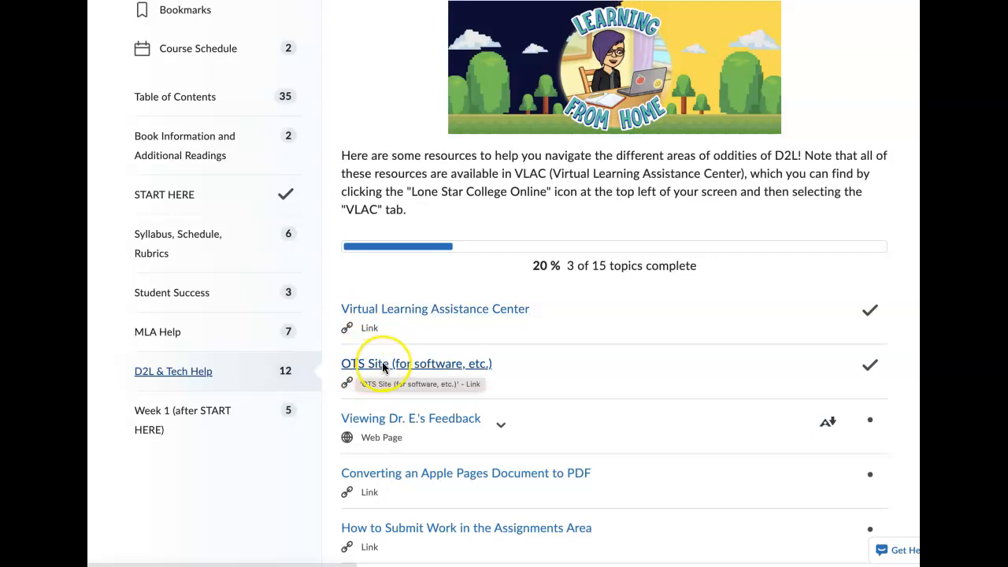
mouse_move(529, 343)
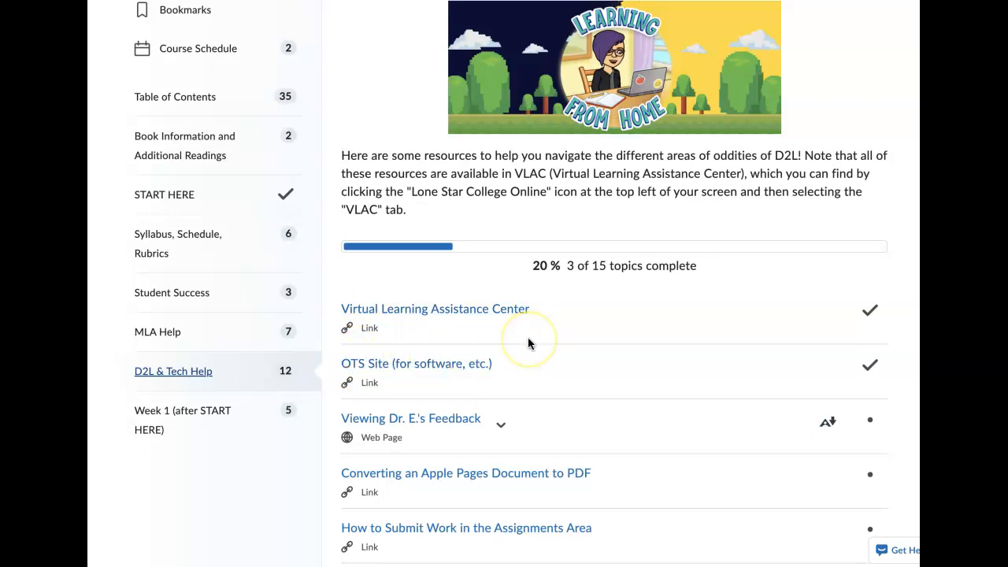
mouse_move(530, 342)
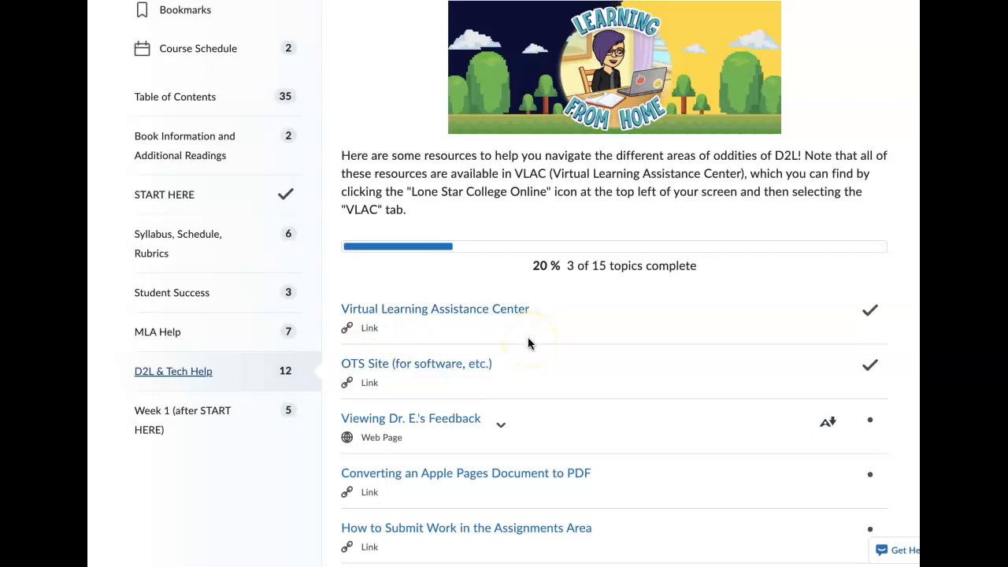
scroll("down", 3)
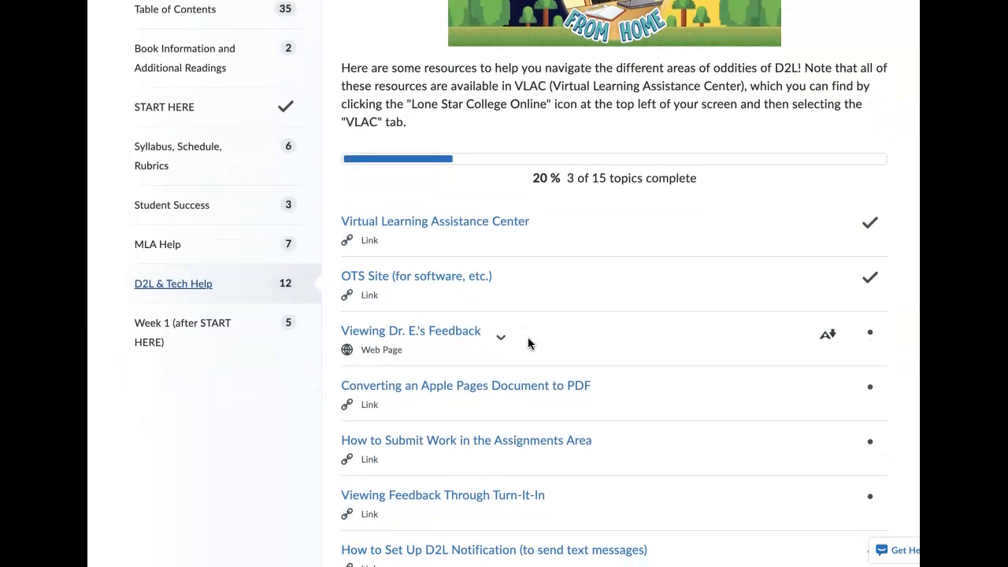
scroll("down", 3)
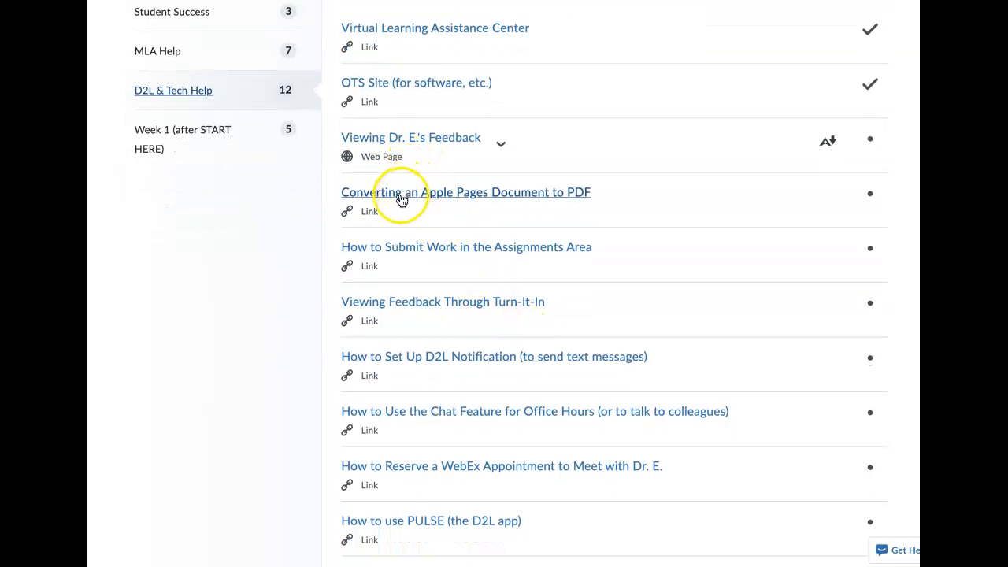
mouse_move(399, 200)
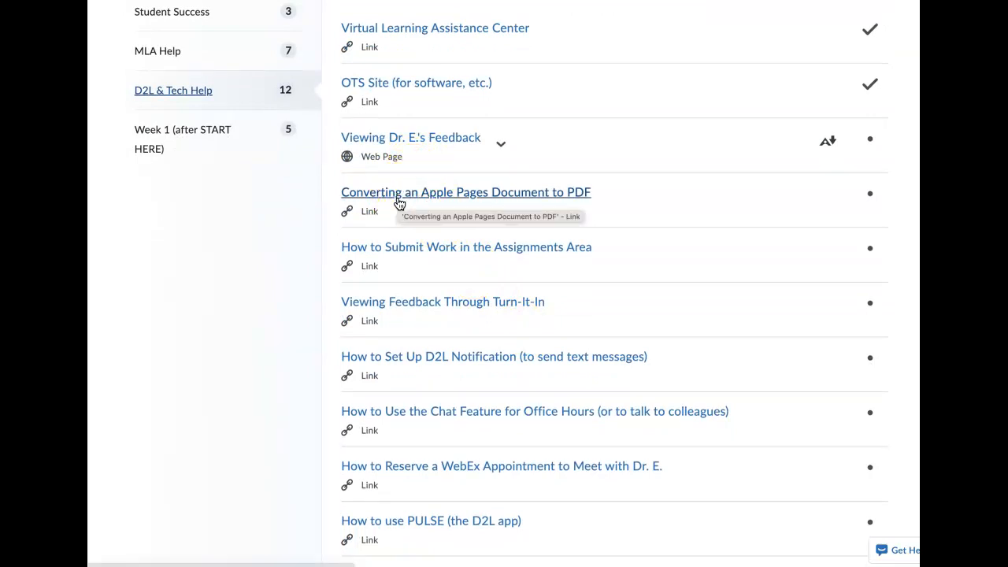
mouse_move(496, 202)
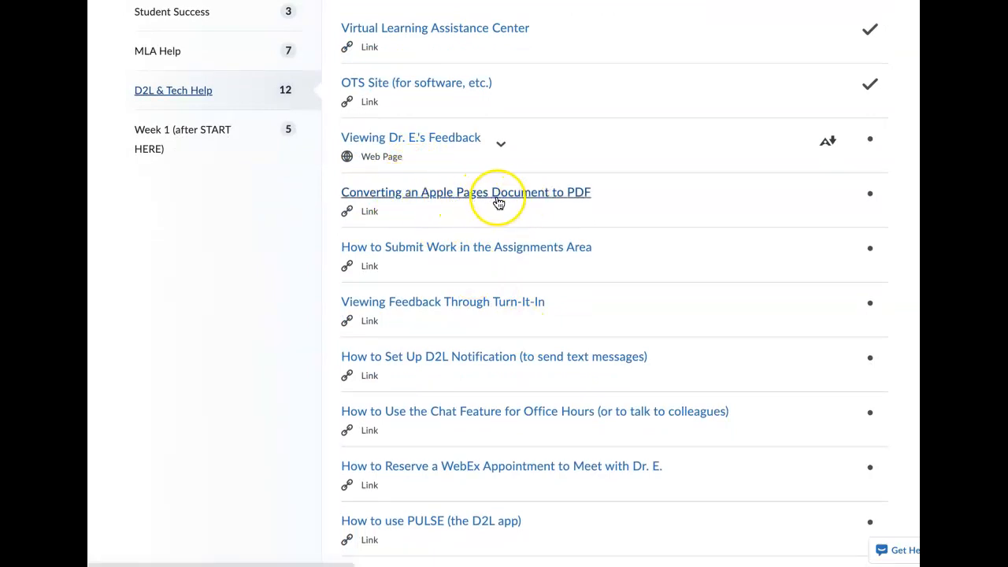
mouse_move(465, 191)
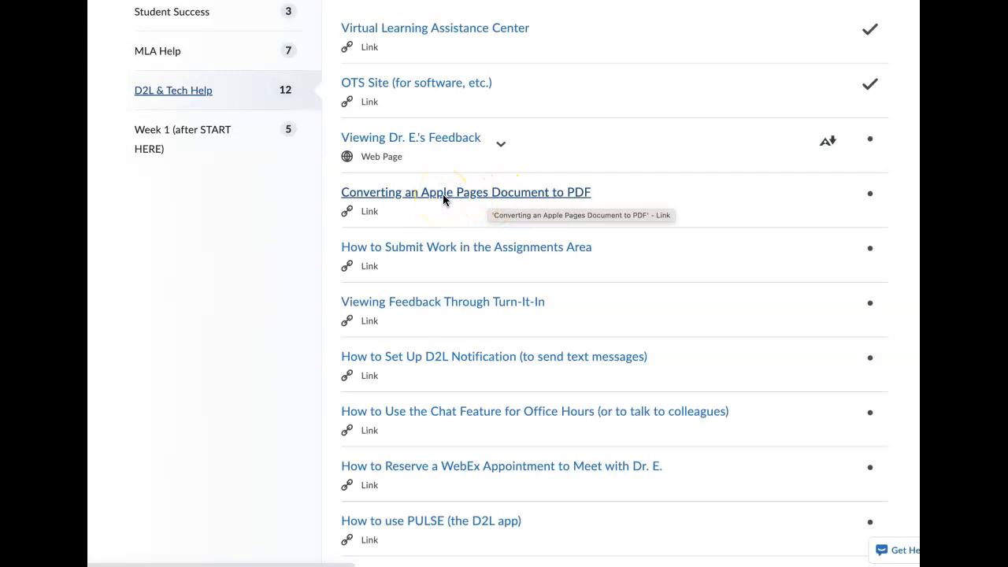
mouse_move(548, 203)
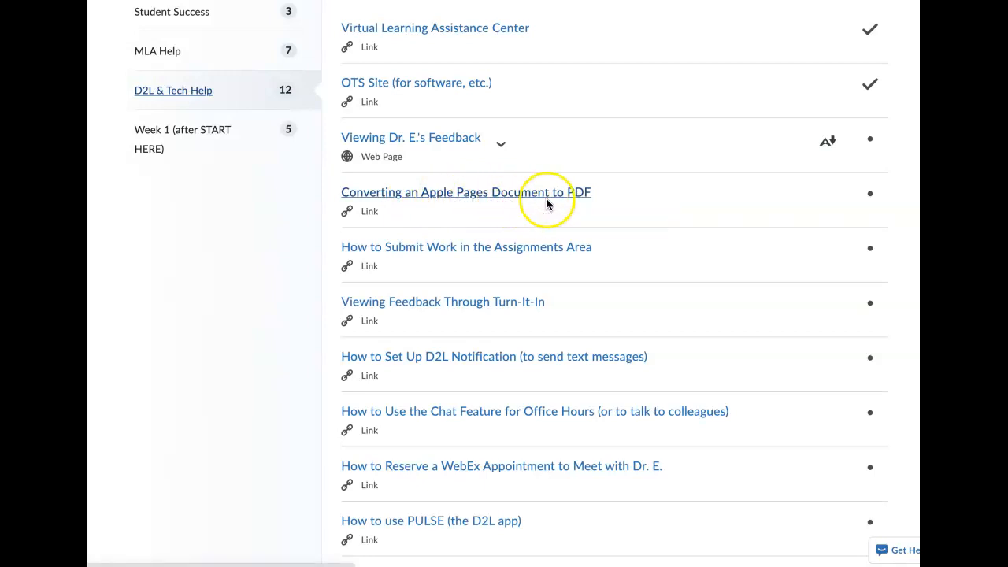
scroll("down", 3)
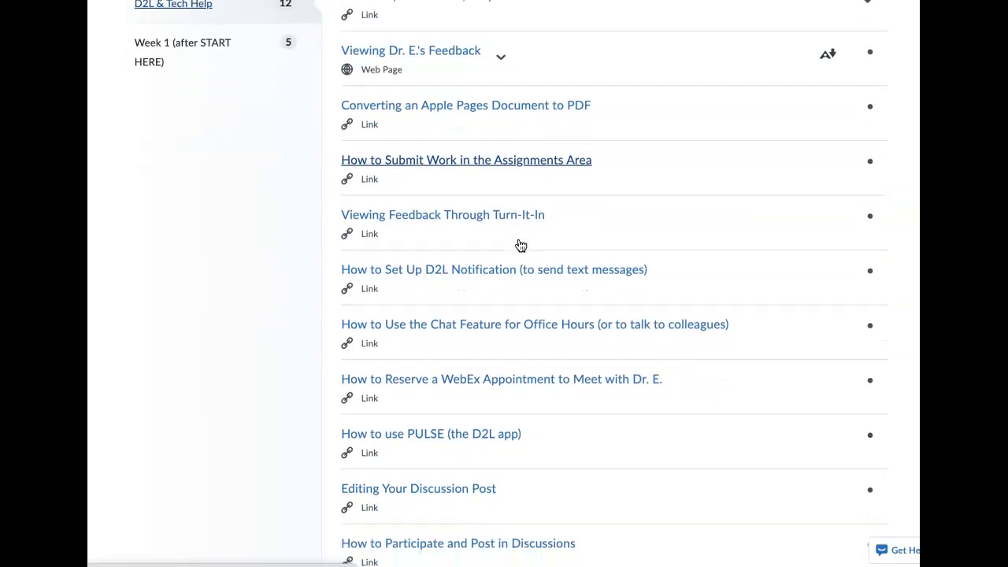
scroll("up", 3)
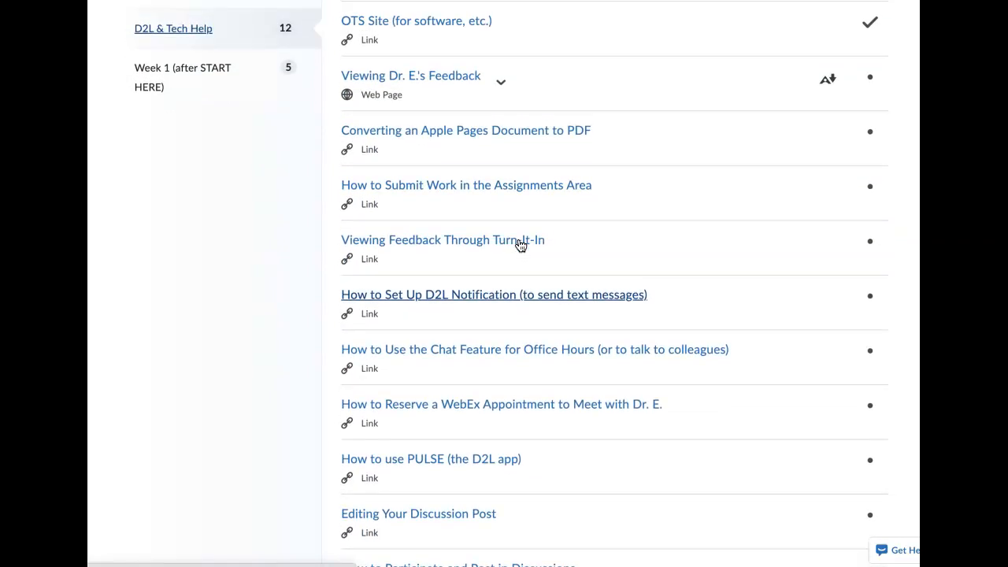
scroll("up", 3)
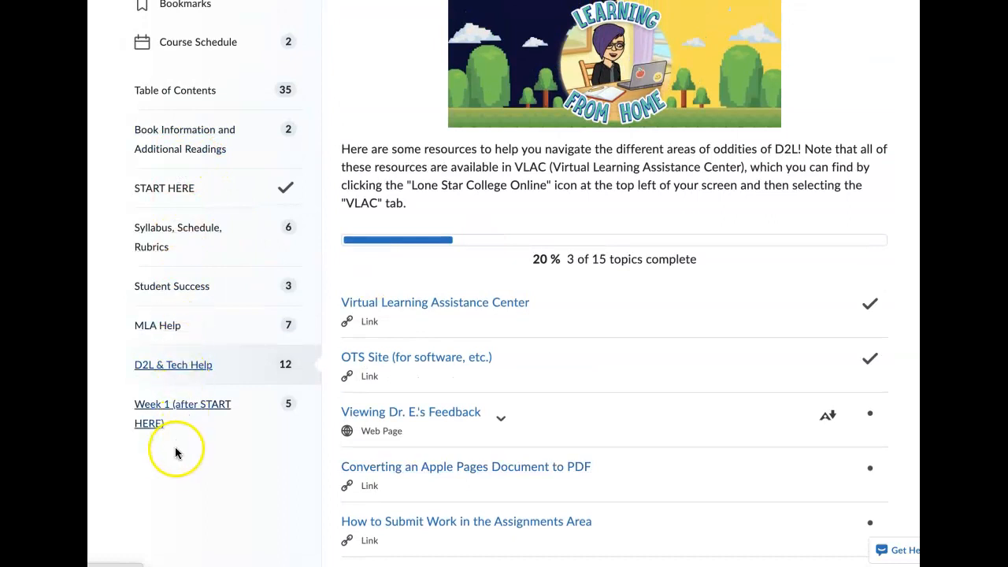
mouse_move(171, 484)
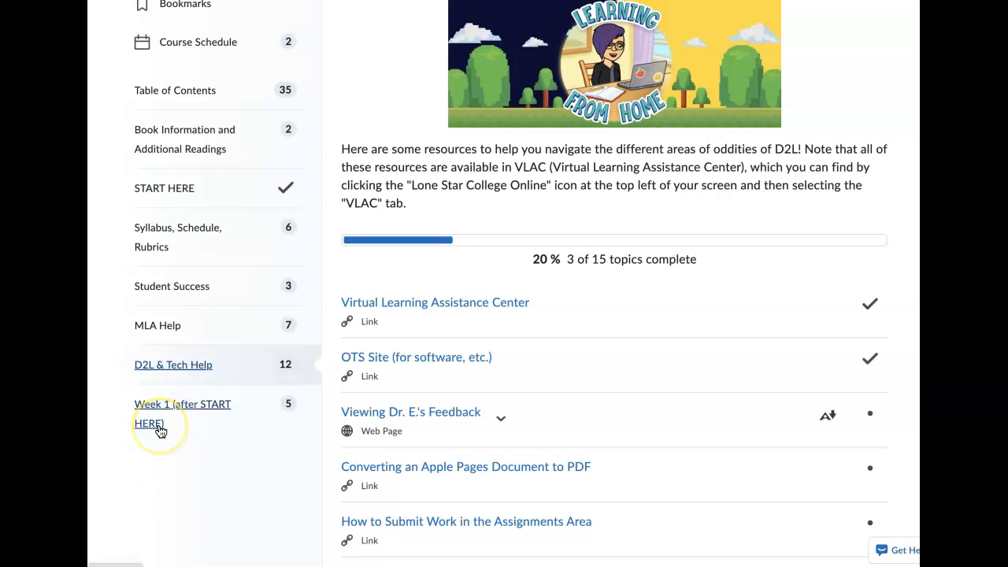
scroll("up", 3)
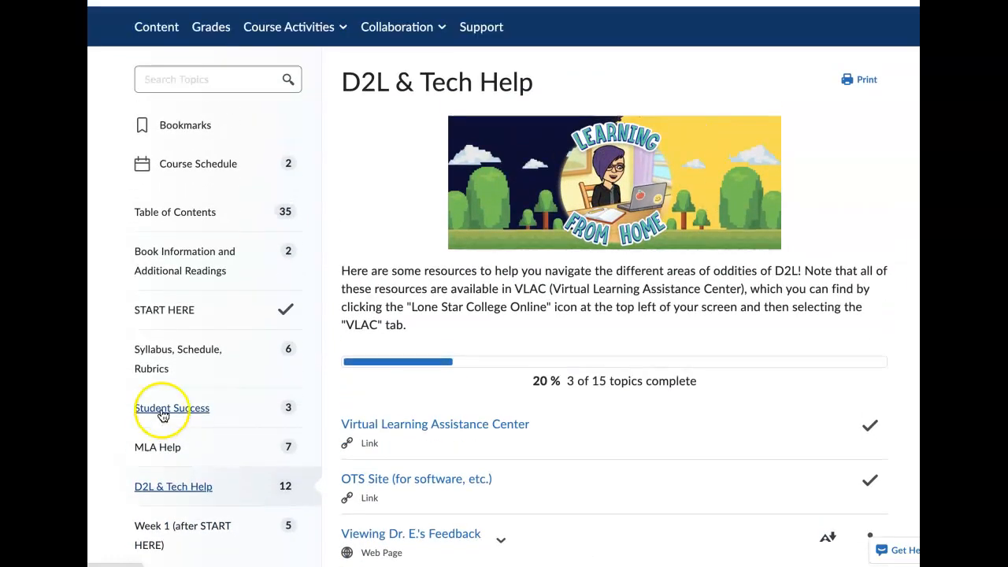
Open Syllabus, Schedule, Rubrics (3 of 9 complete) and expand Week 1 (after START HERE).
left_click(178, 358)
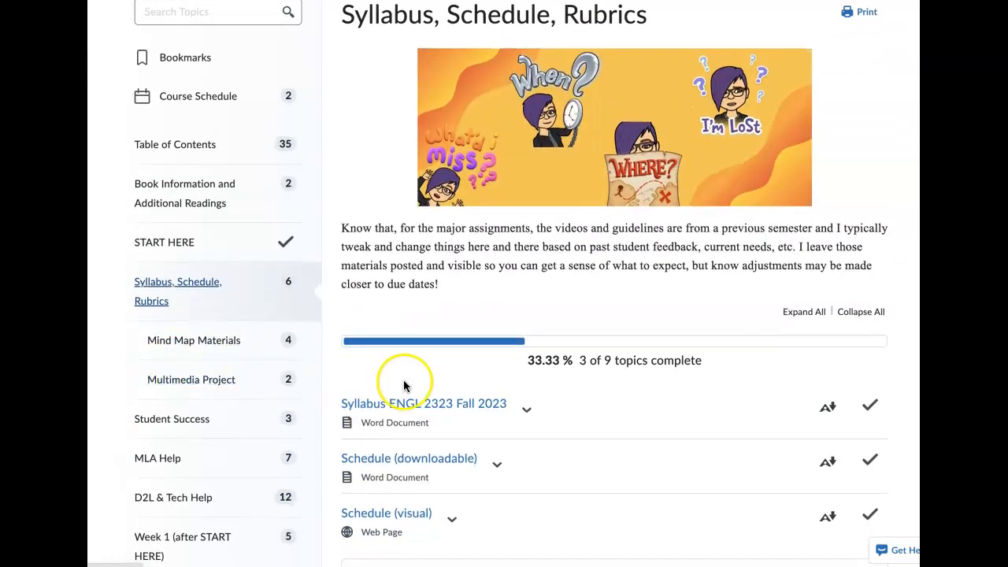
scroll("down", 3)
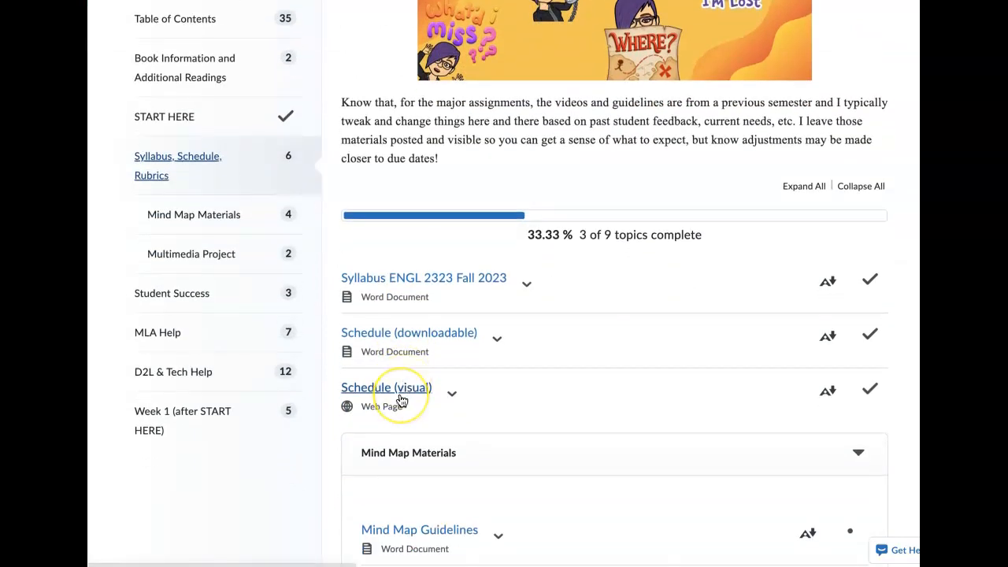
mouse_move(386, 387)
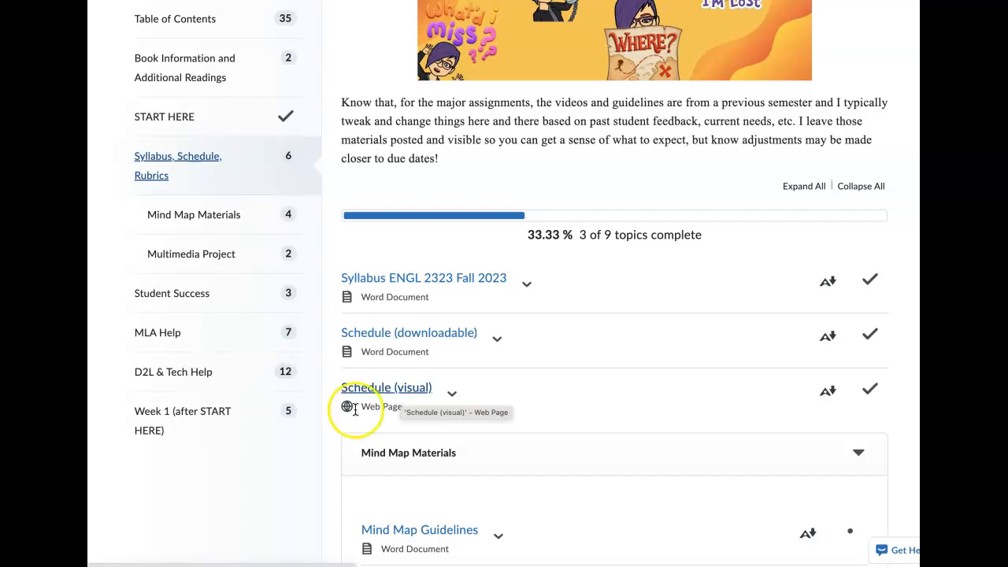
left_click(182, 341)
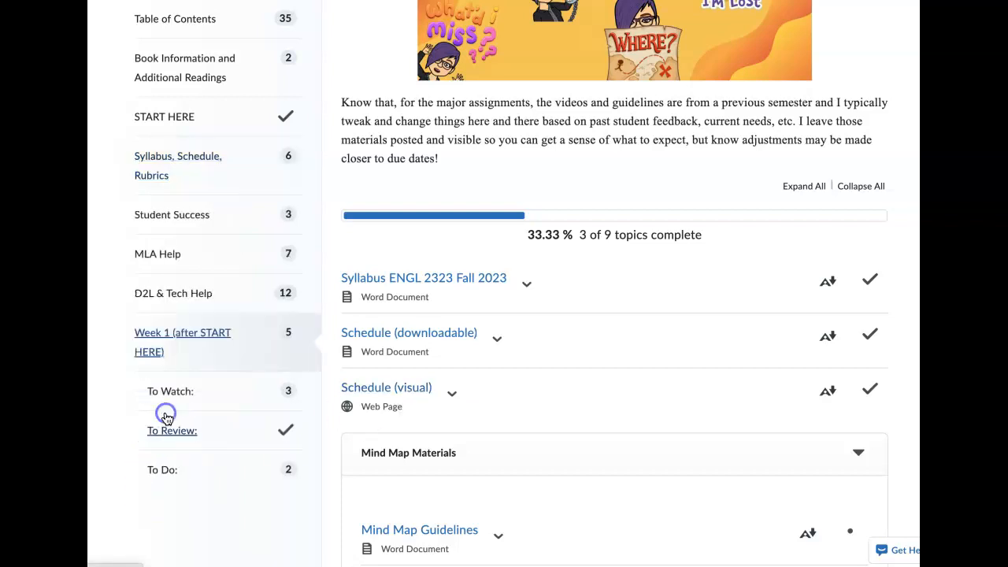
Review Week 1's day-by-day points schedule and its To Watch, To Review, To Do items.
left_click(182, 341)
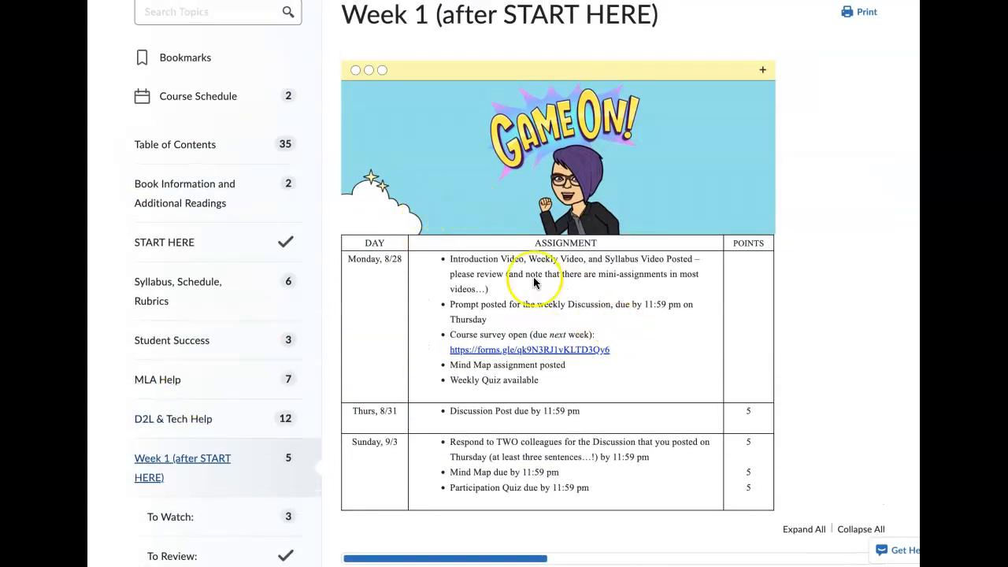
scroll("down", 3)
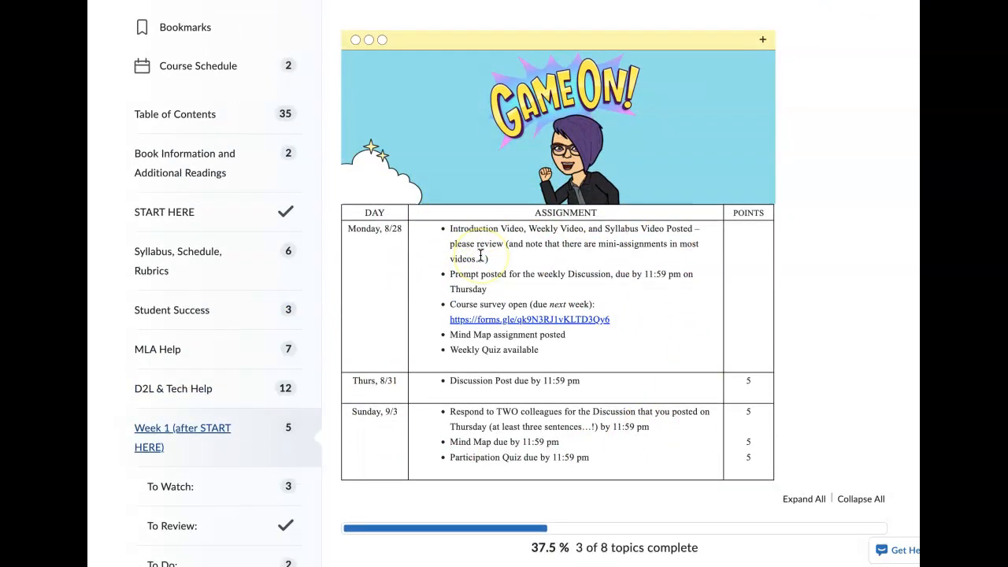
scroll("down", 3)
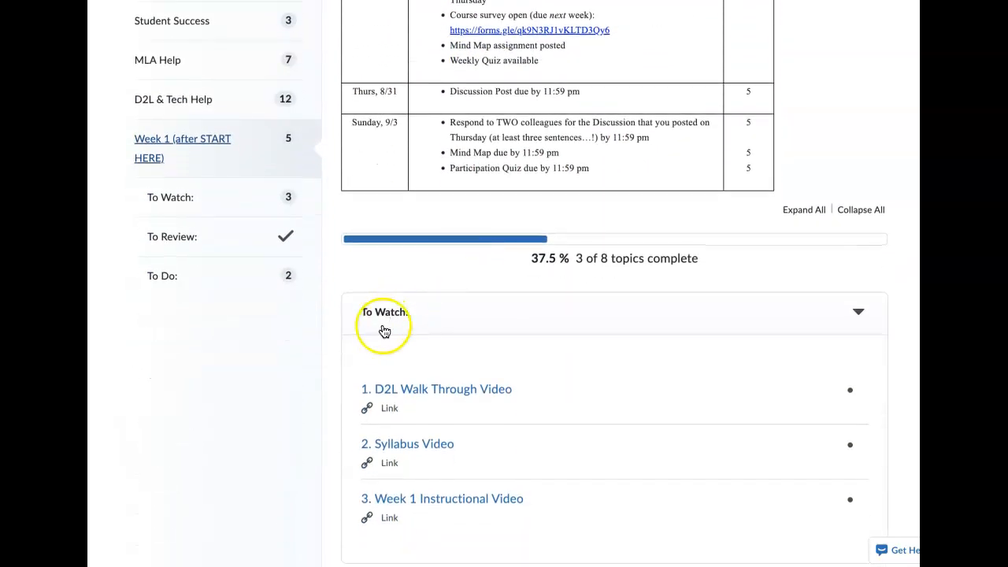
scroll("down", 3)
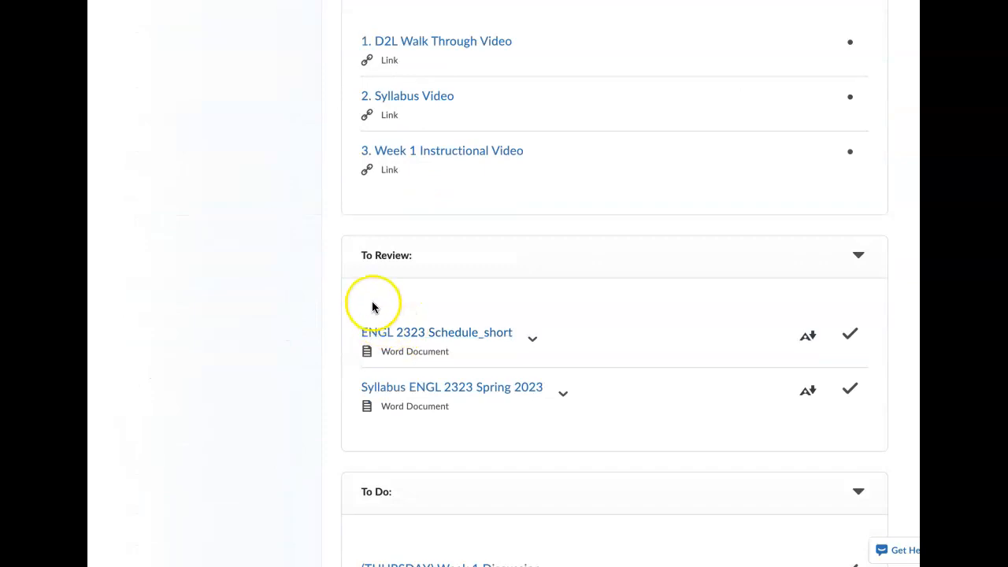
scroll("down", 3)
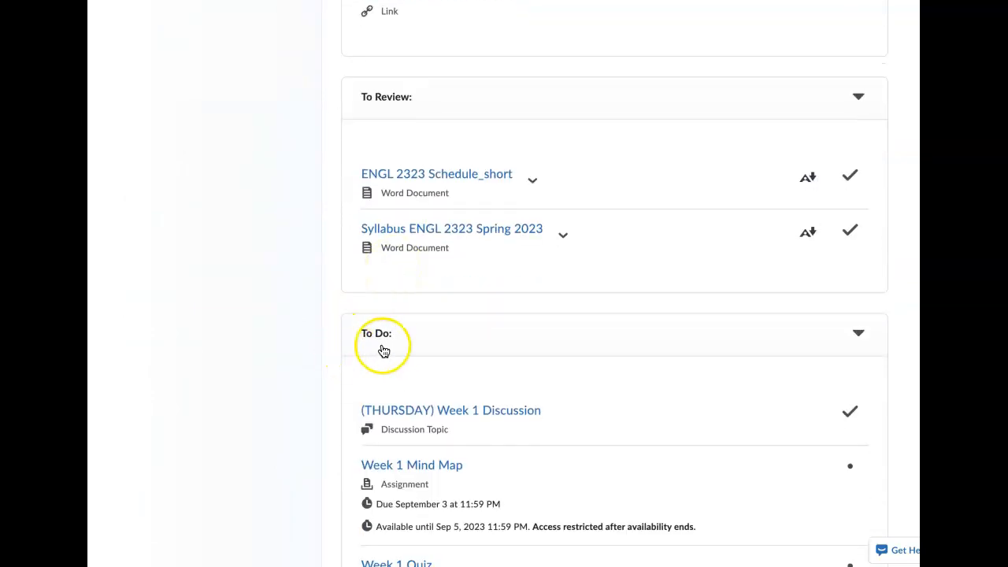
scroll("up", 3)
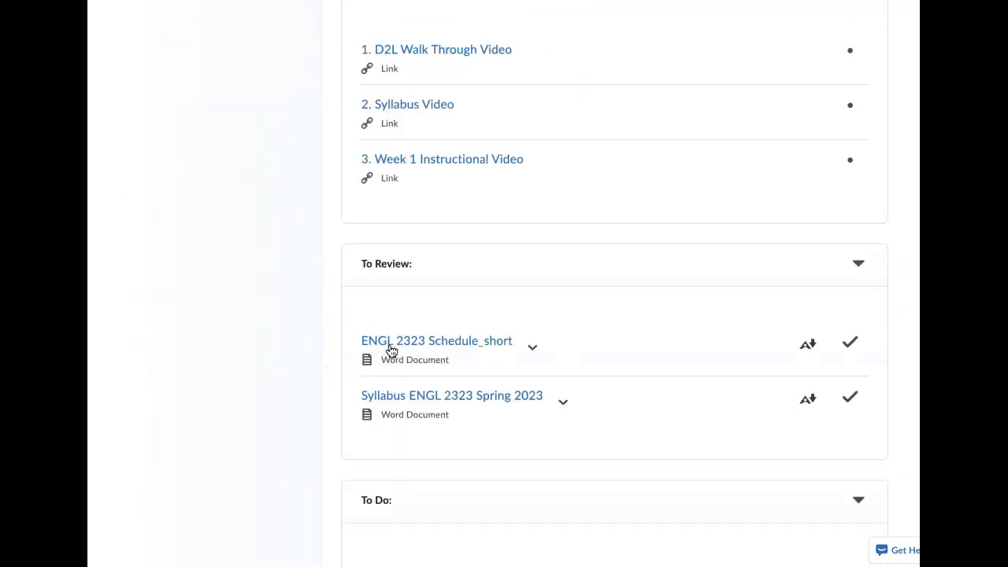
scroll("up", 3)
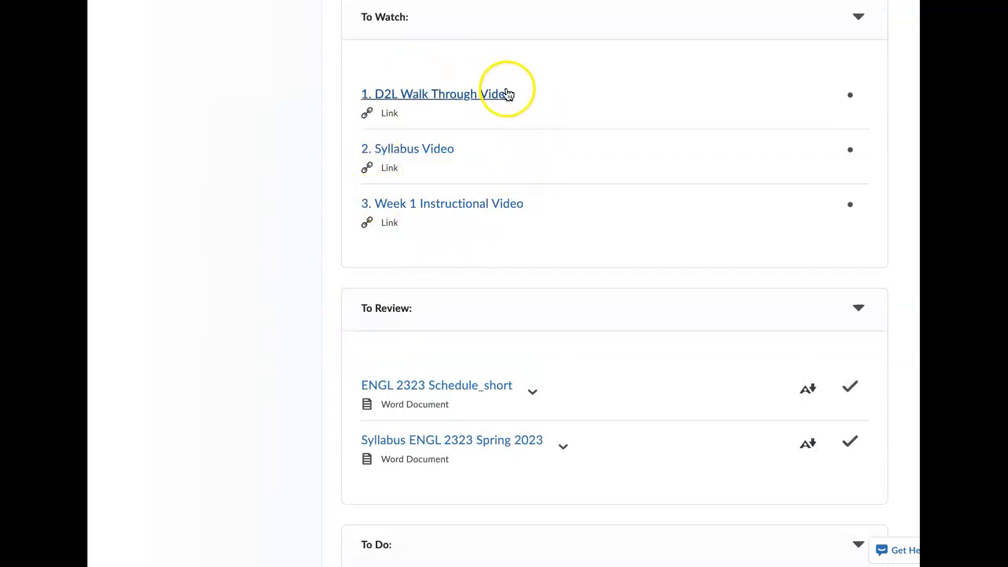
scroll("down", 3)
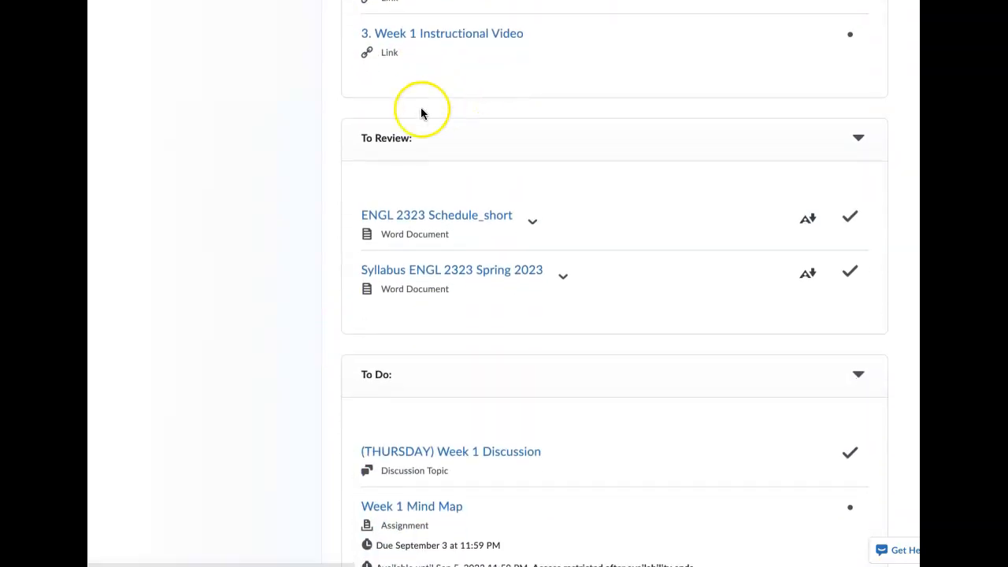
mouse_move(348, 197)
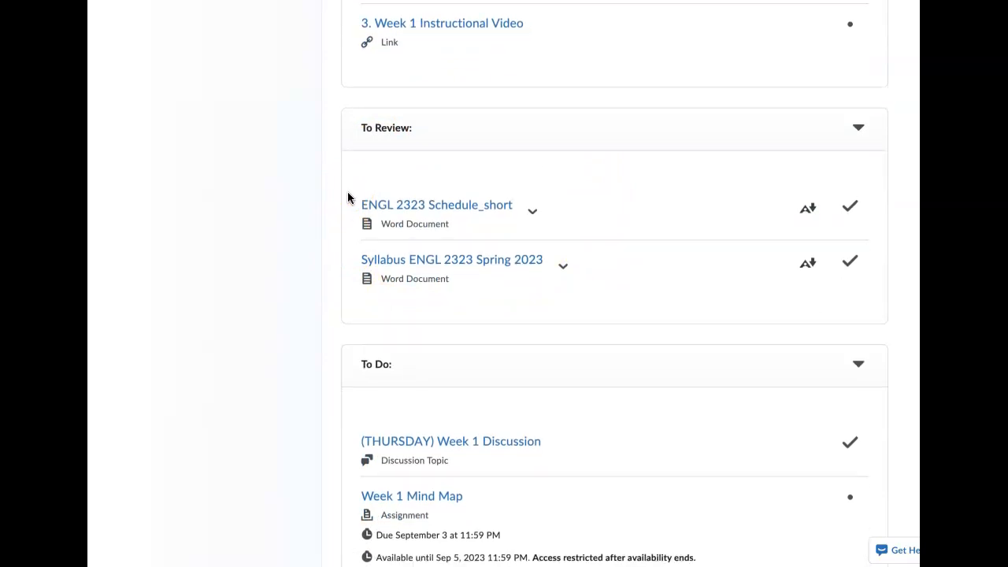
scroll("down", 3)
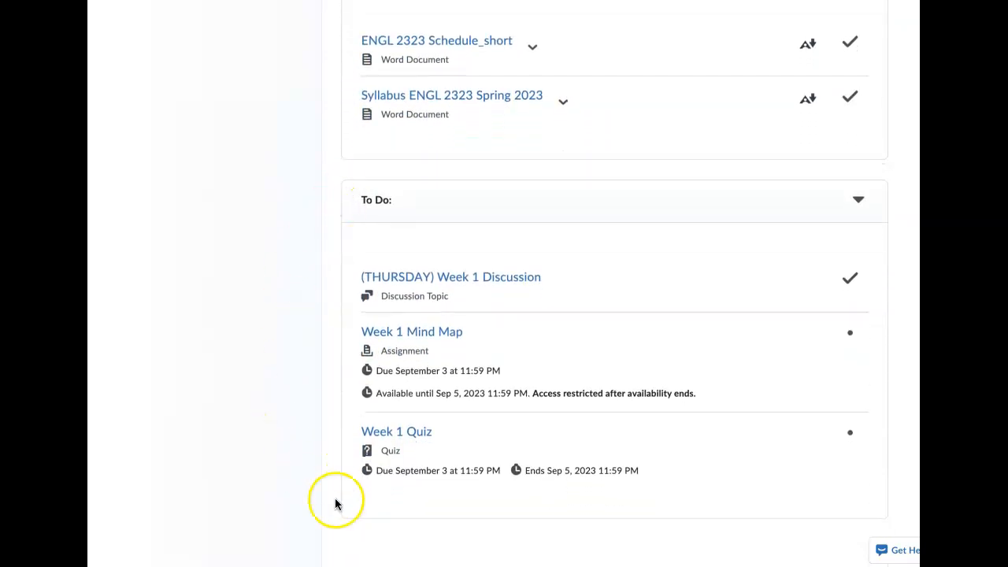
mouse_move(636, 282)
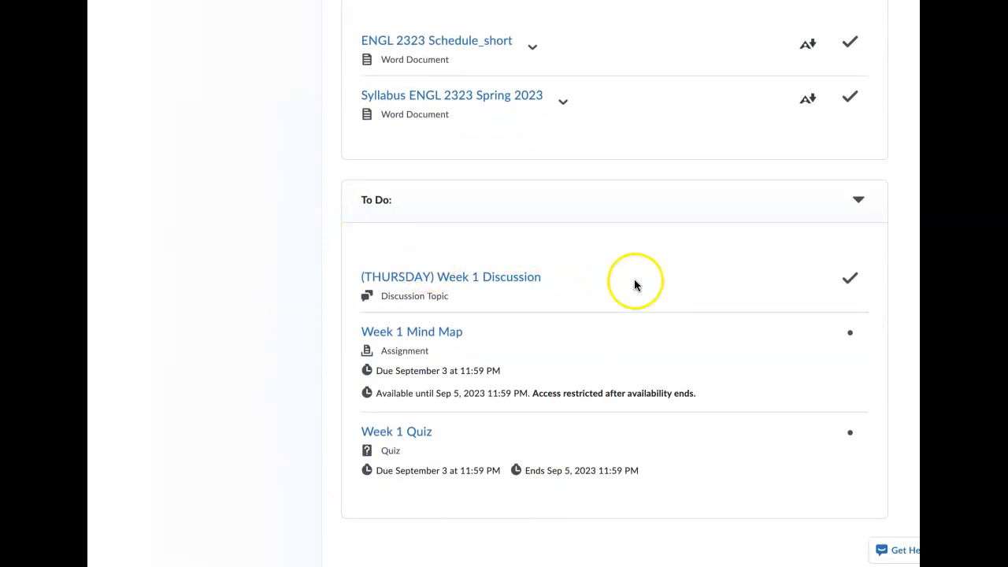
mouse_move(851, 68)
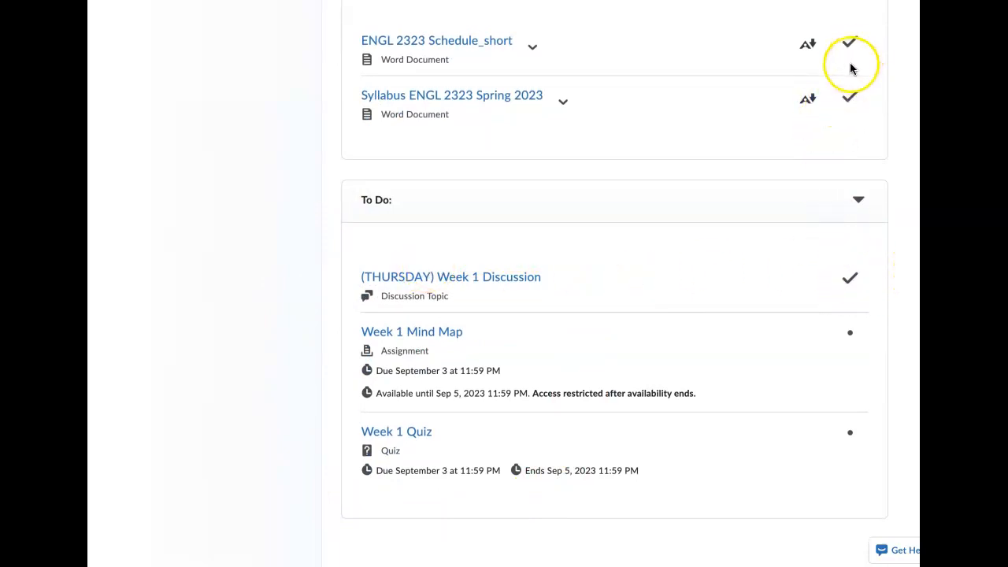
mouse_move(512, 277)
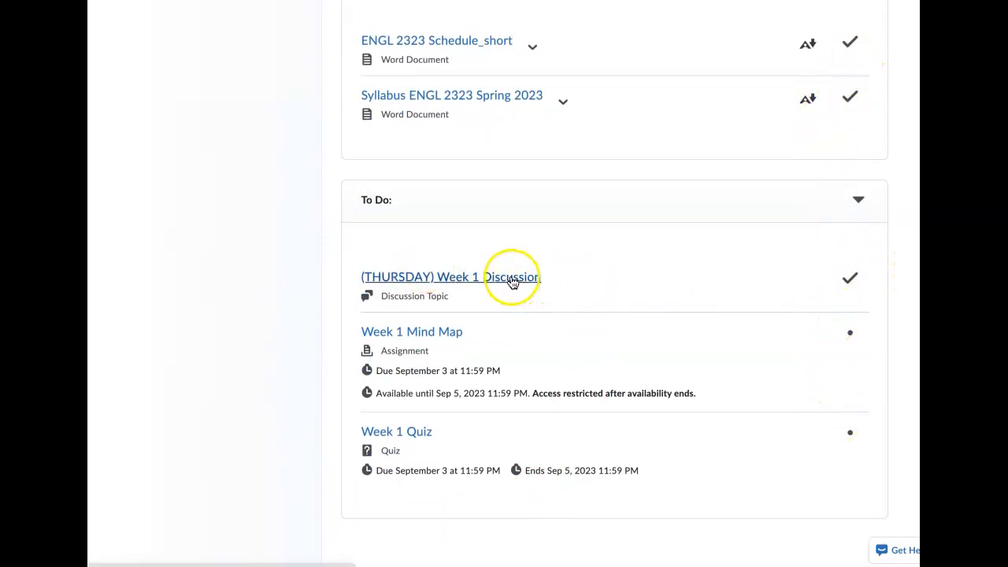
mouse_move(417, 432)
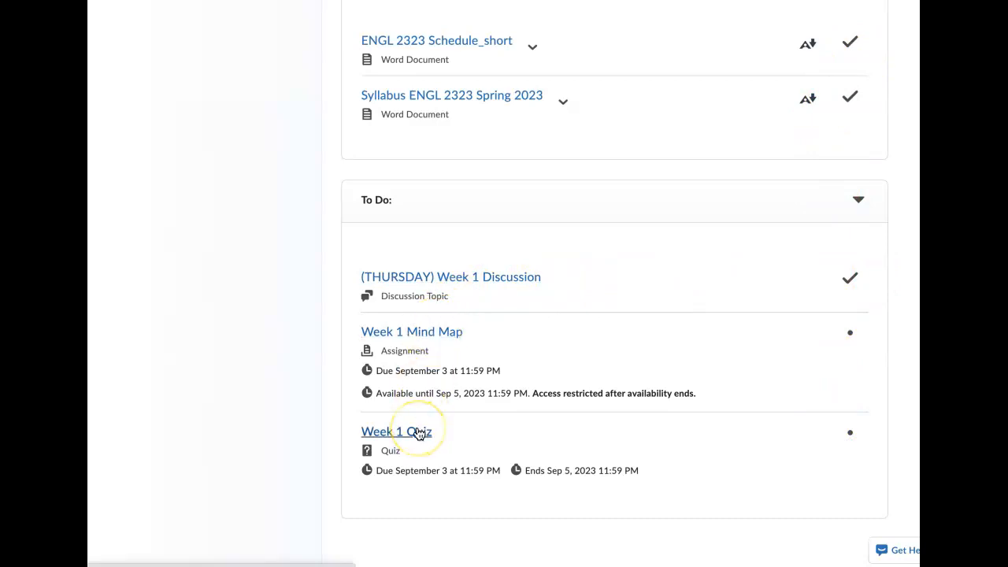
scroll("up", 3)
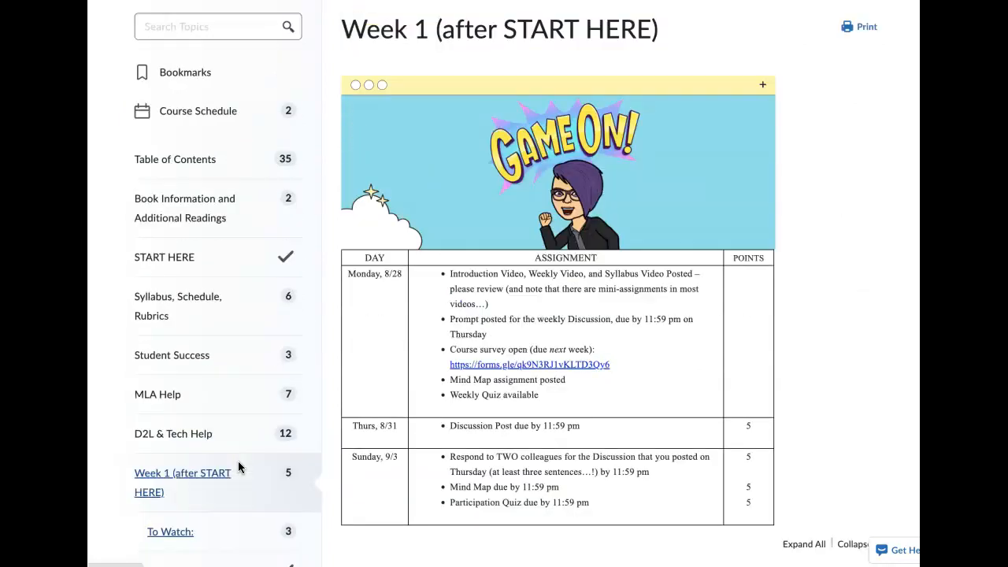
scroll("up", 3)
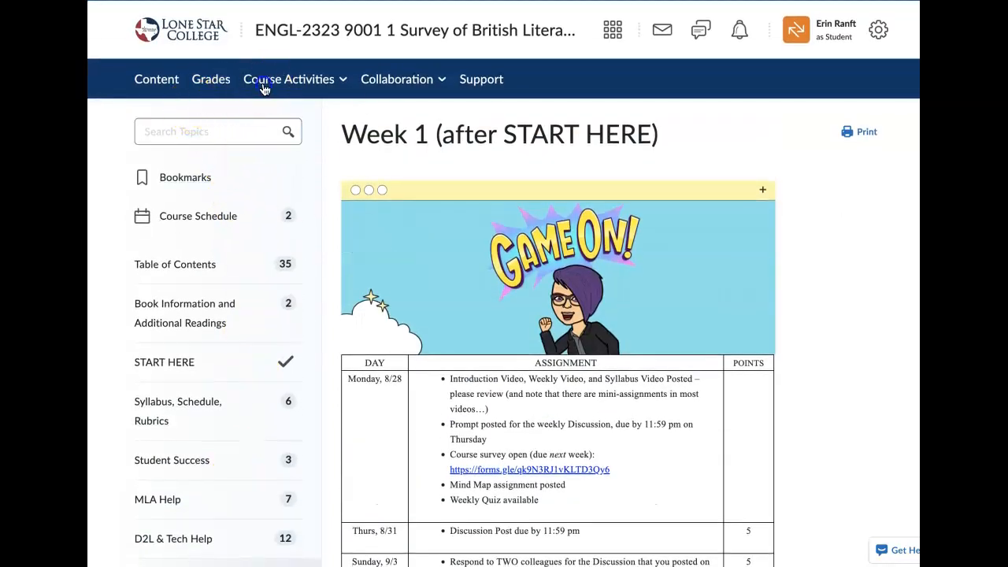
Dismiss the Course Activities list and reach the course email Inbox through the envelope icon.
left_click(289, 78)
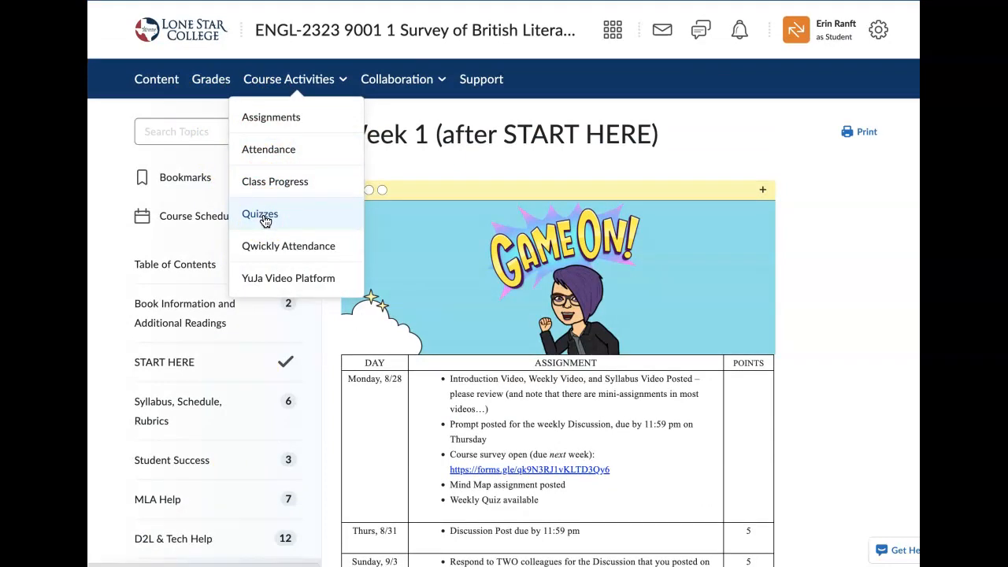
mouse_move(650, 51)
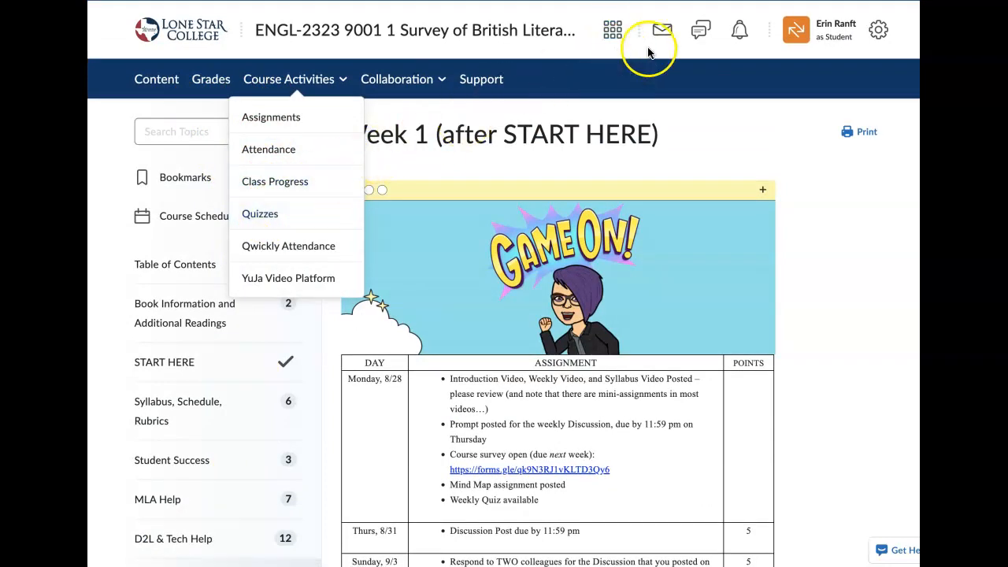
left_click(662, 29)
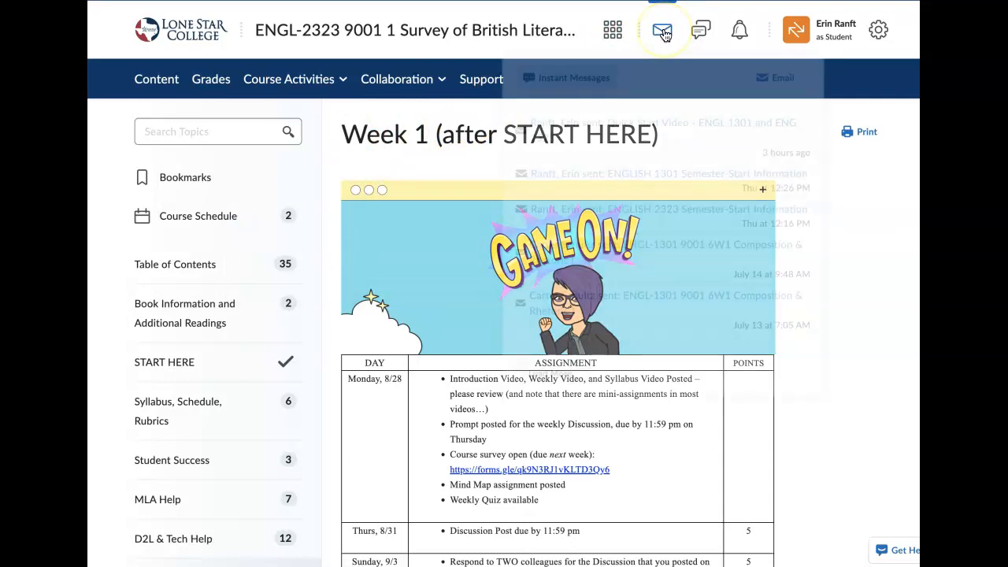
left_click(661, 29)
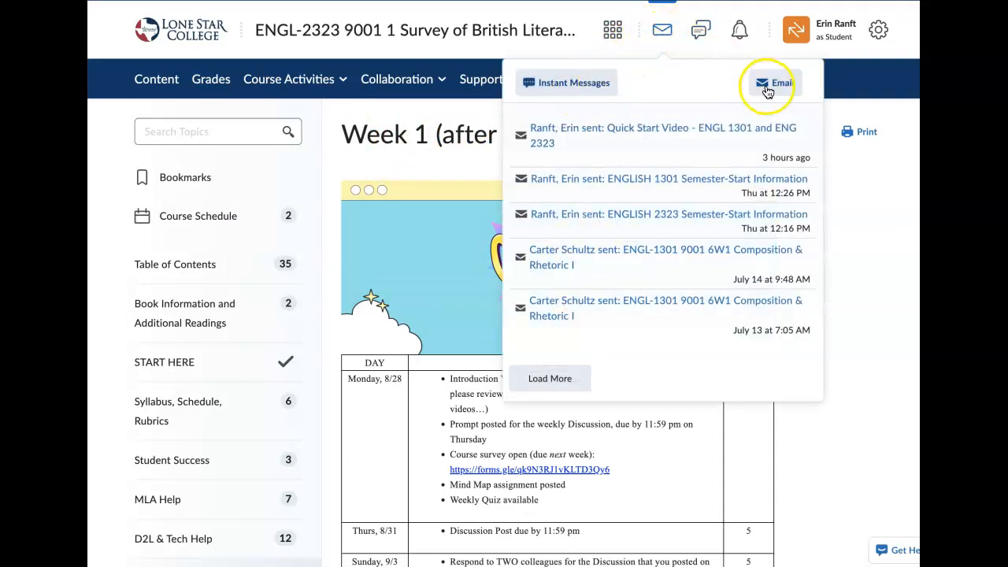
left_click(781, 83)
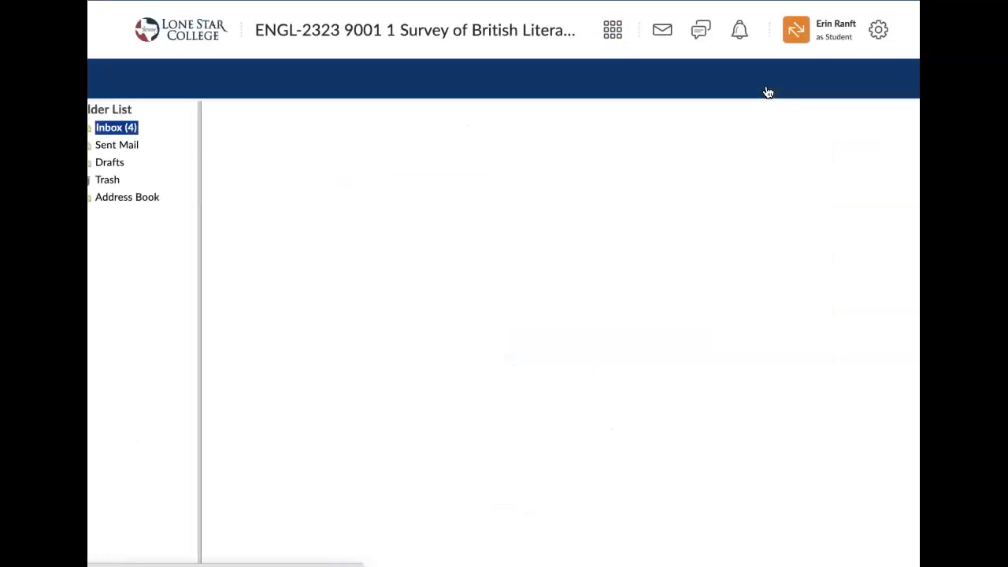
mouse_move(319, 158)
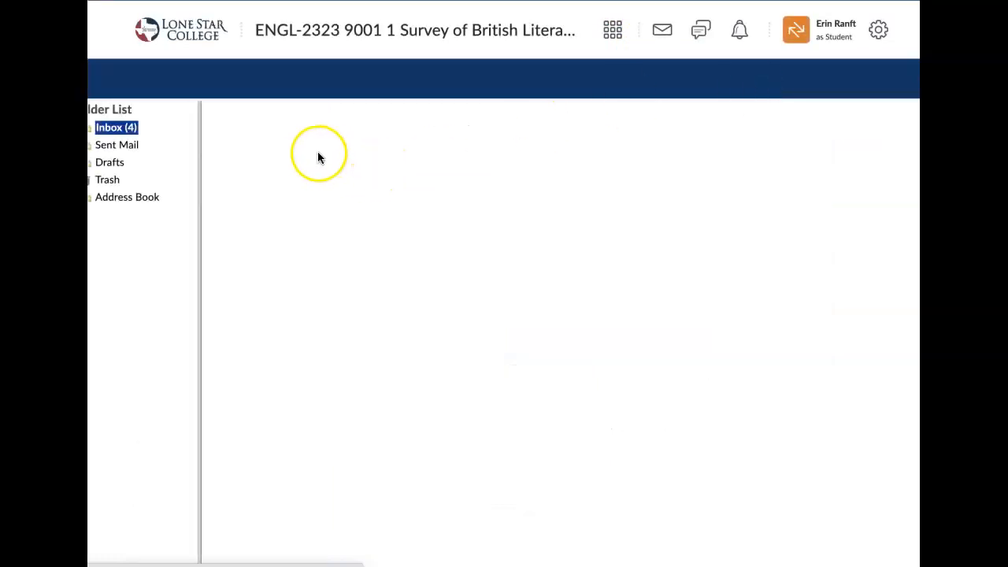
left_click(116, 127)
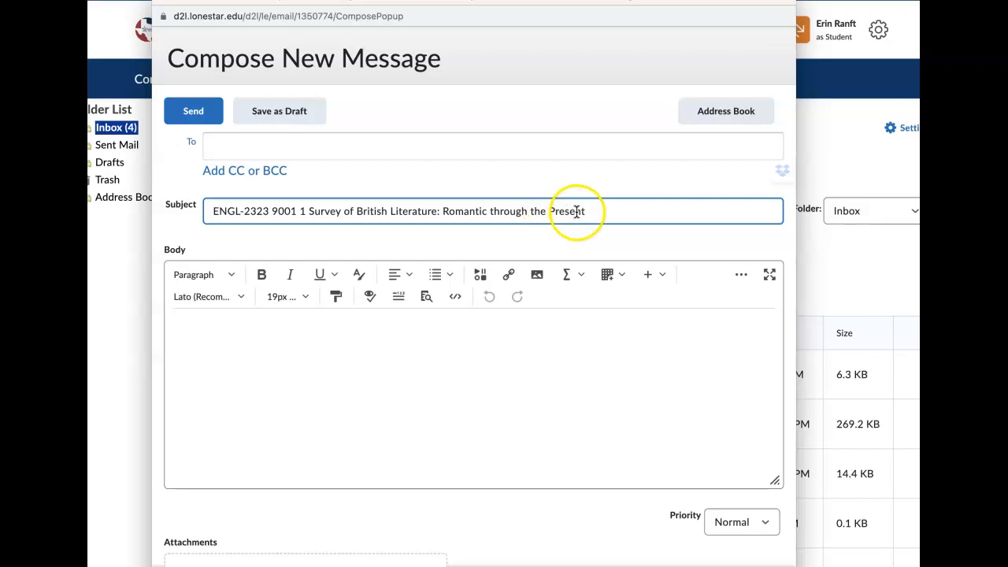
left_click(213, 211)
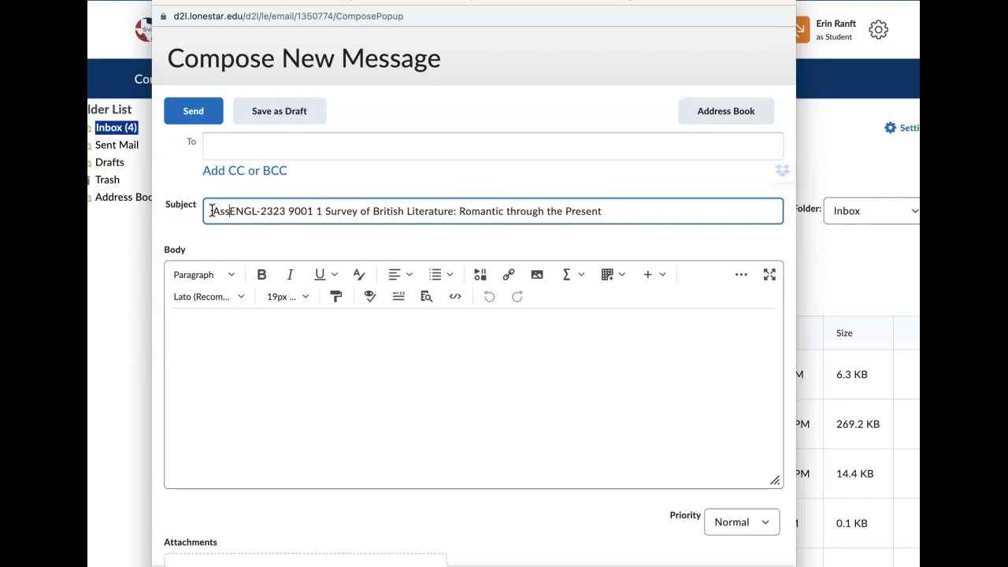
type("Assignment Question:")
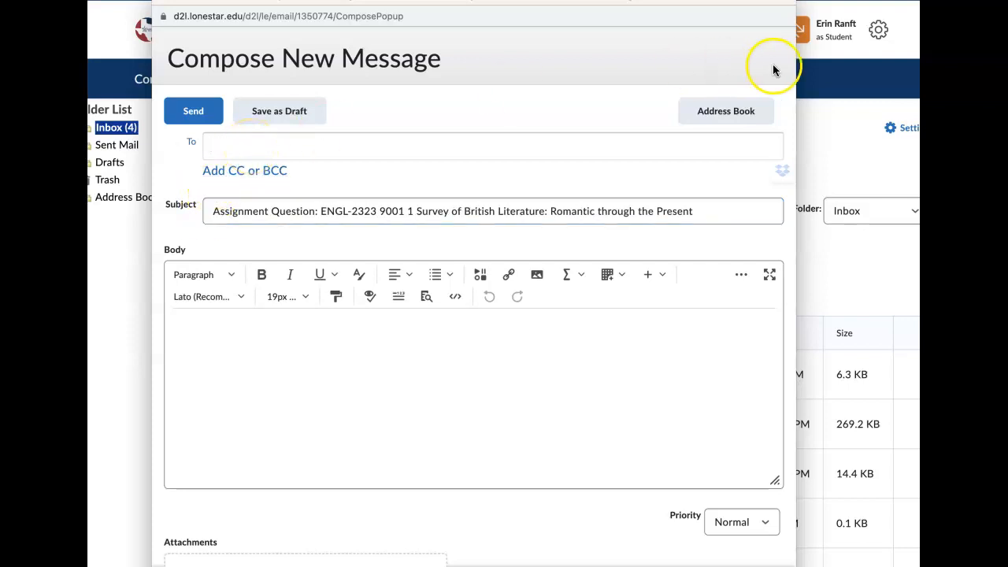
mouse_move(665, 151)
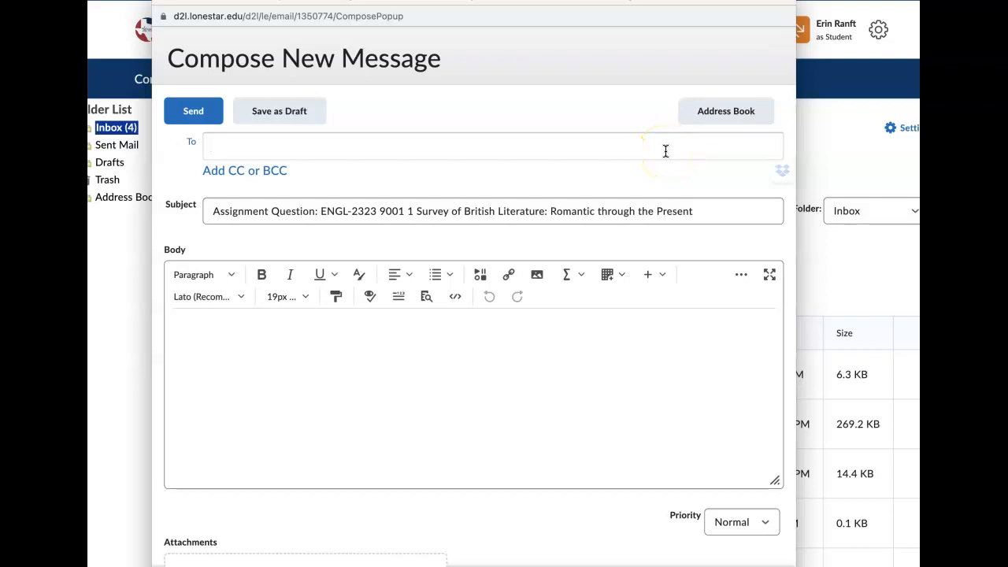
type("ranft")
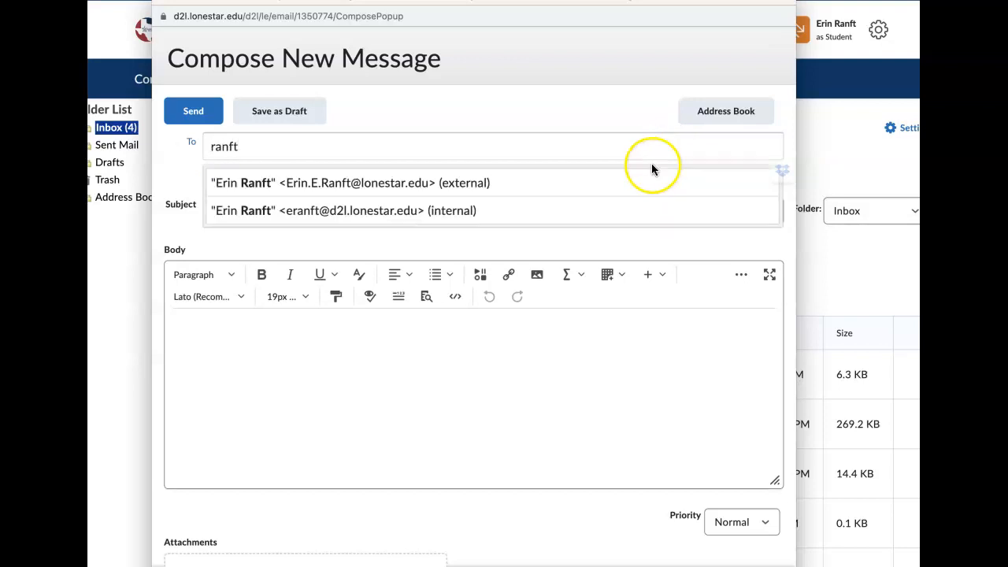
mouse_move(518, 182)
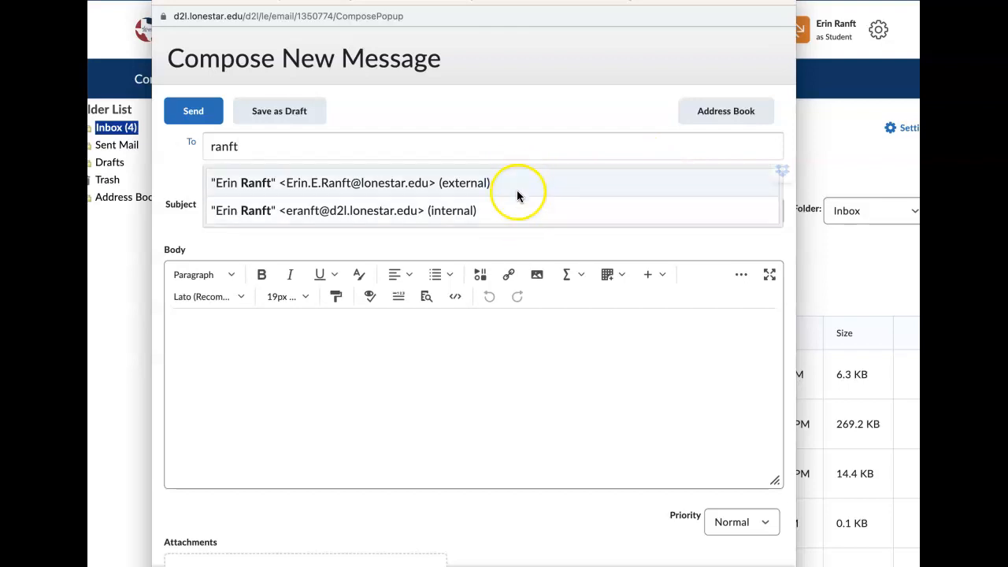
left_click(351, 183)
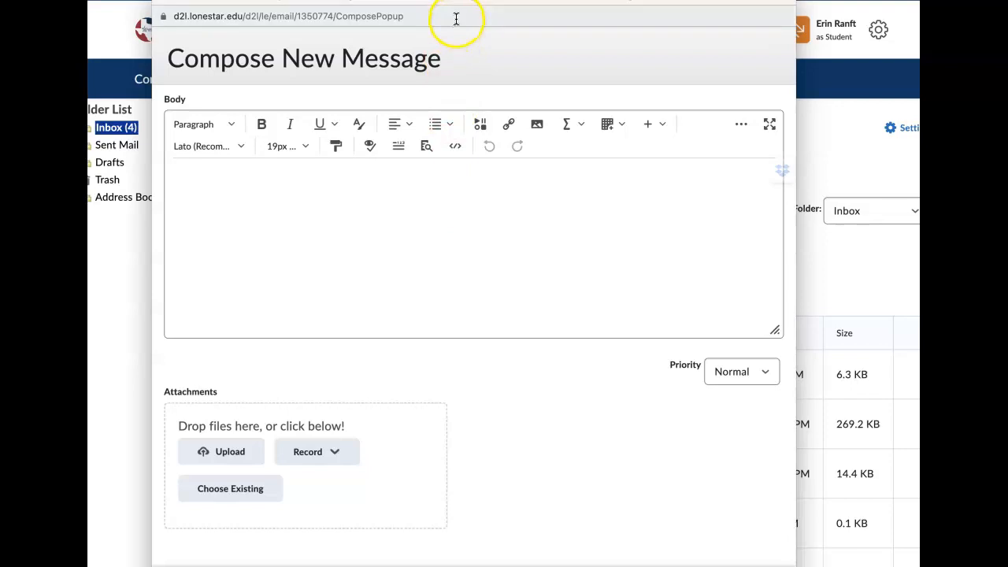
scroll("down", 3)
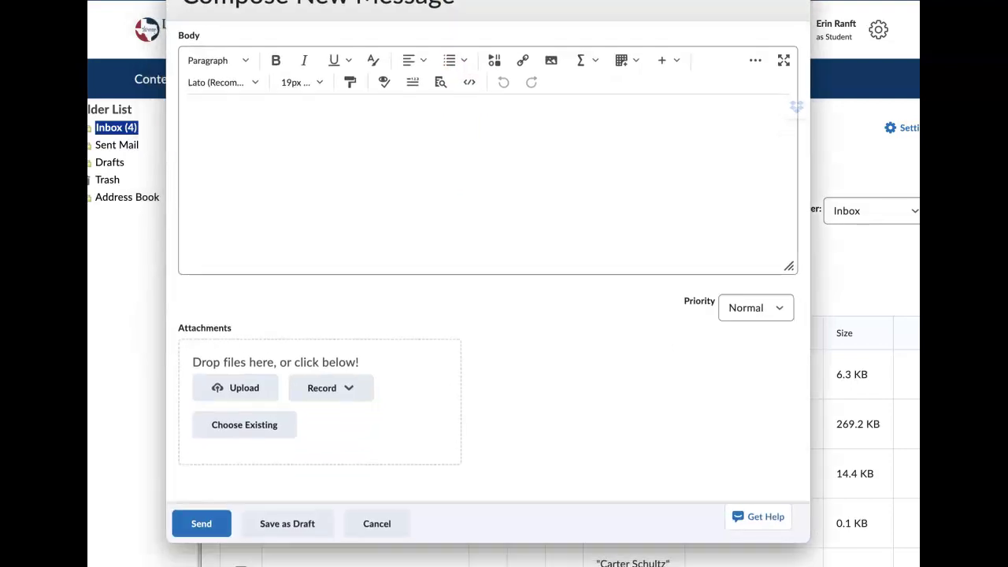
mouse_move(375, 523)
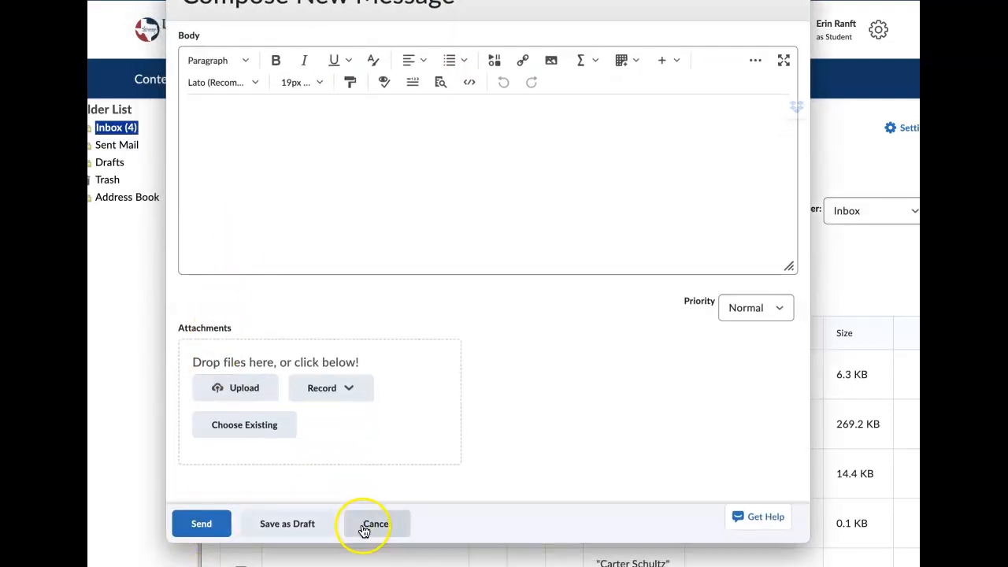
left_click(376, 524)
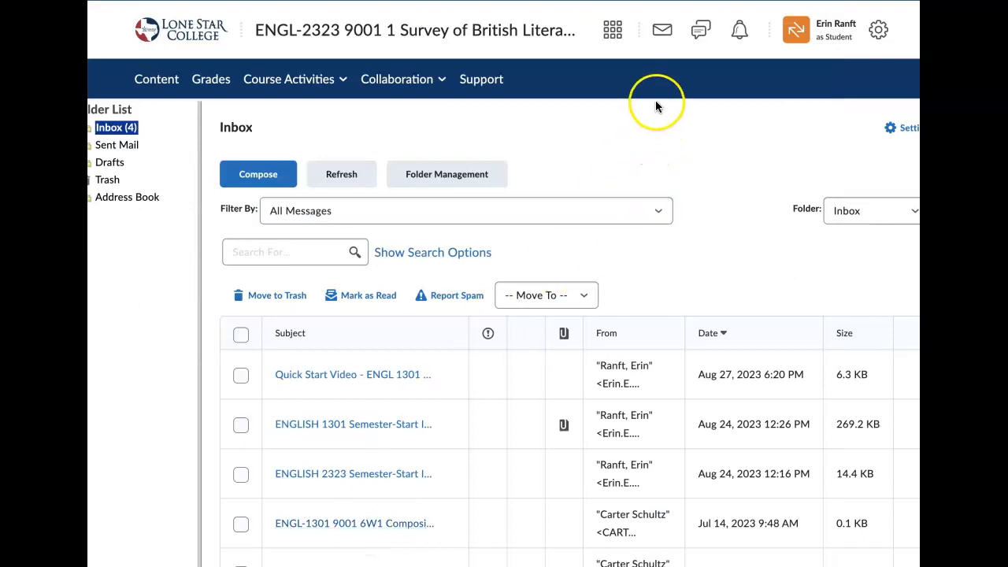
mouse_move(708, 88)
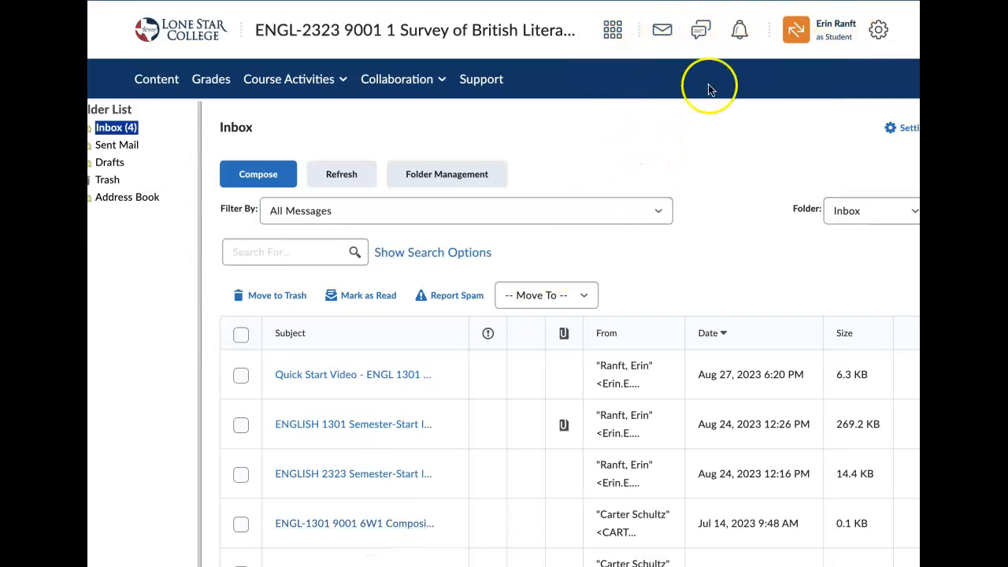
mouse_move(815, 35)
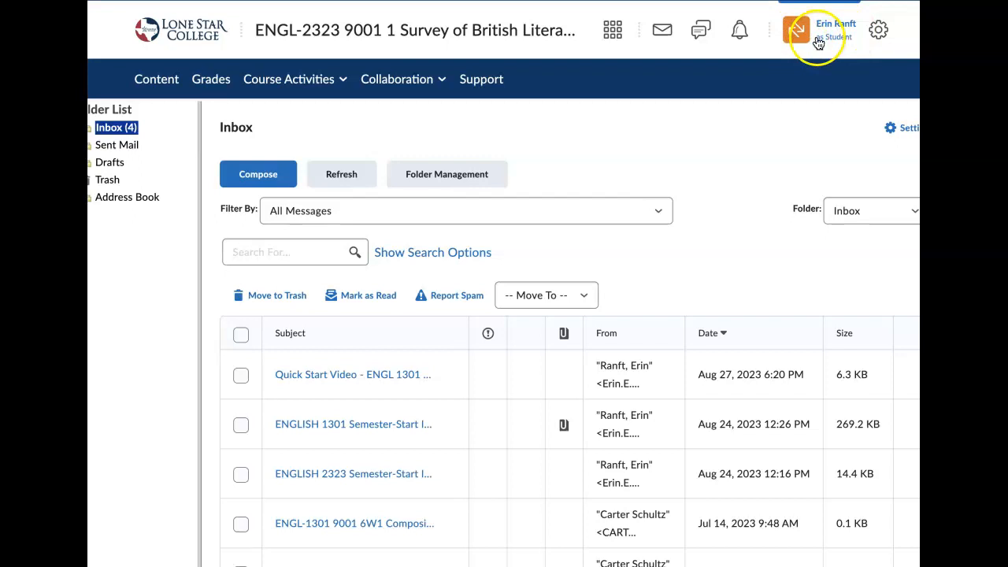
Open Notifications from the profile menu and review contact methods and summary frequency (Never).
left_click(795, 29)
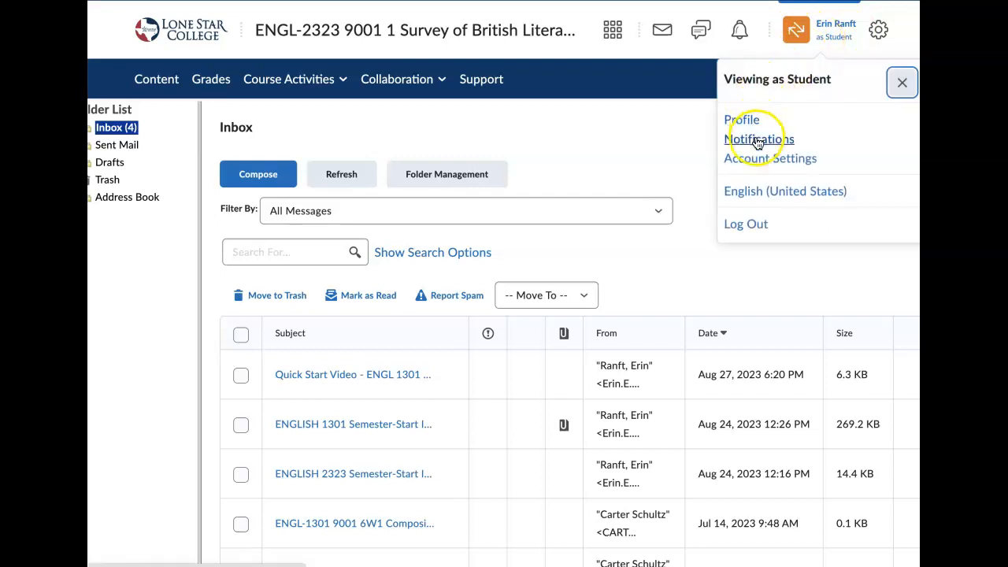
left_click(759, 140)
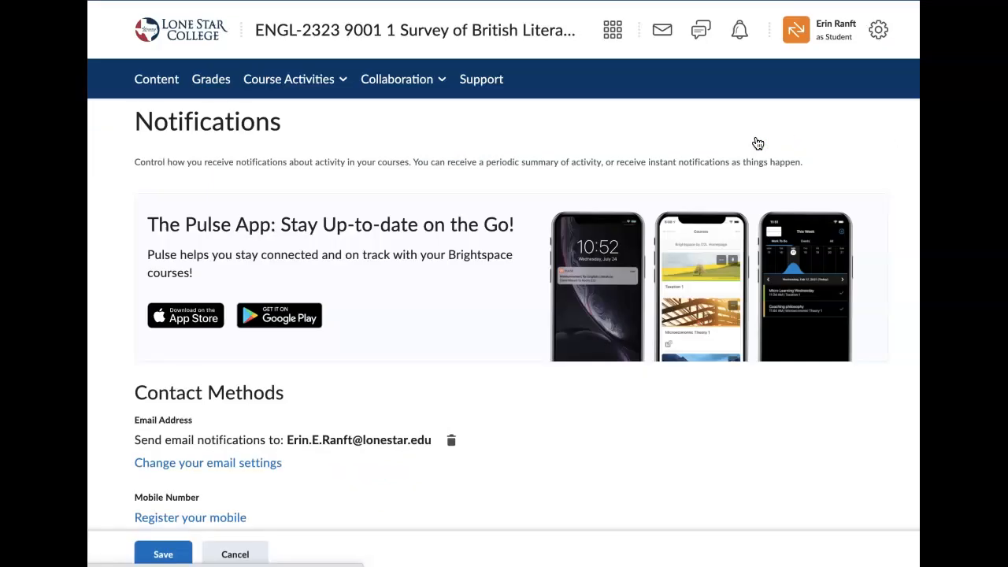
mouse_move(401, 197)
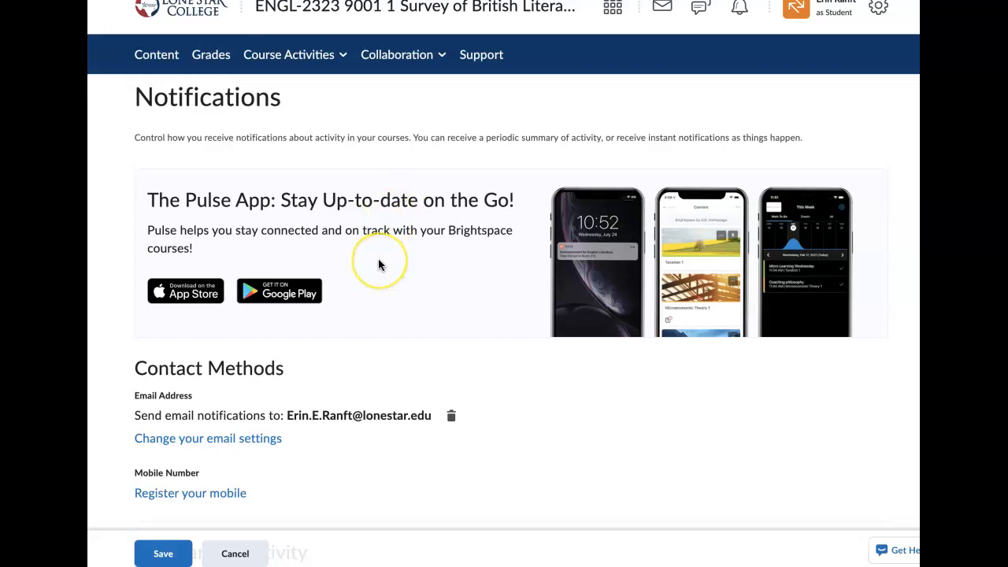
mouse_move(159, 316)
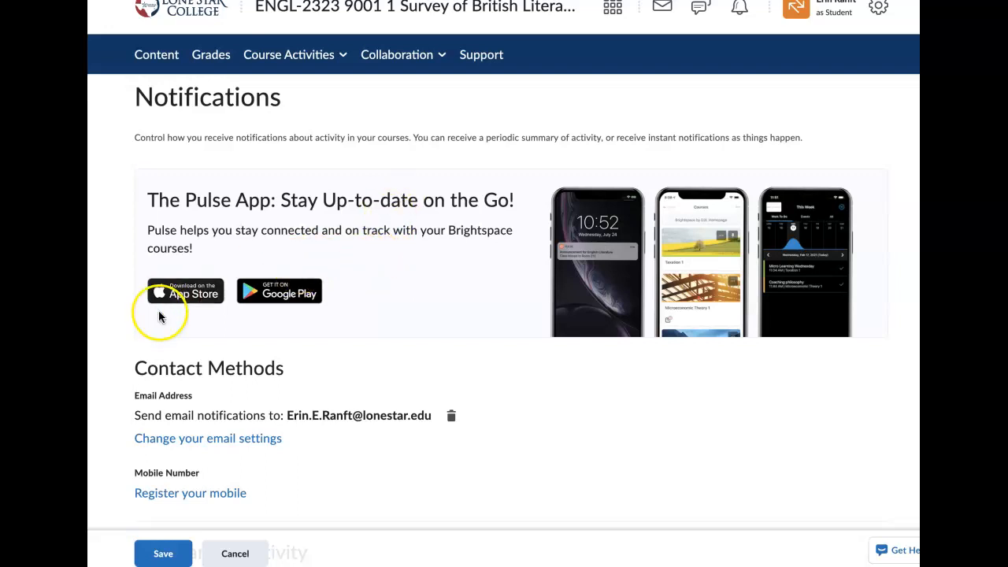
mouse_move(291, 317)
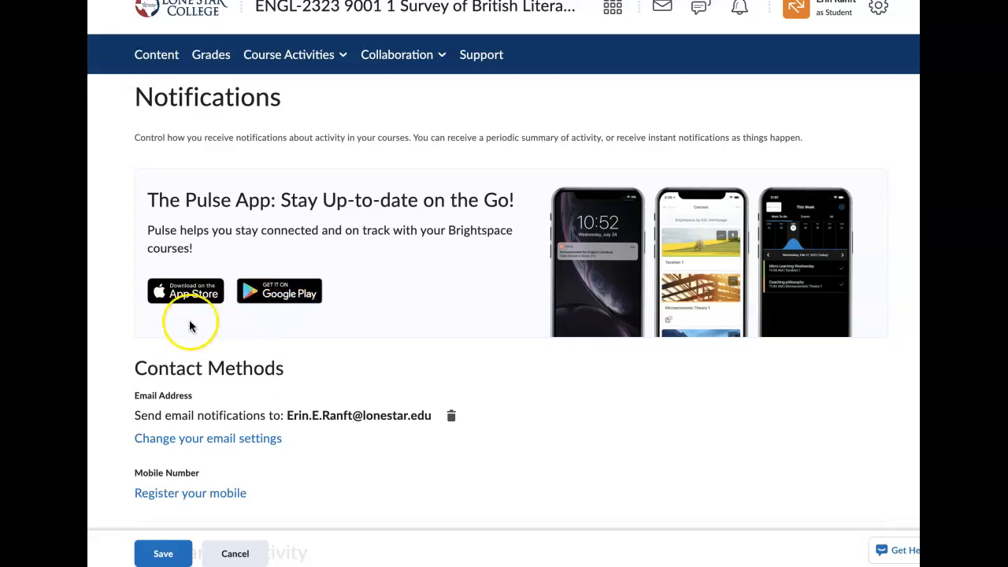
mouse_move(286, 338)
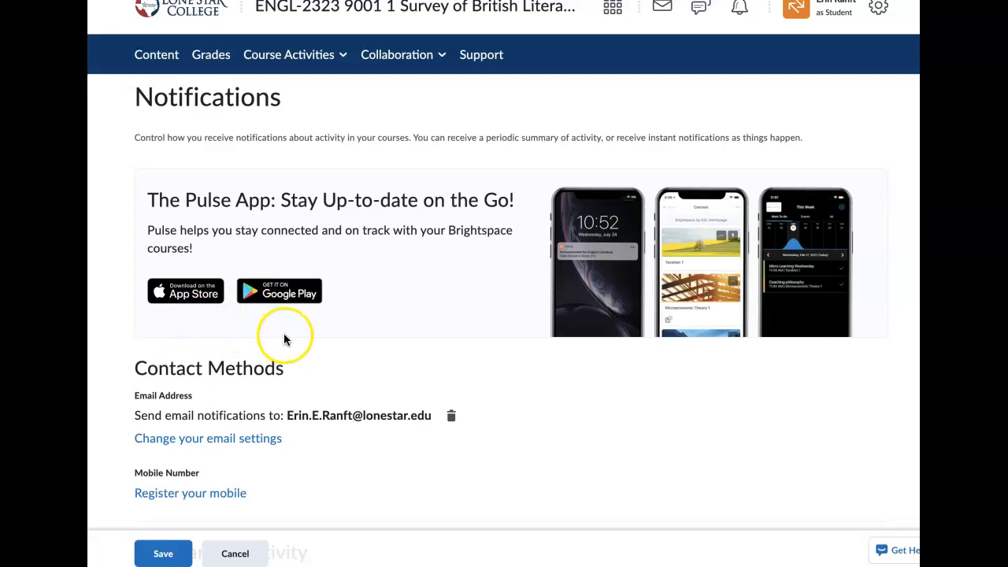
mouse_move(291, 343)
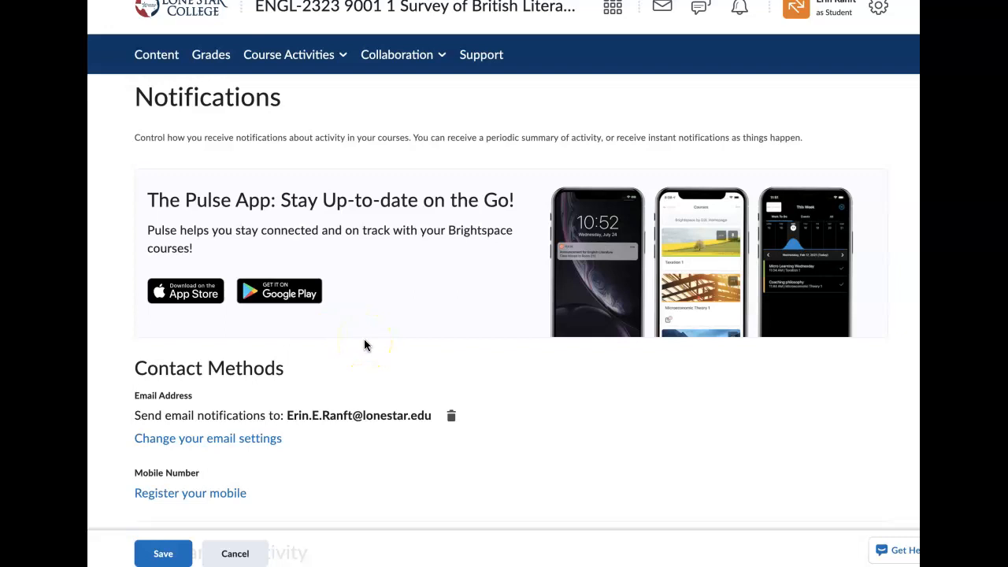
scroll("down", 3)
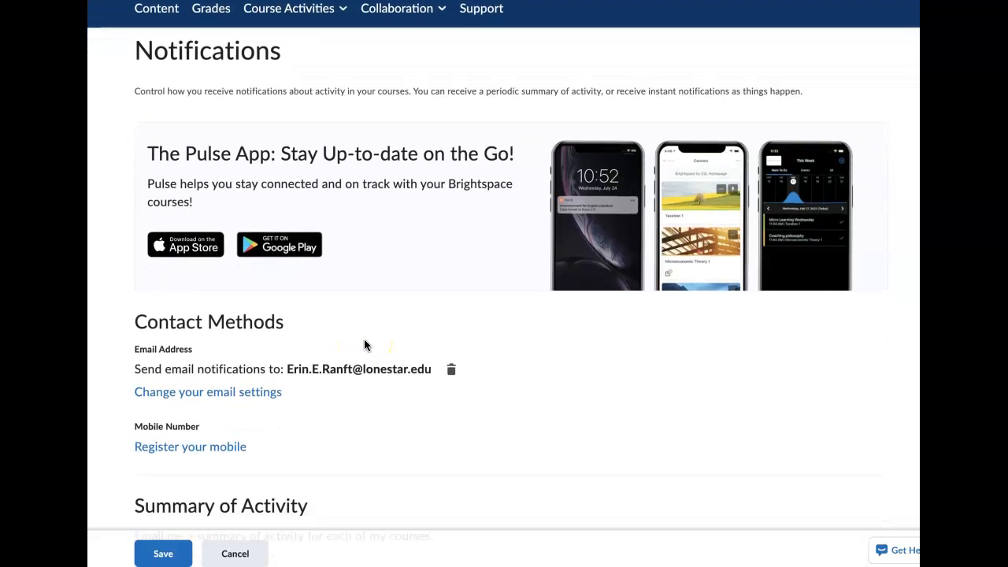
scroll("down", 3)
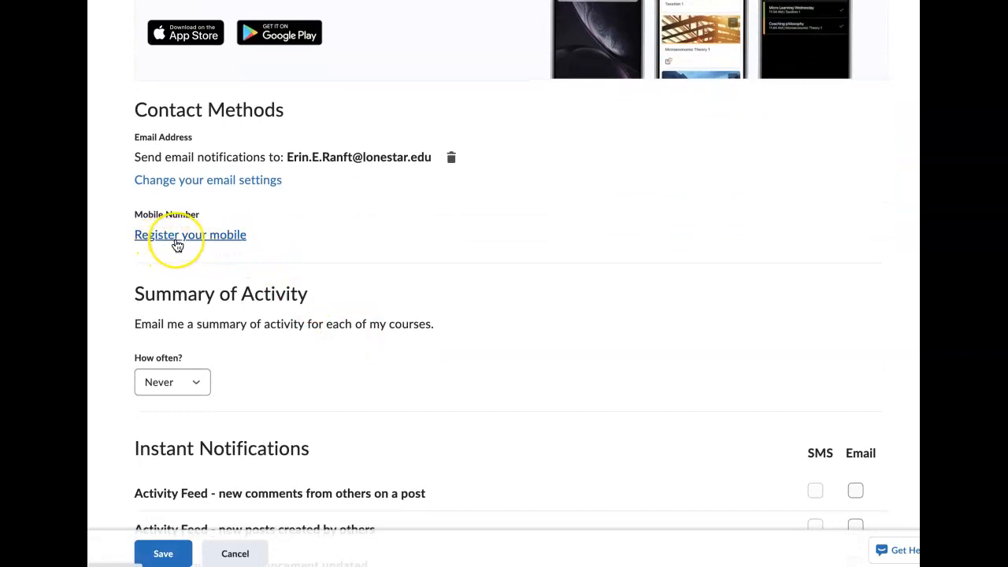
left_click(190, 235)
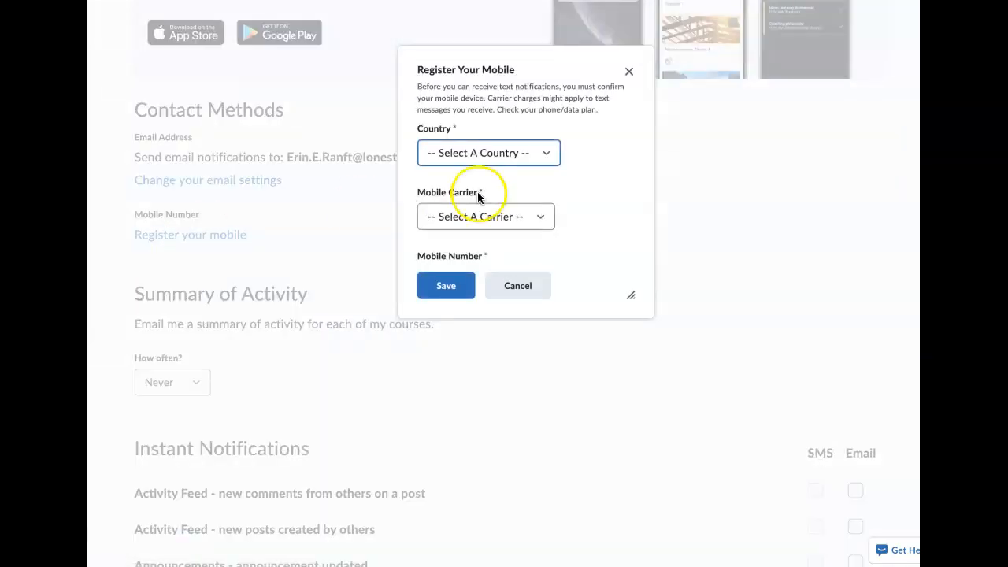
left_click(488, 152)
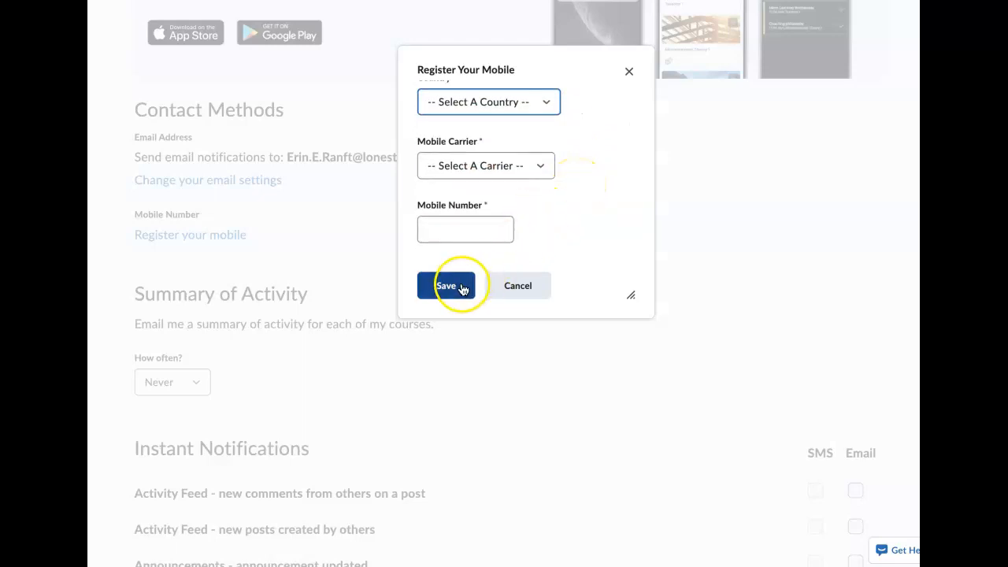
mouse_move(518, 285)
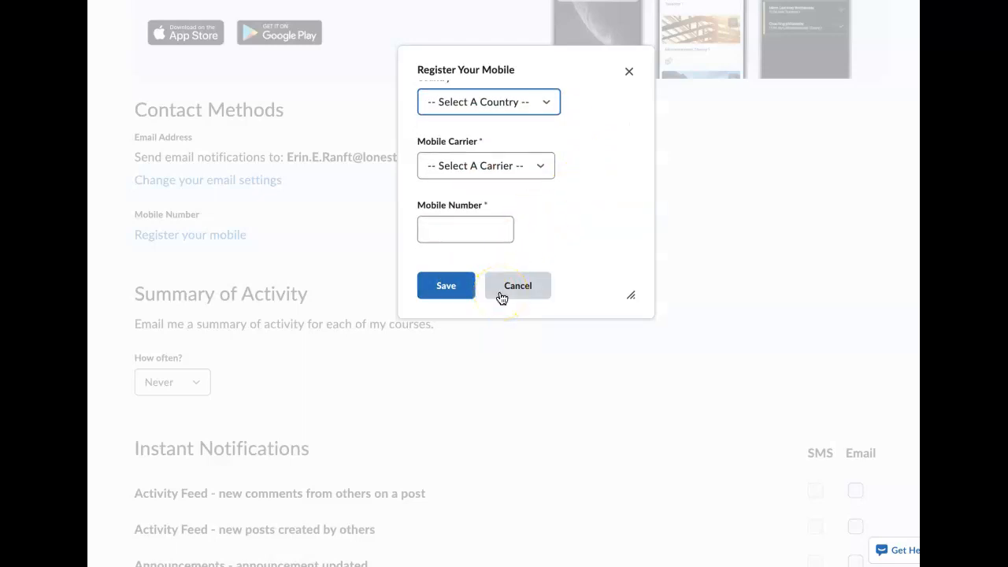
left_click(517, 285)
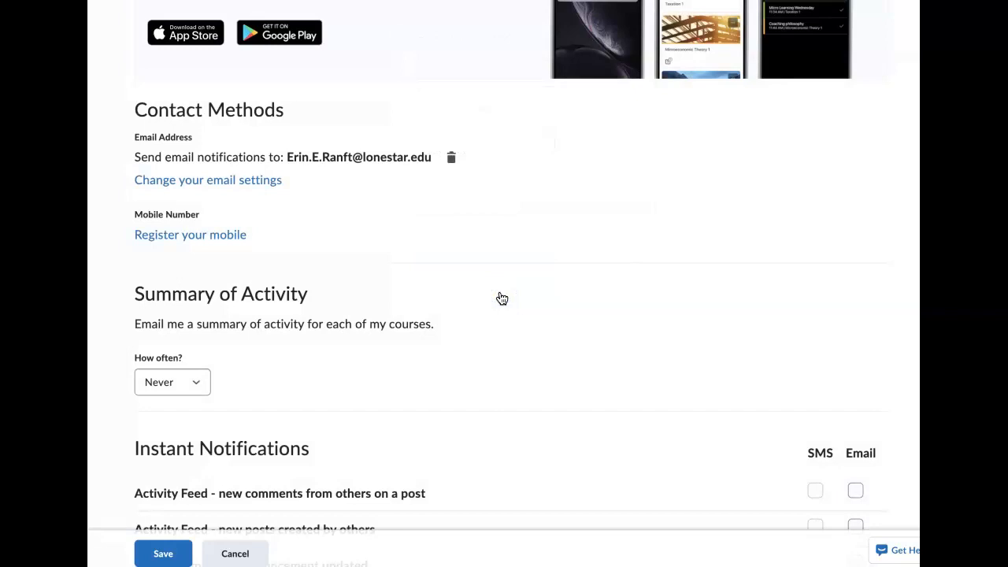
scroll("down", 3)
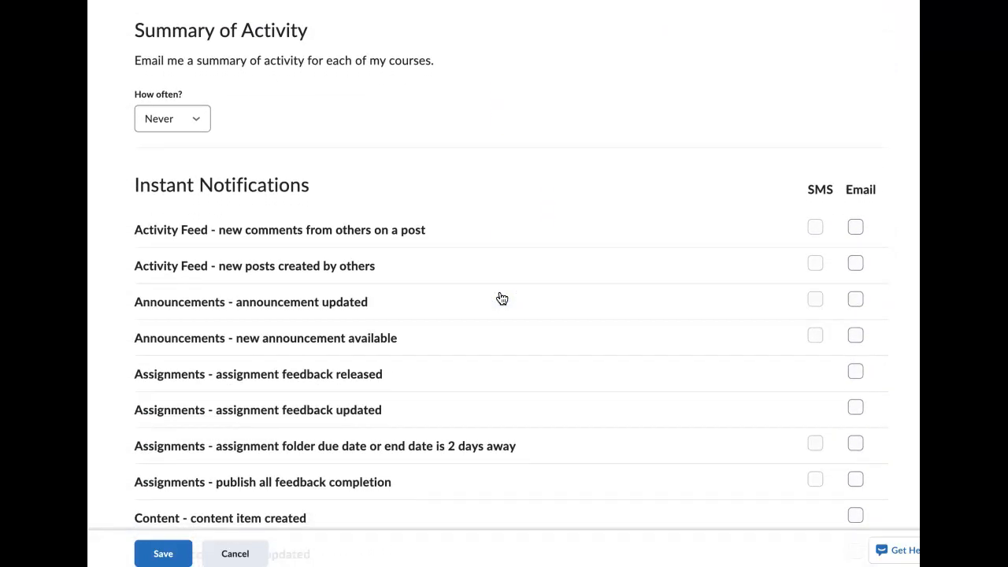
left_click(815, 228)
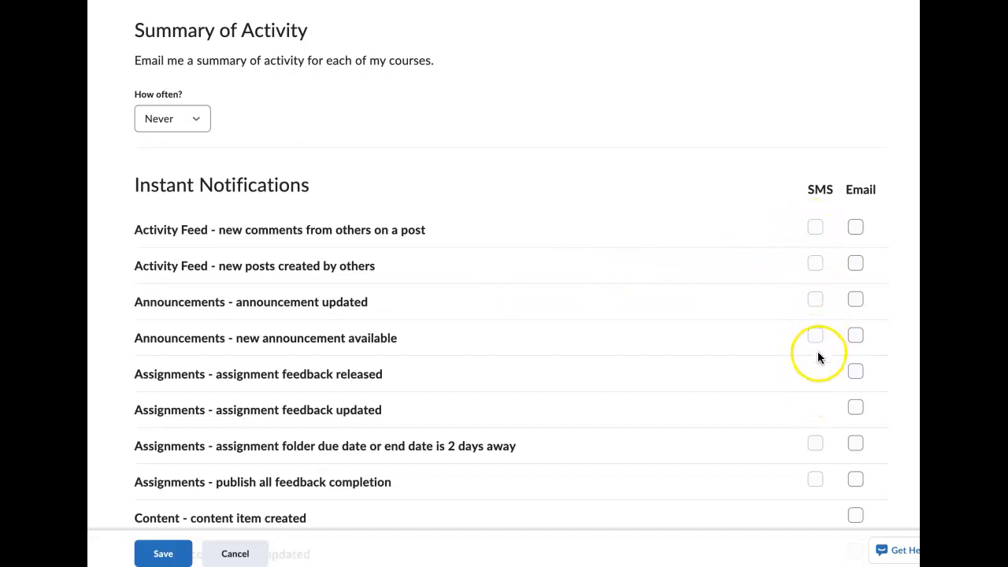
mouse_move(819, 228)
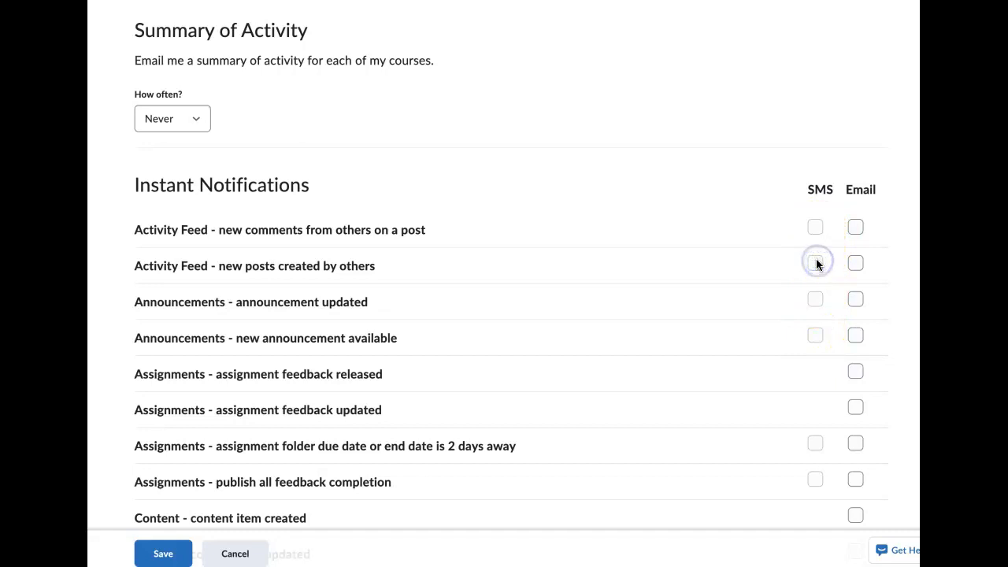
mouse_move(660, 316)
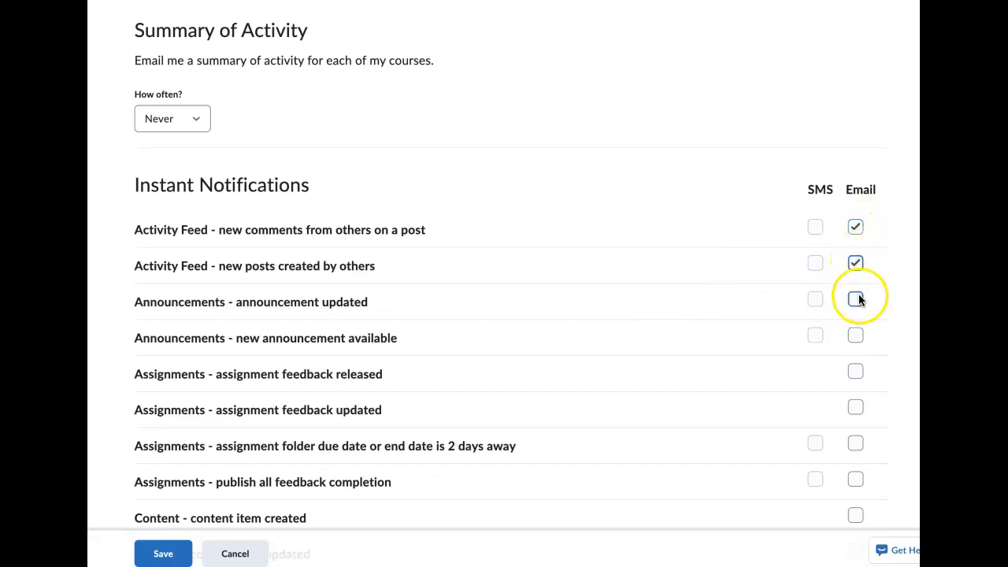
left_click(856, 299)
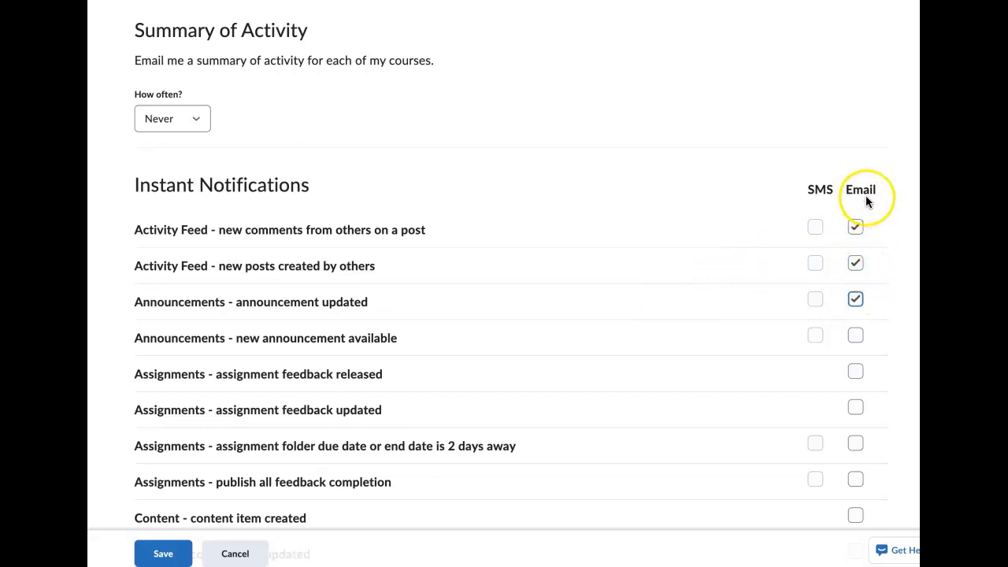
left_click(855, 228)
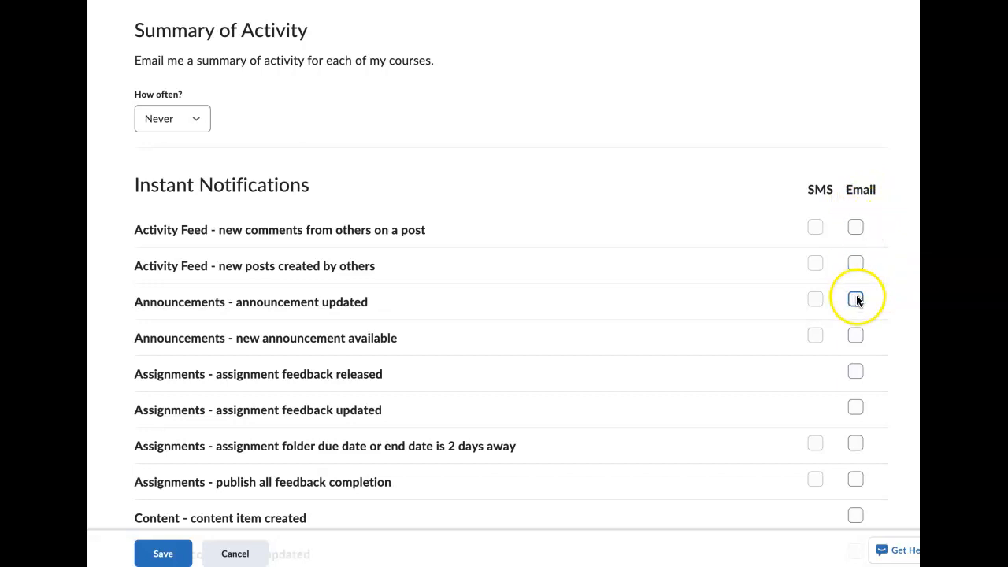
left_click(855, 299)
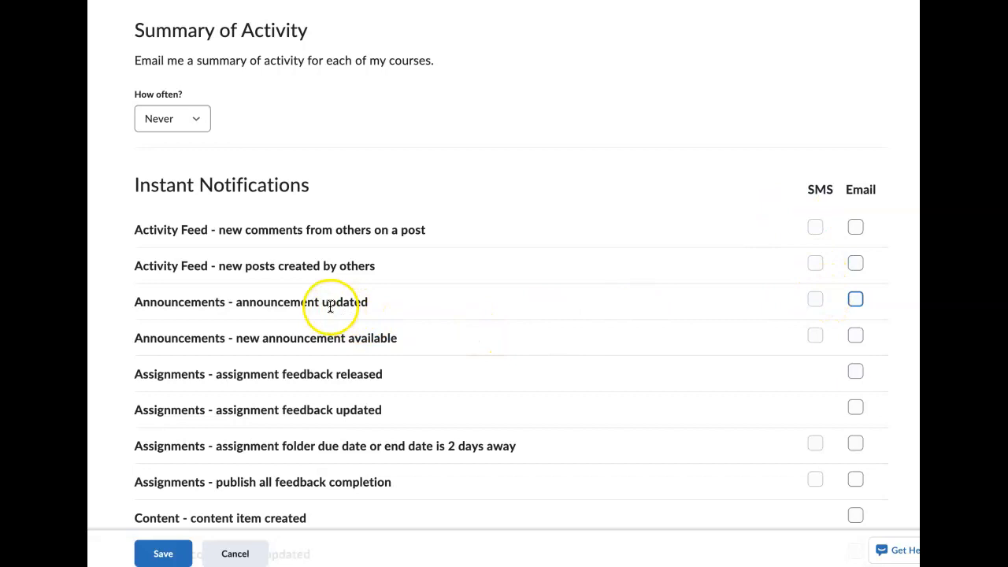
mouse_move(199, 333)
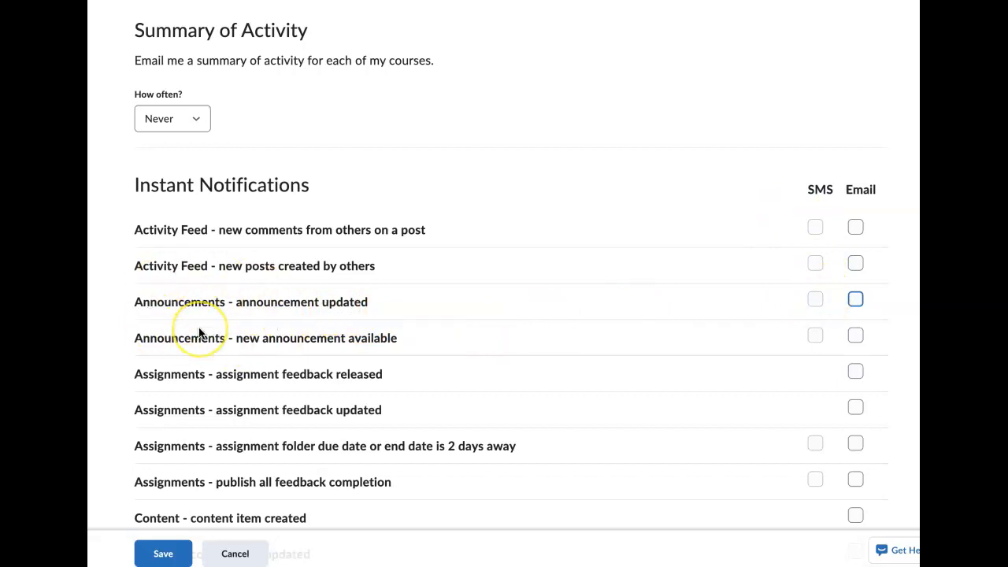
mouse_move(201, 335)
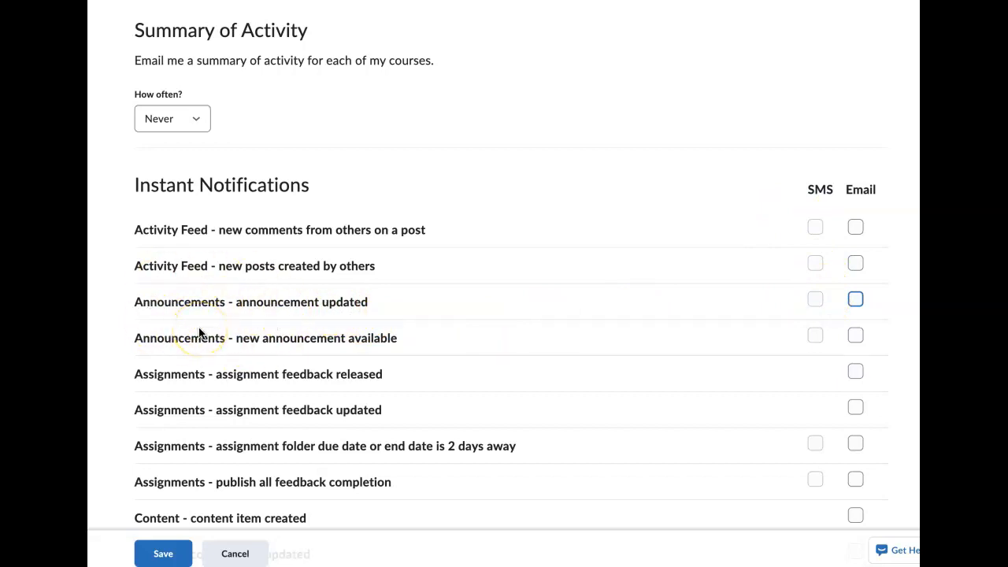
scroll("down", 3)
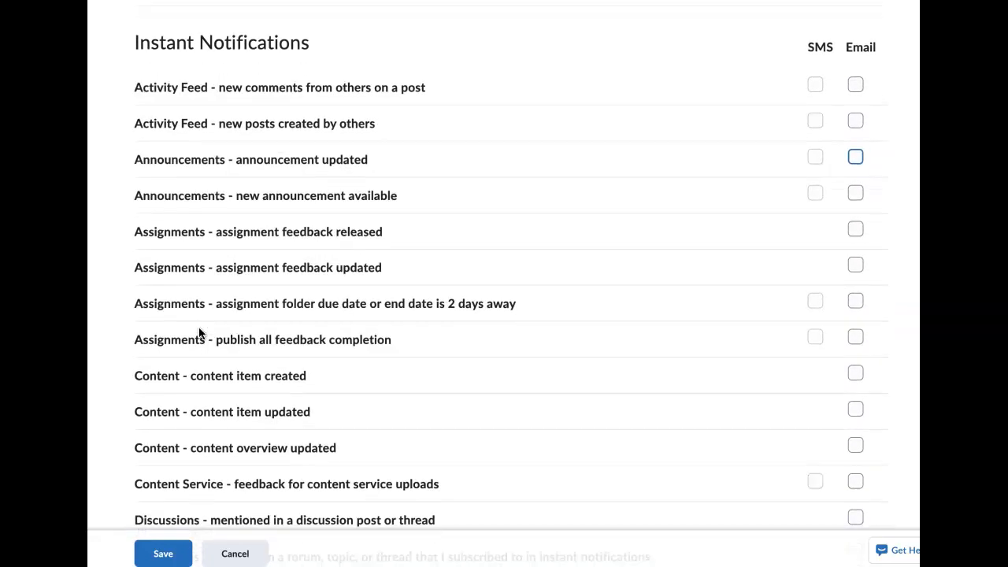
scroll("down", 3)
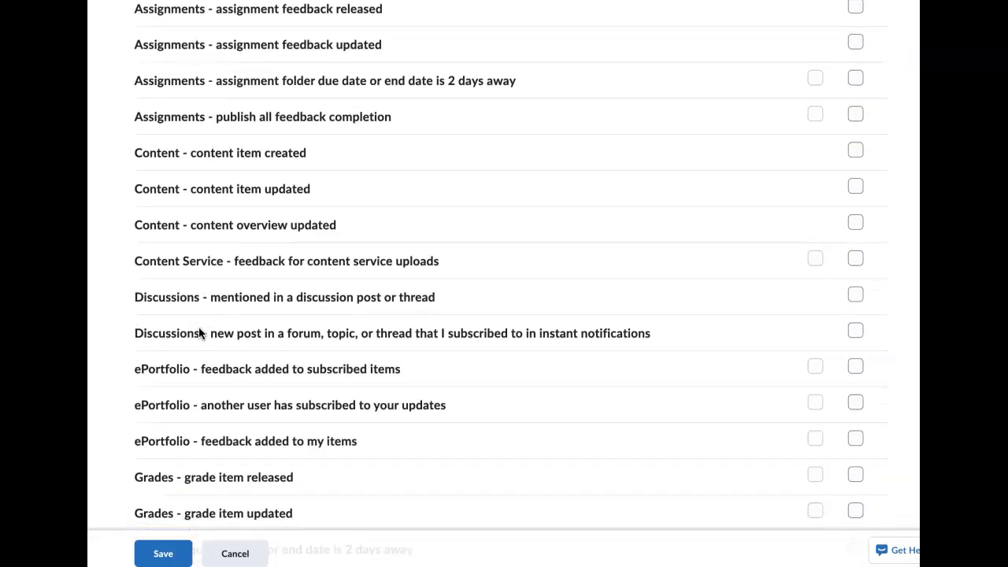
scroll("down", 3)
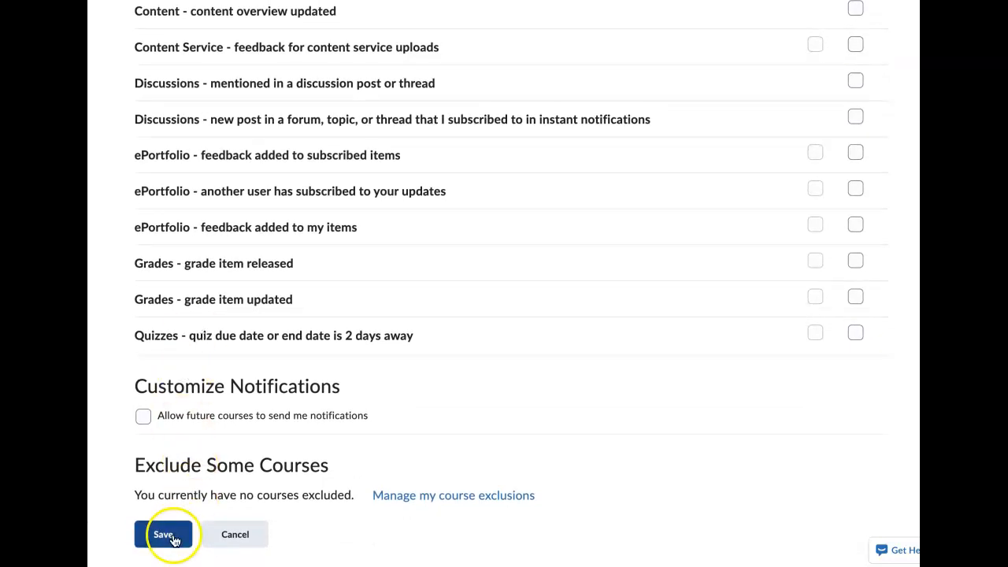
mouse_move(412, 482)
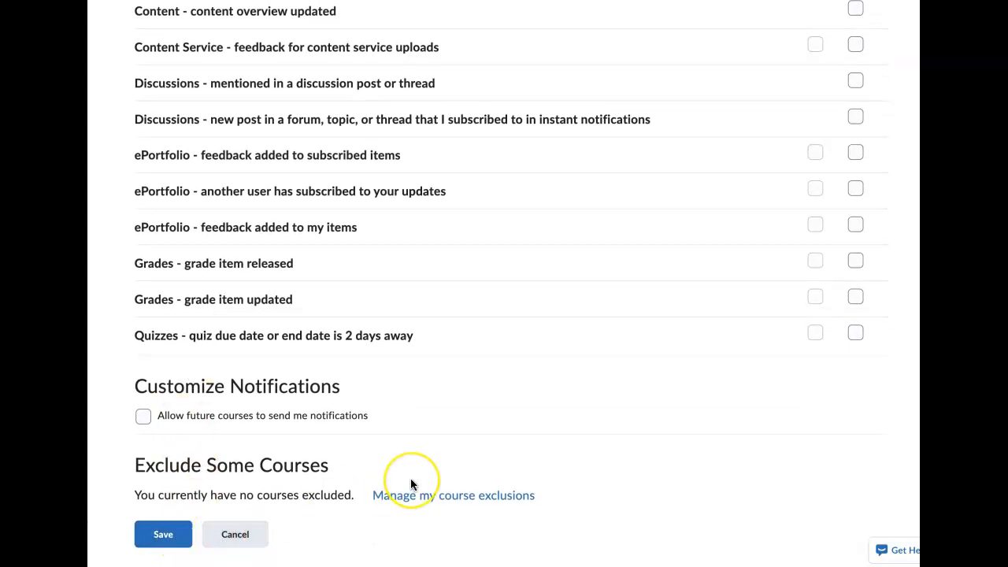
scroll("up", 3)
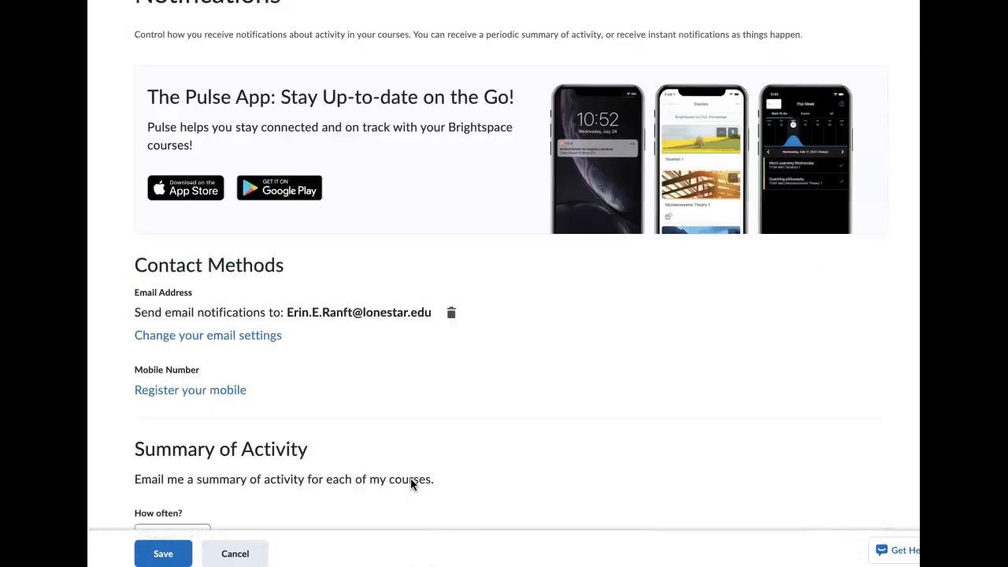
scroll("up", 3)
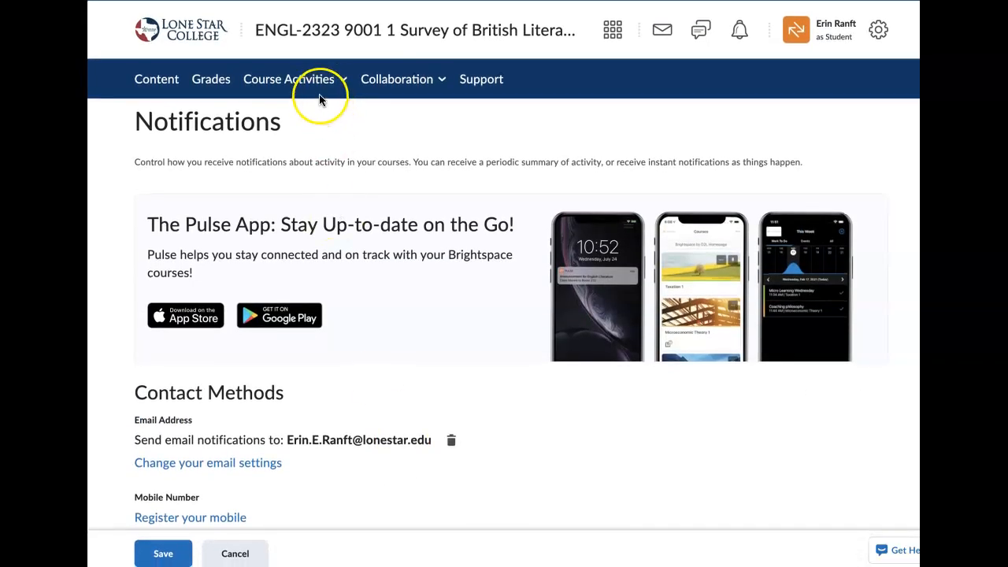
mouse_move(381, 87)
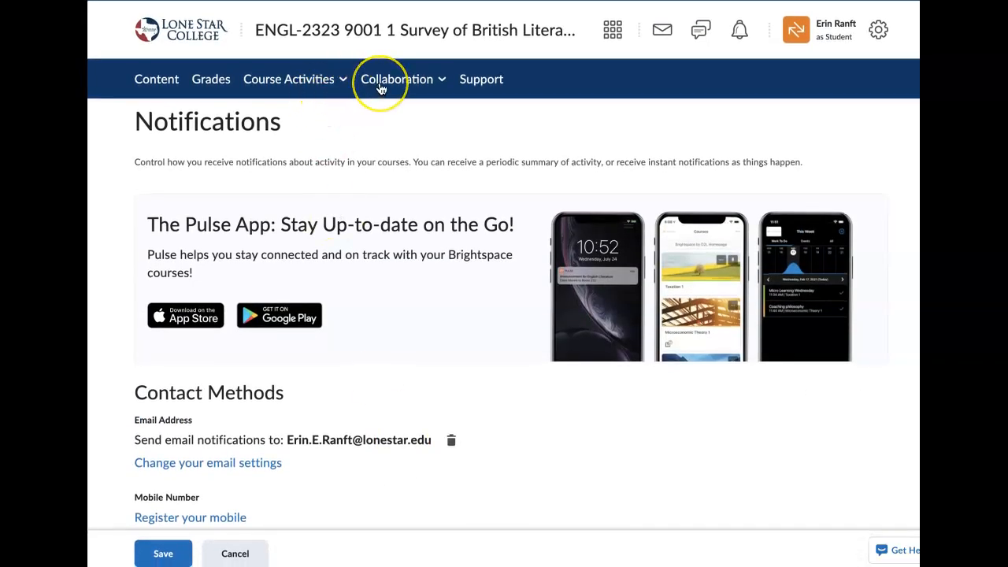
Choose Webex from the Collaboration menu to view the Aug 27 week's event calendar.
left_click(396, 79)
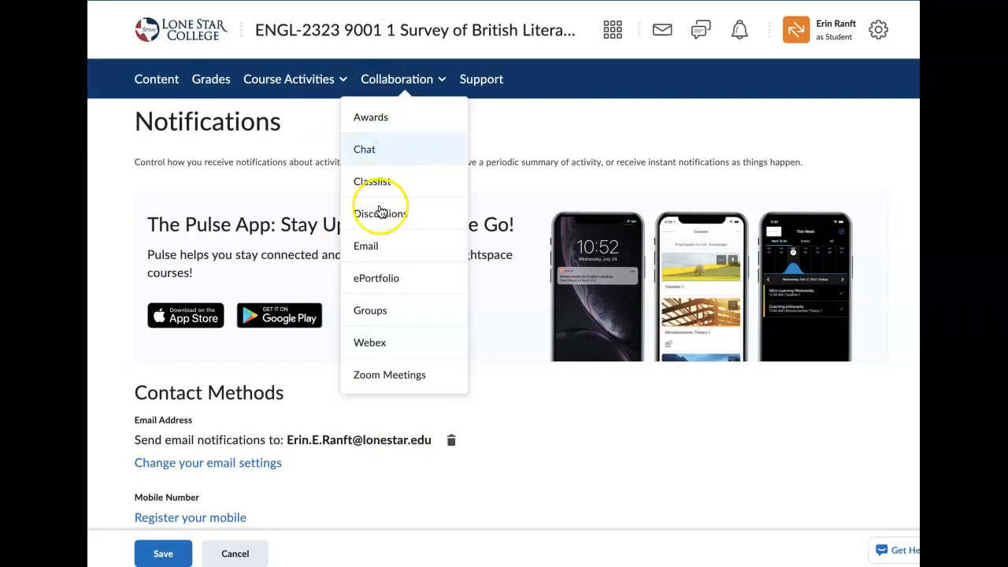
mouse_move(370, 342)
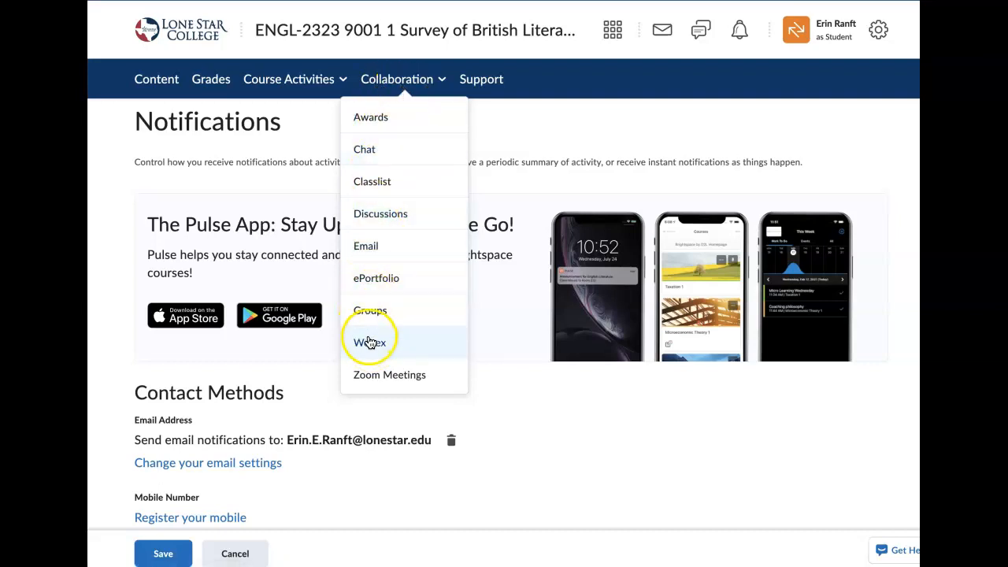
left_click(370, 342)
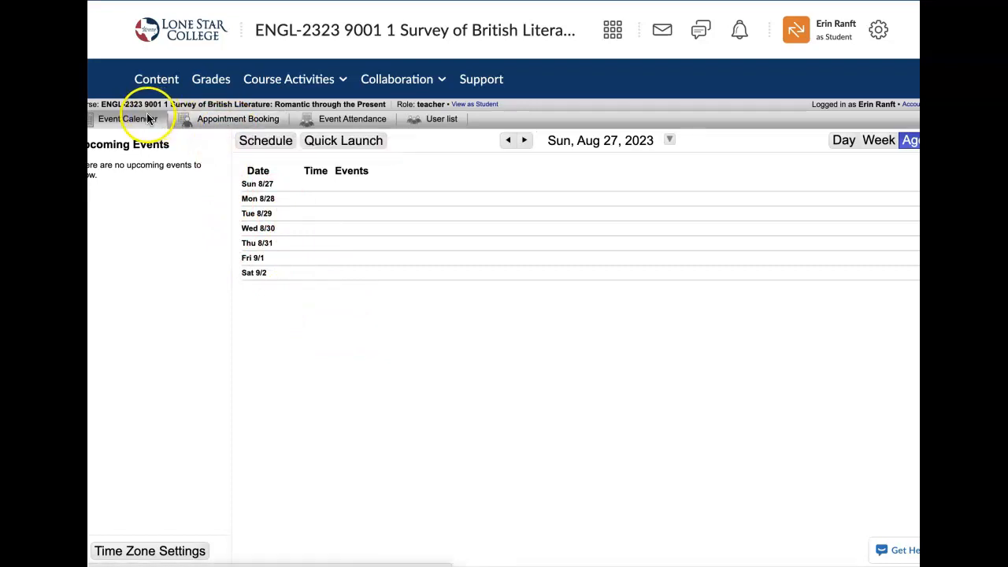
left_click(150, 551)
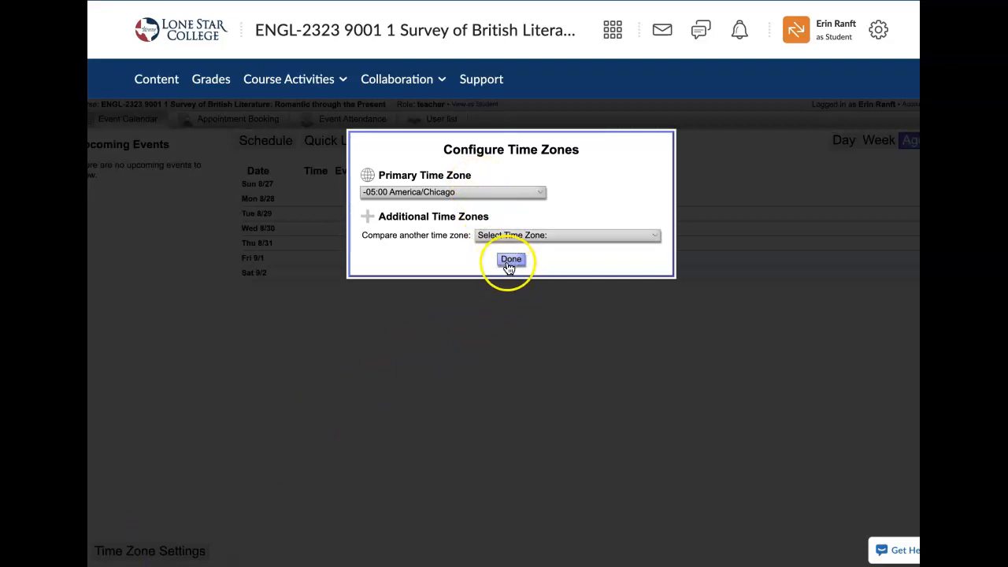
left_click(510, 259)
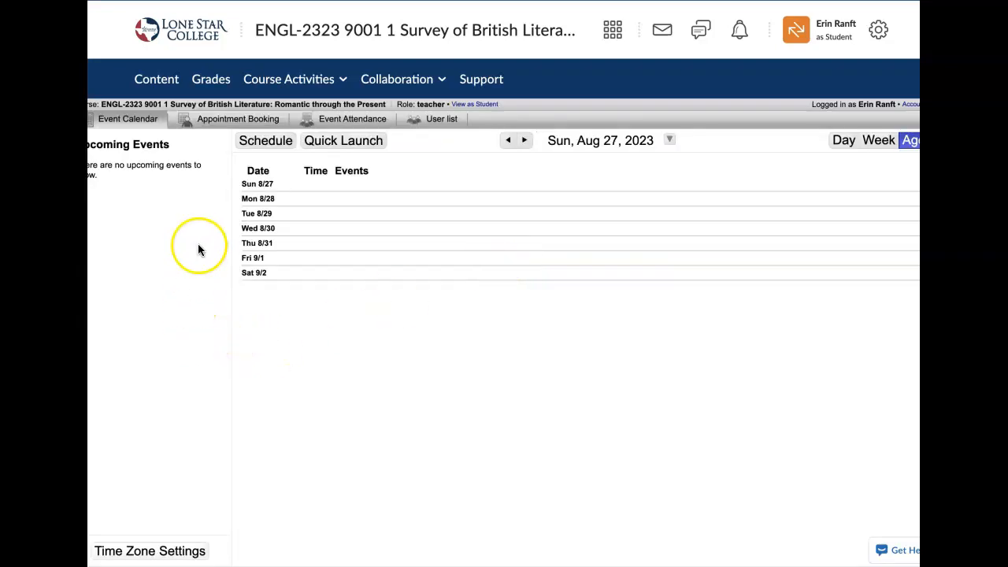
mouse_move(236, 146)
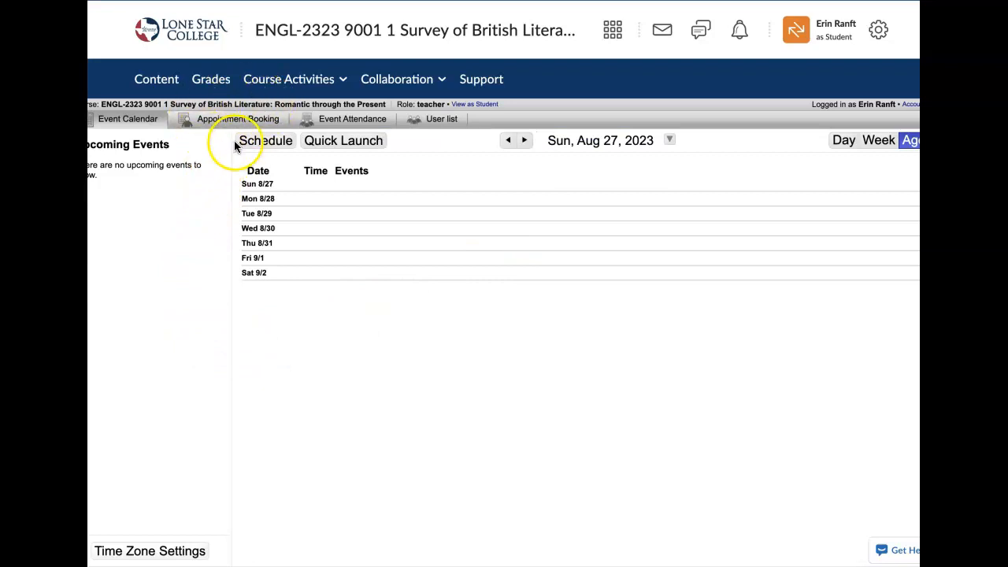
Check the empty Webex Appointment Booking tab, then go back to the Week 1 content.
left_click(238, 119)
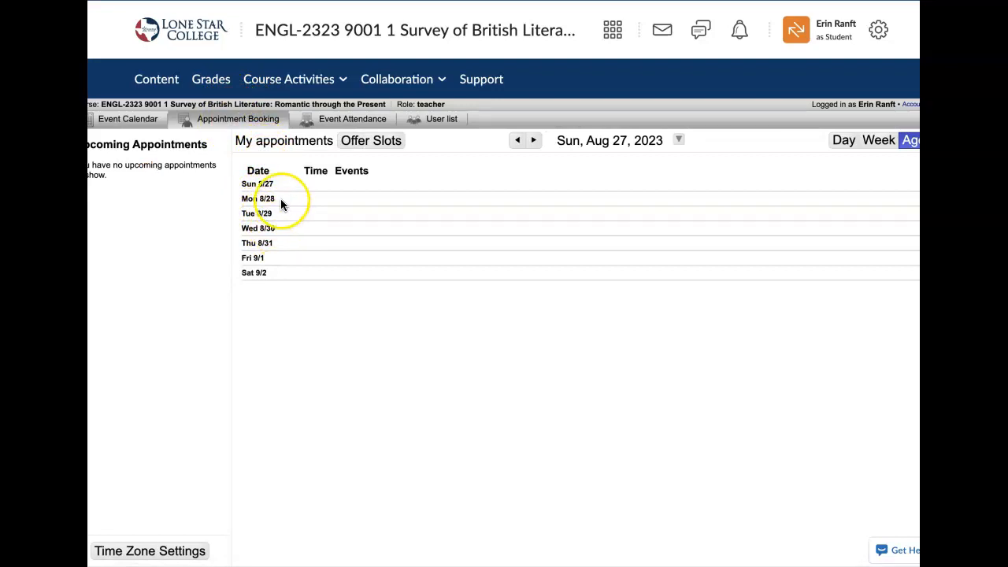
mouse_move(287, 248)
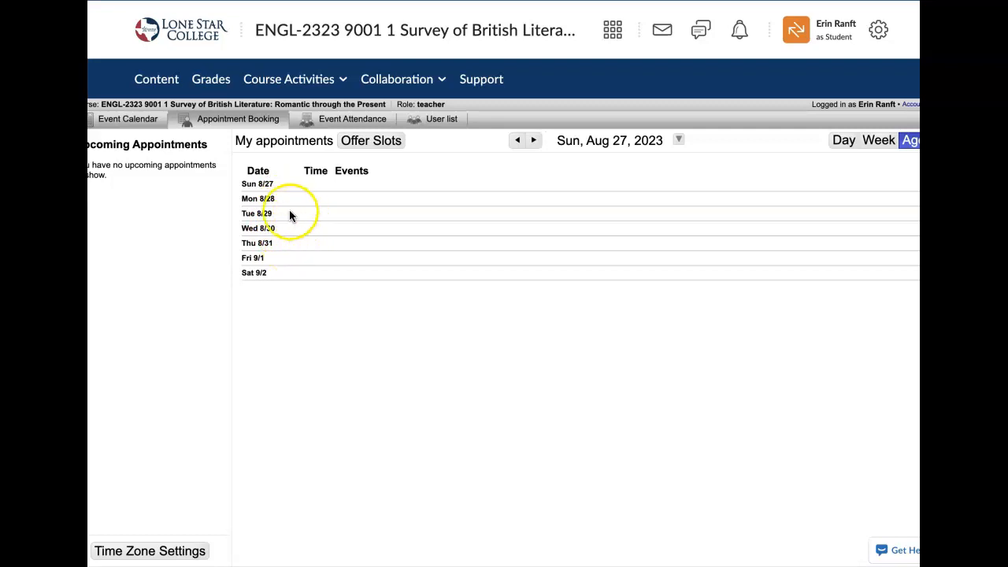
mouse_move(331, 254)
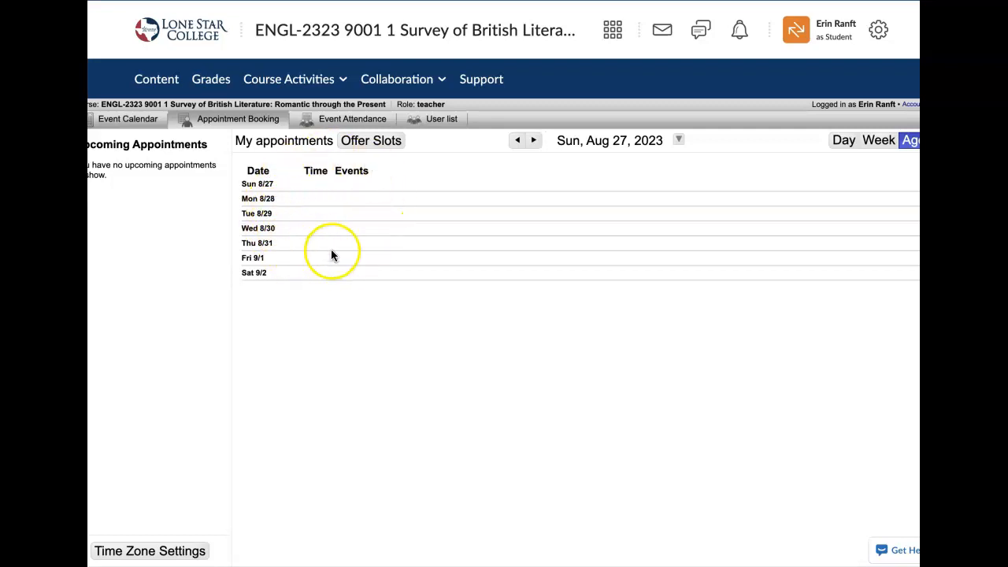
mouse_move(329, 200)
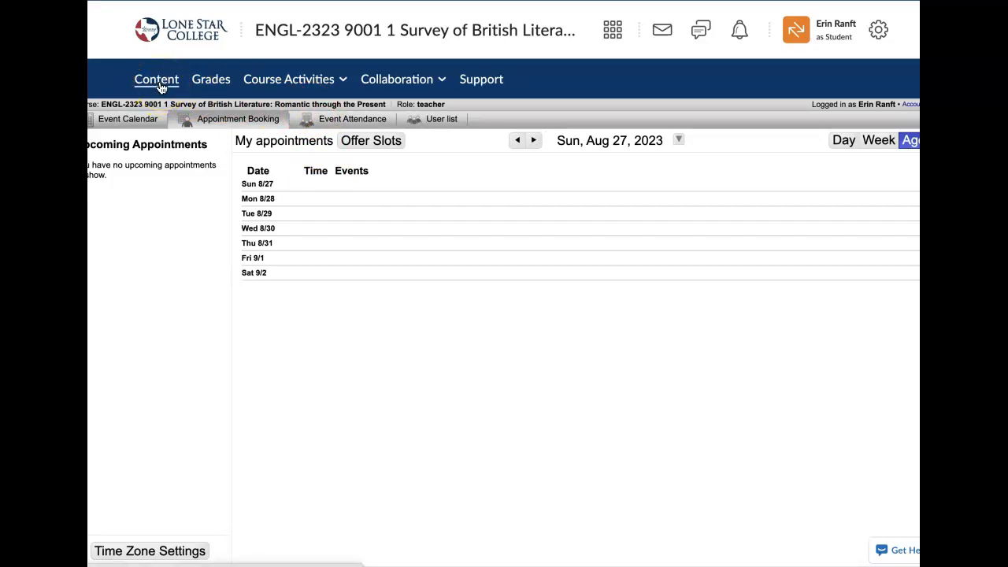
left_click(156, 78)
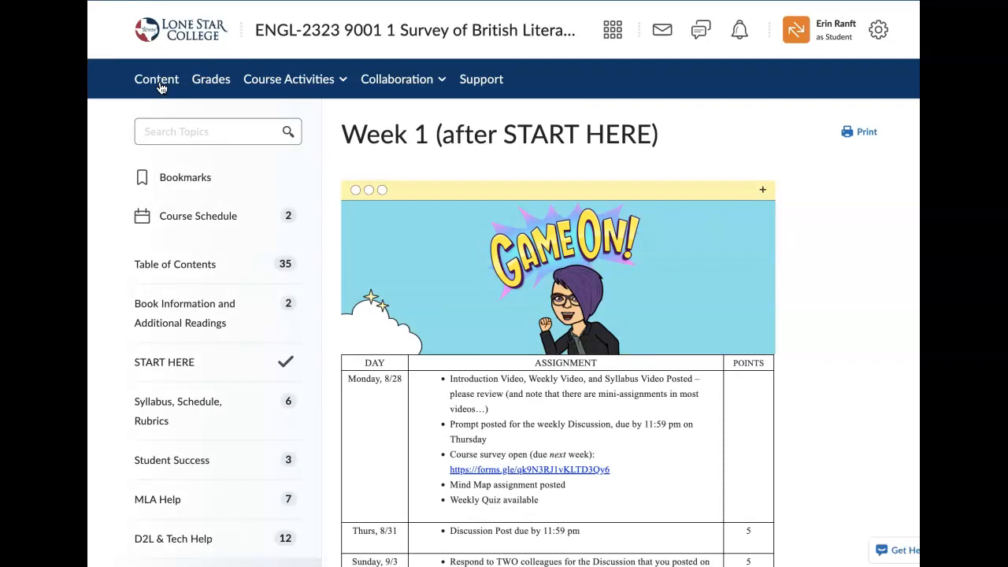